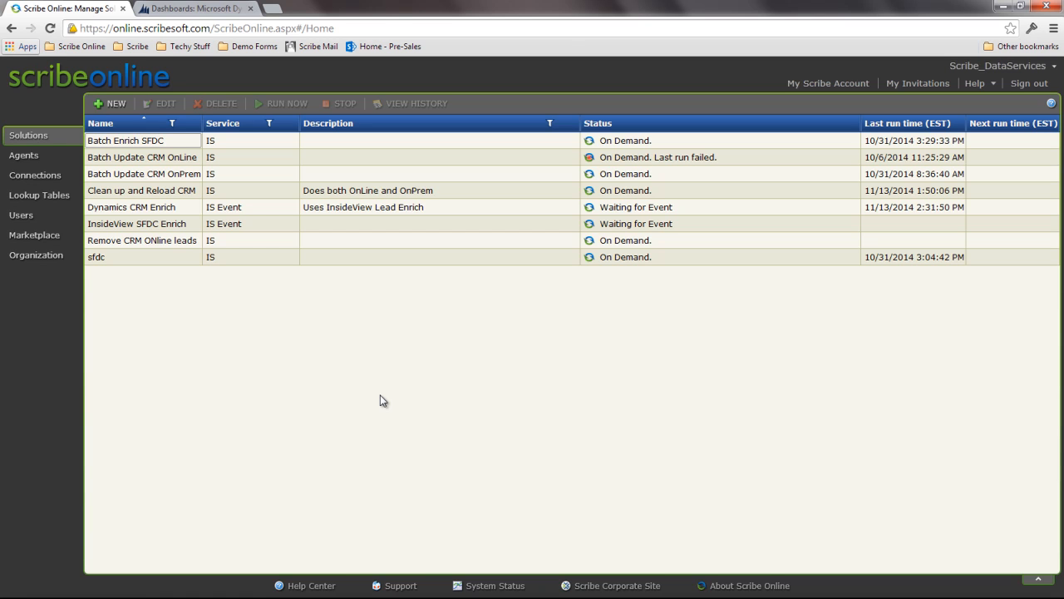
mouse_move(46, 210)
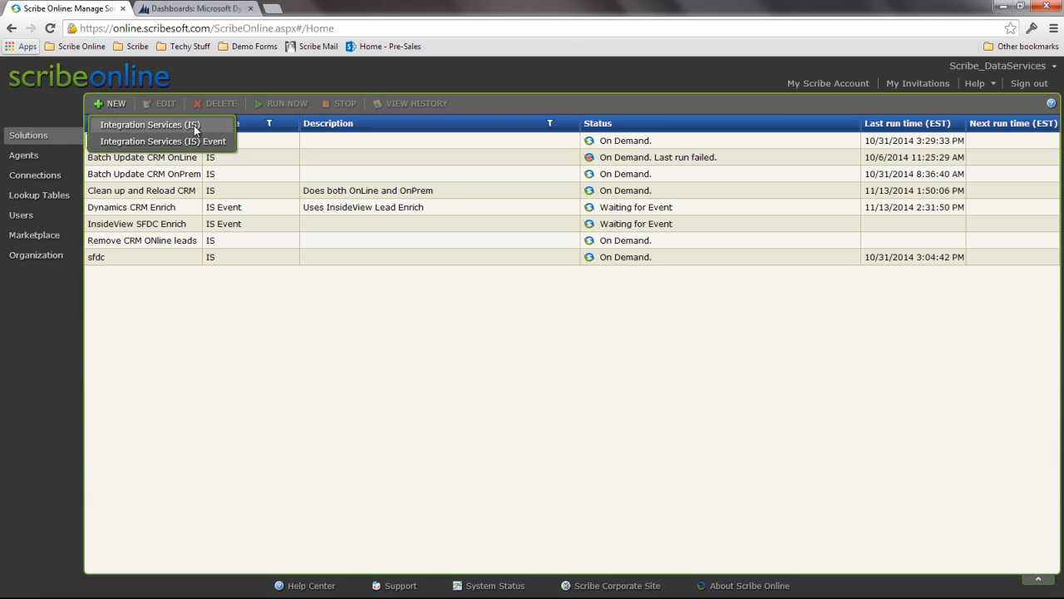
mouse_move(163, 140)
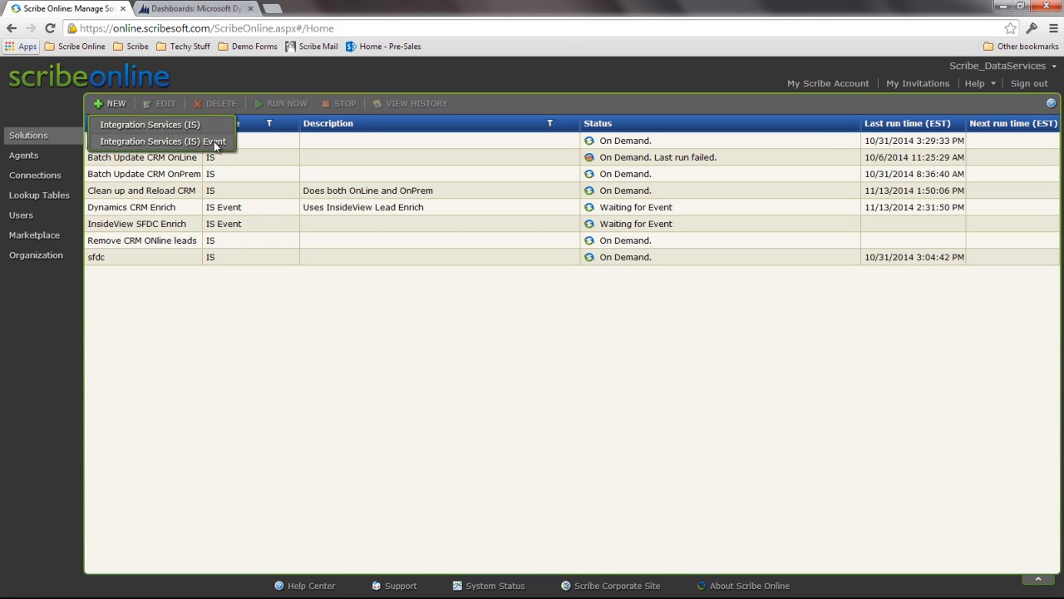
Start a new Integration Services (IS) Event solution from the Solutions list
click(150, 123)
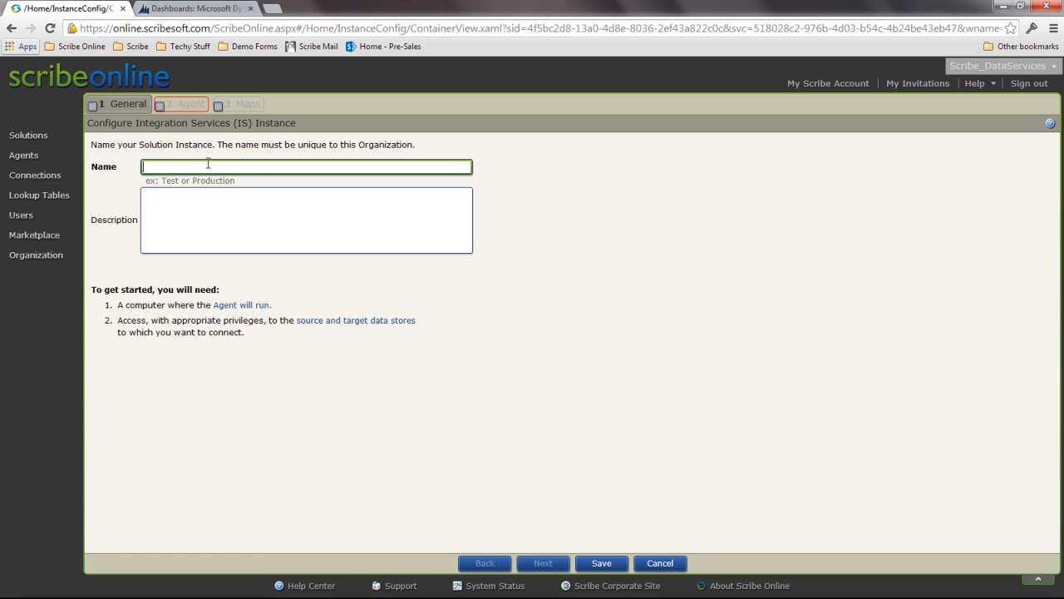
Name the solution 'Brendan Test', assign the HQDT-STUDIO02 Agent, and continue to Maps
text(Brendan)
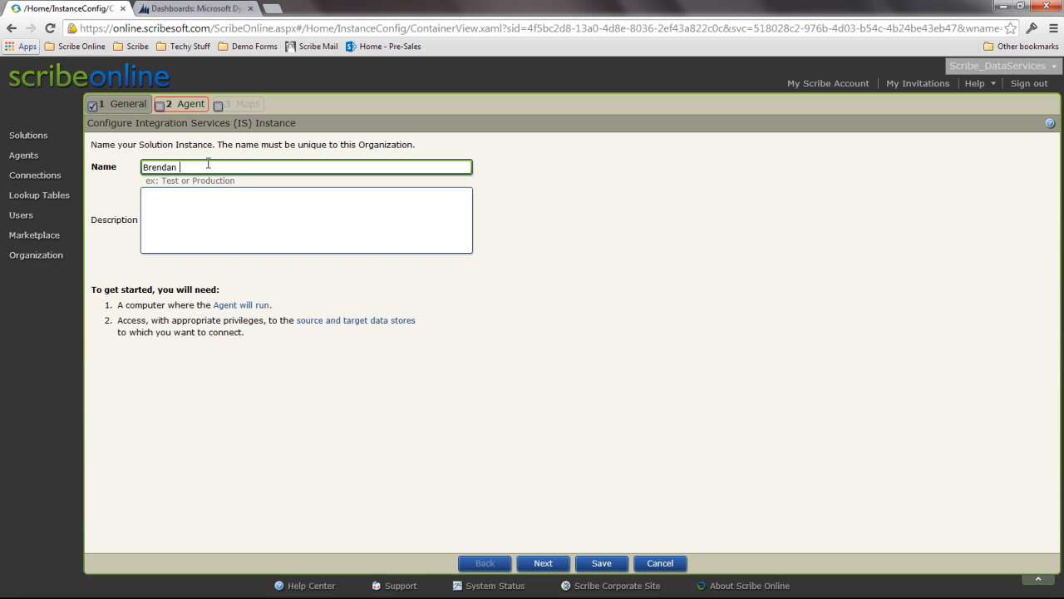
text(Test)
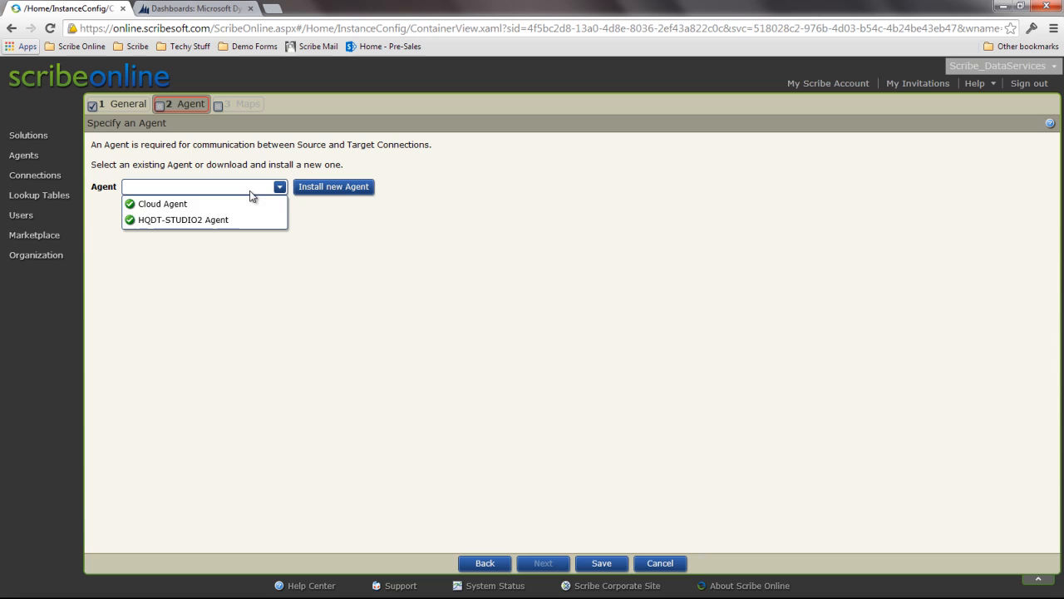
click(183, 220)
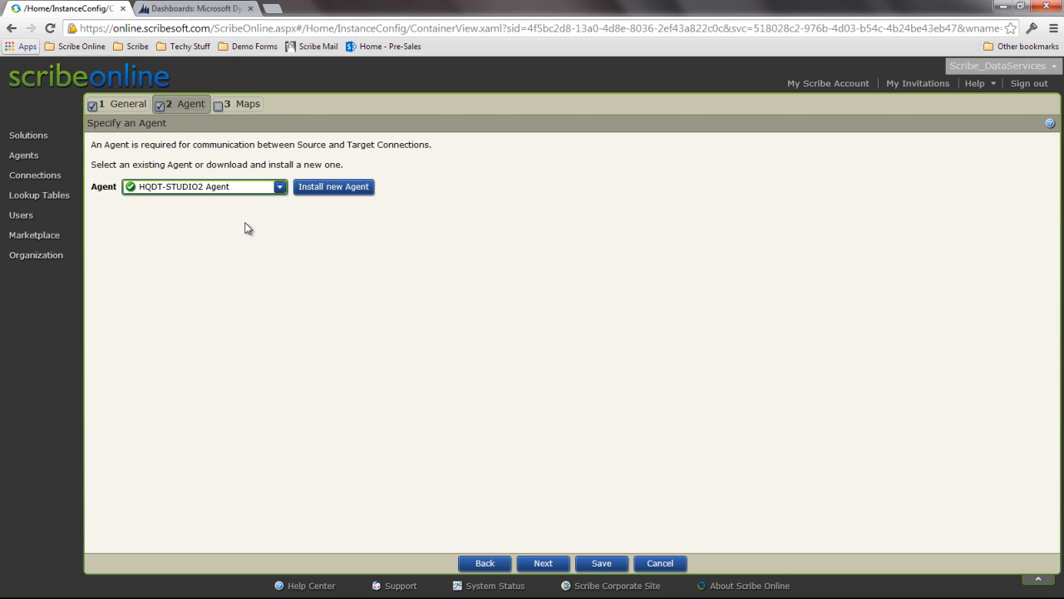
click(240, 104)
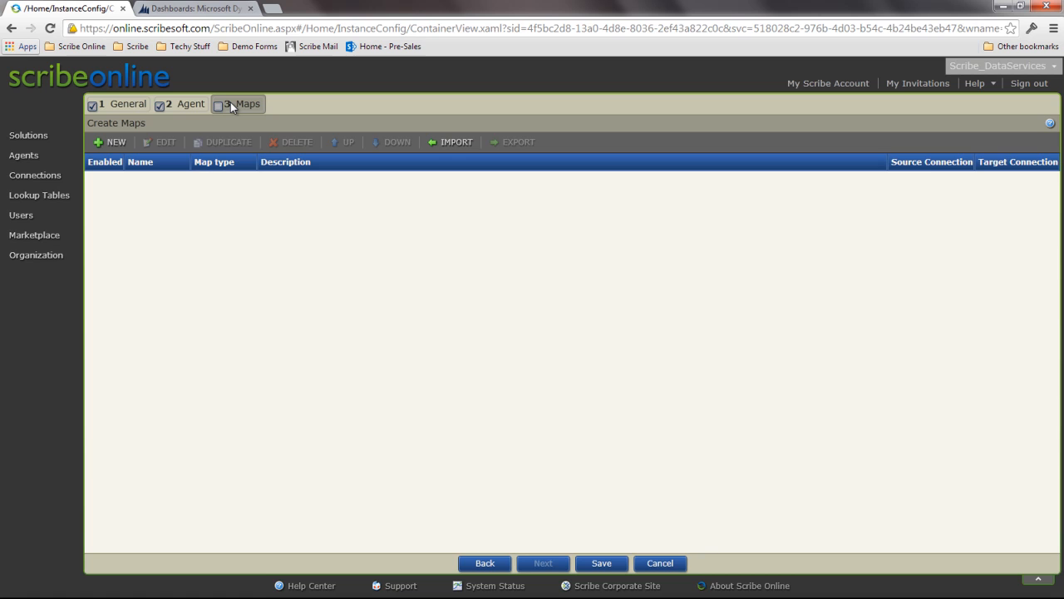
mouse_move(140, 144)
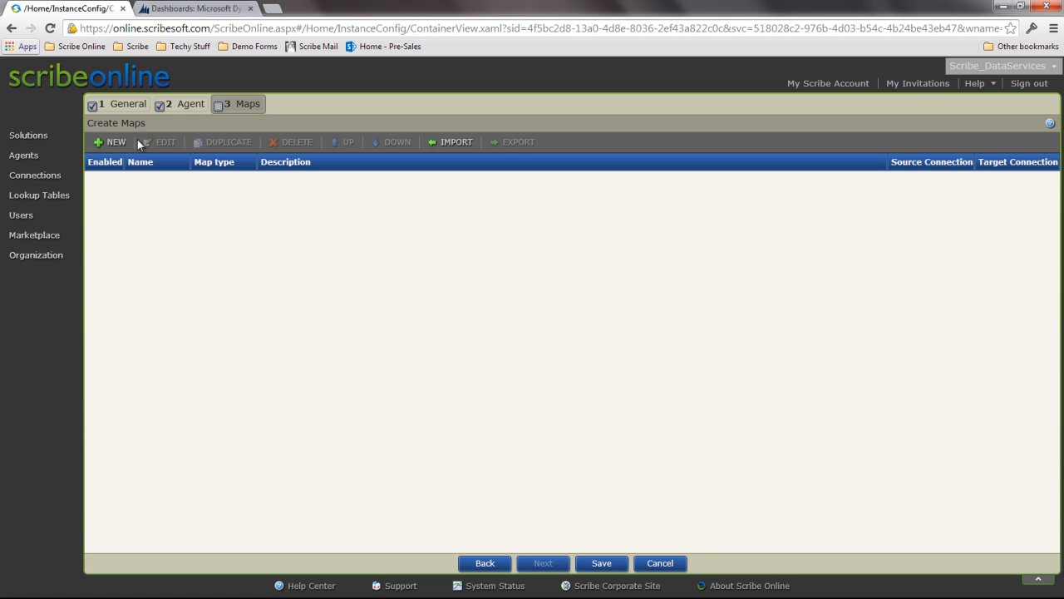
Create a REQUEST/REPLY map named Accounts starting with a Wait For Request block
click(111, 142)
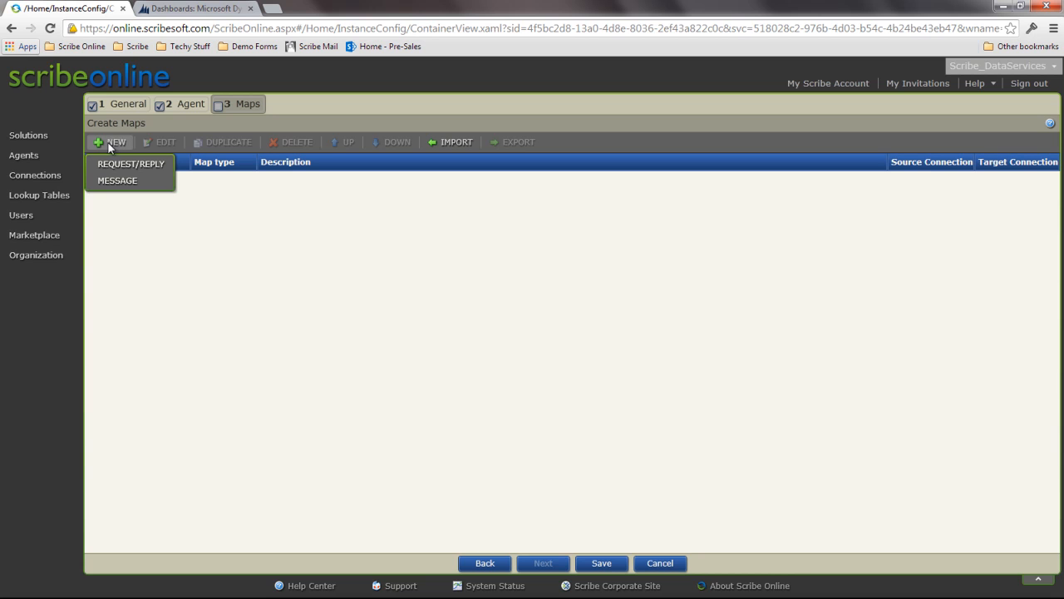
click(130, 164)
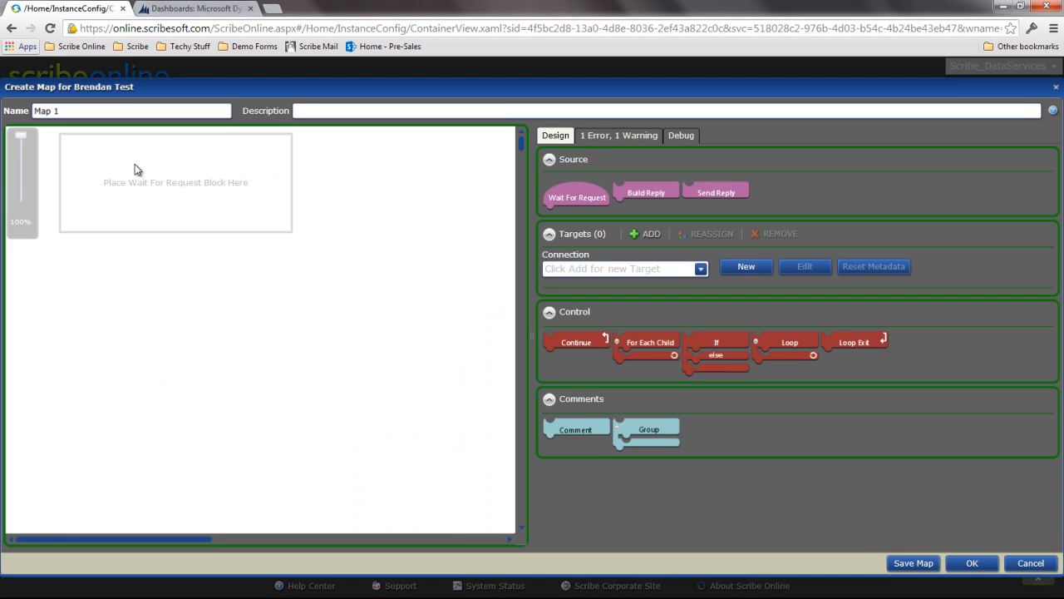
triple_click(131, 110)
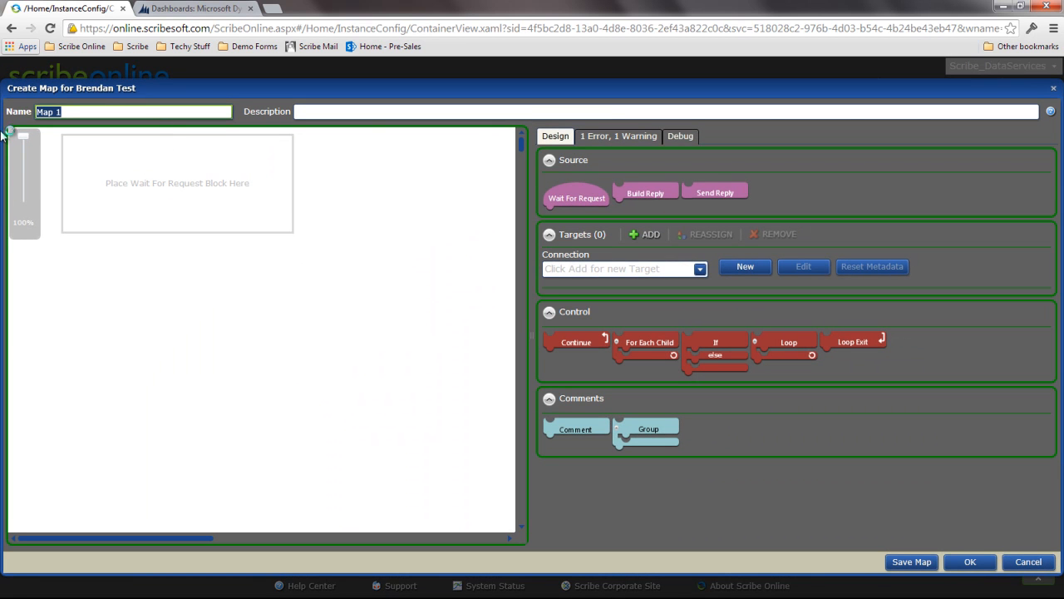
text(Accounts)
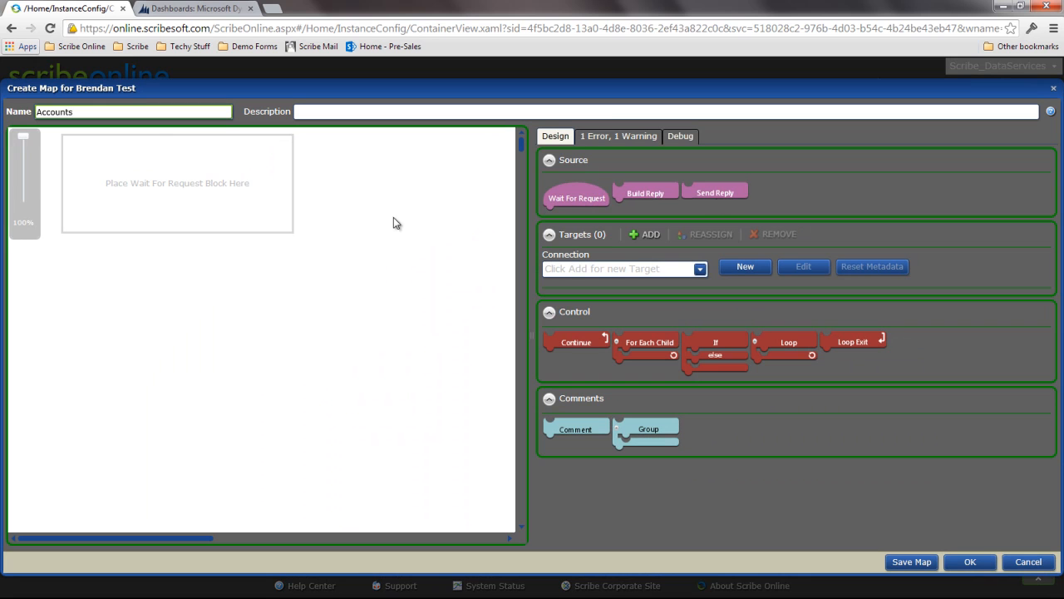
drag(576, 196, 188, 196)
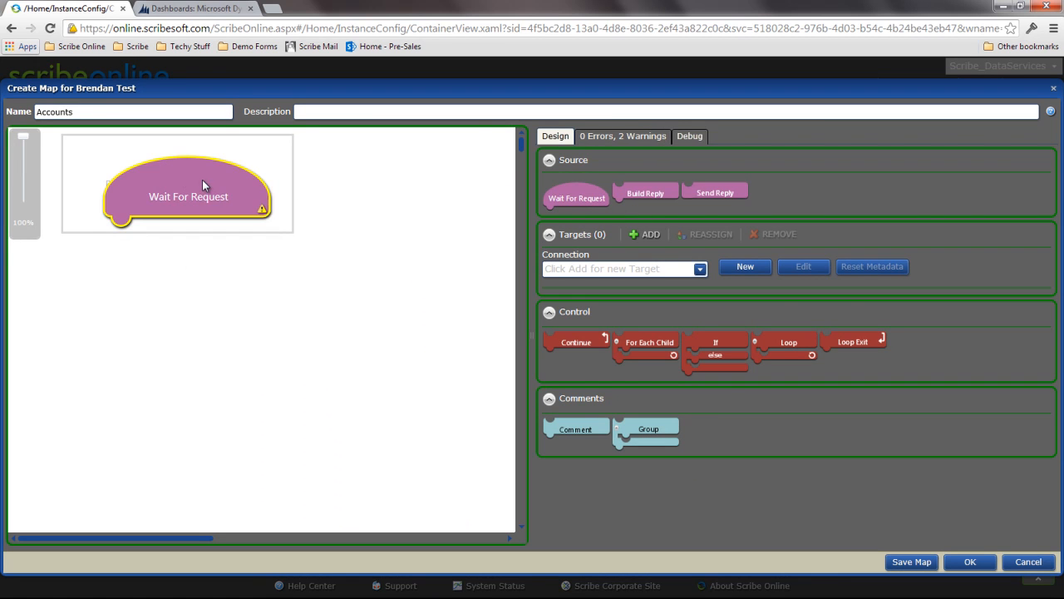
mouse_move(303, 289)
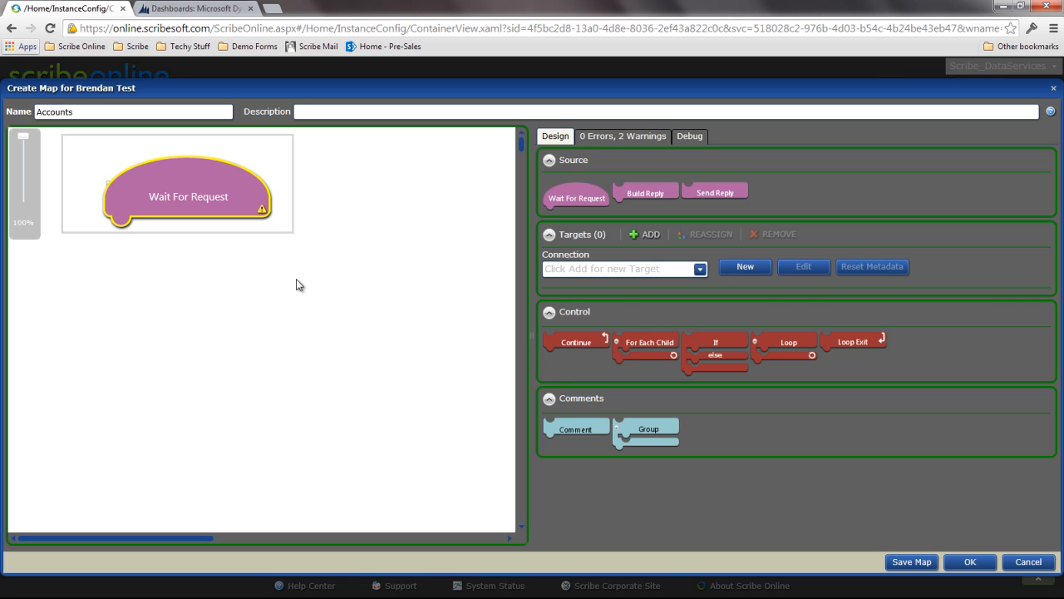
mouse_move(253, 278)
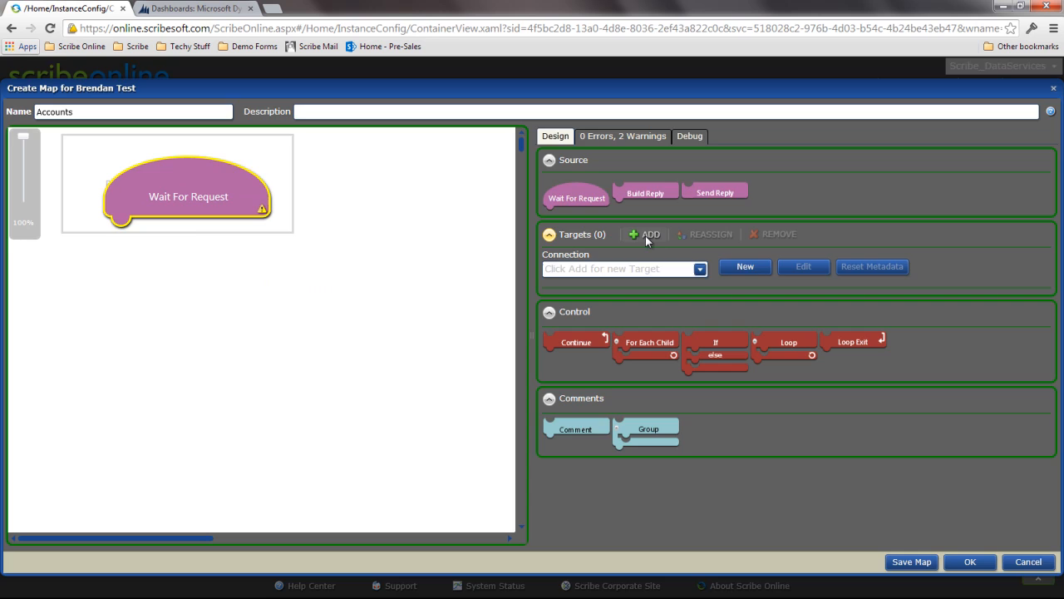
Add Dynamics CRM OnPrem as the target and attach an Update/Insert block under Wait For Request
click(649, 233)
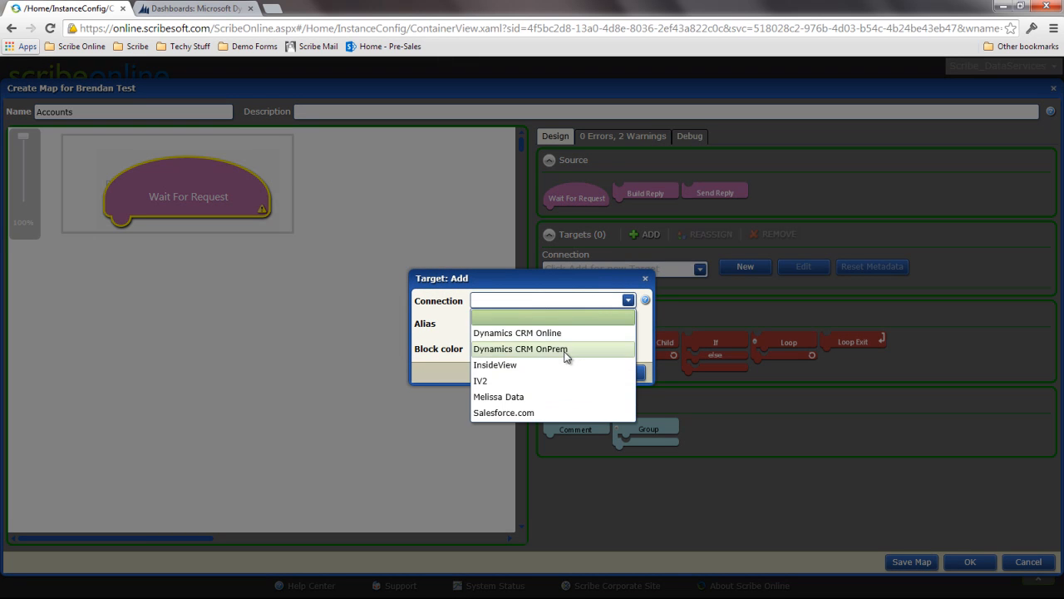
click(519, 349)
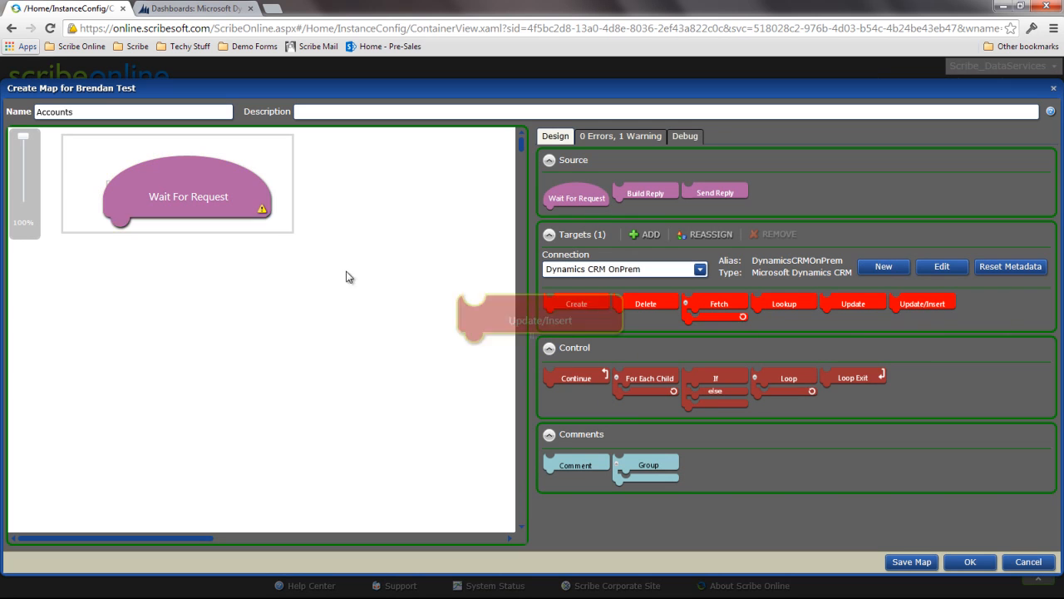
drag(540, 319, 186, 246)
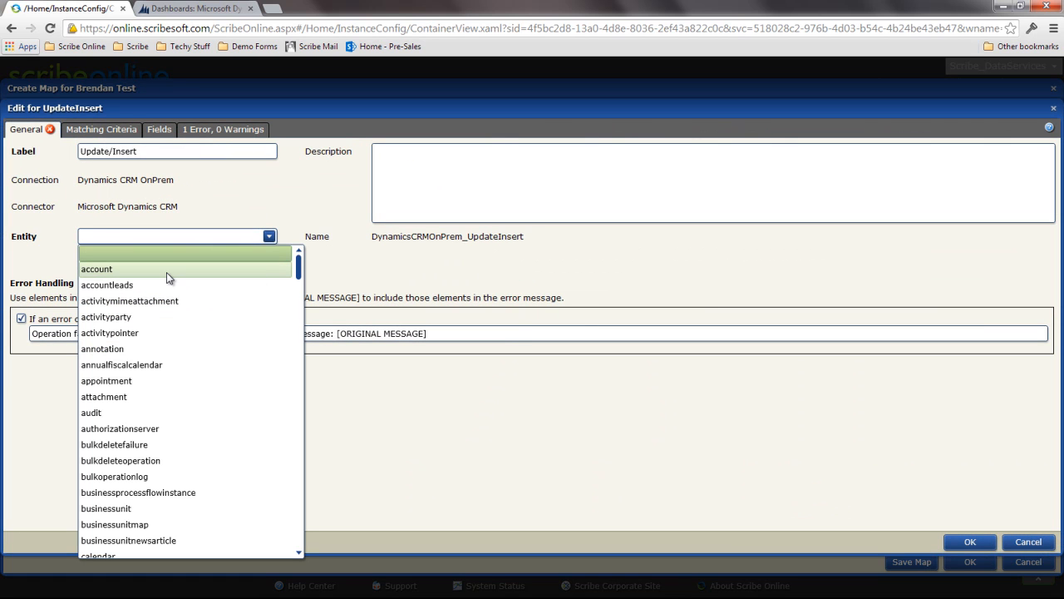
Set the Update/Insert block's entity to account and confirm its settings
click(97, 269)
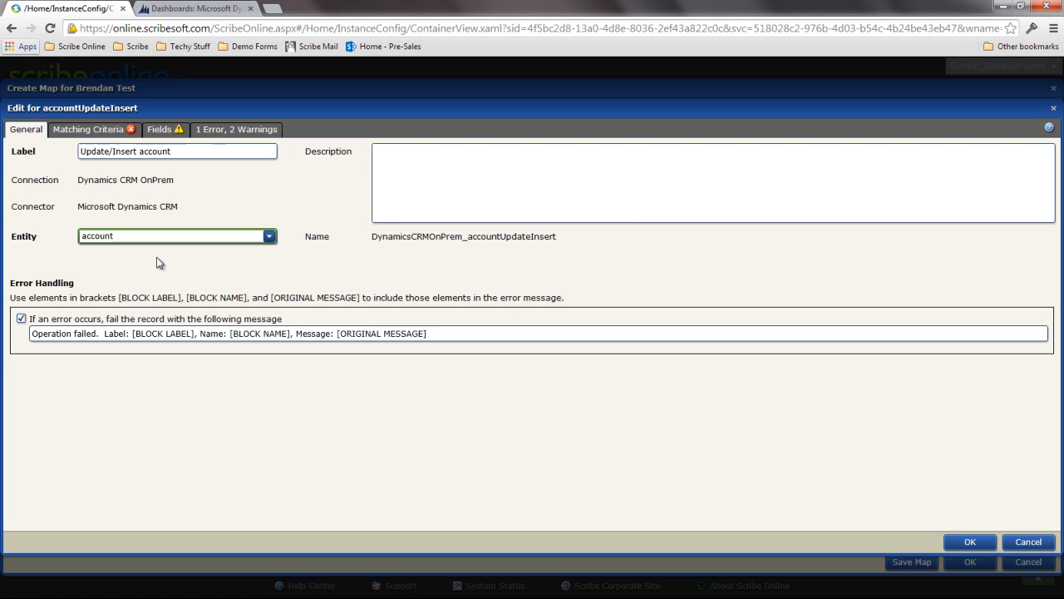
click(160, 130)
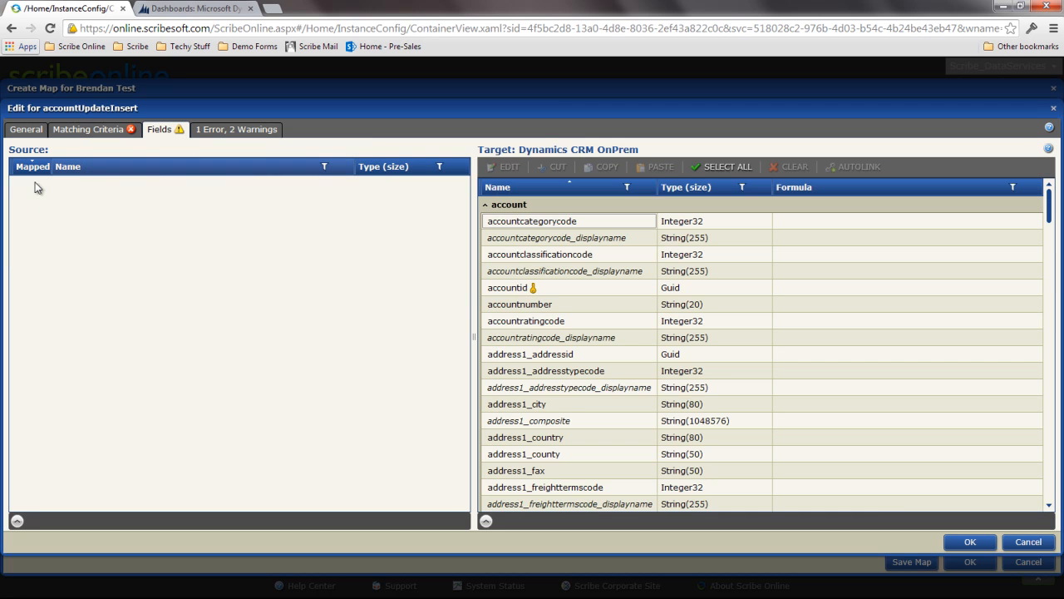
mouse_move(42, 212)
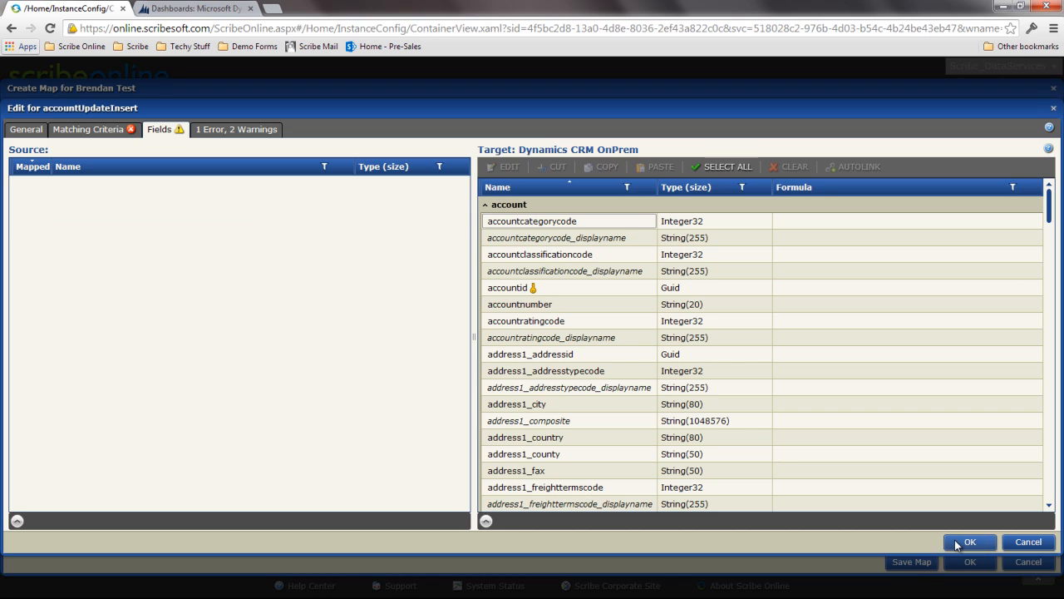
click(969, 542)
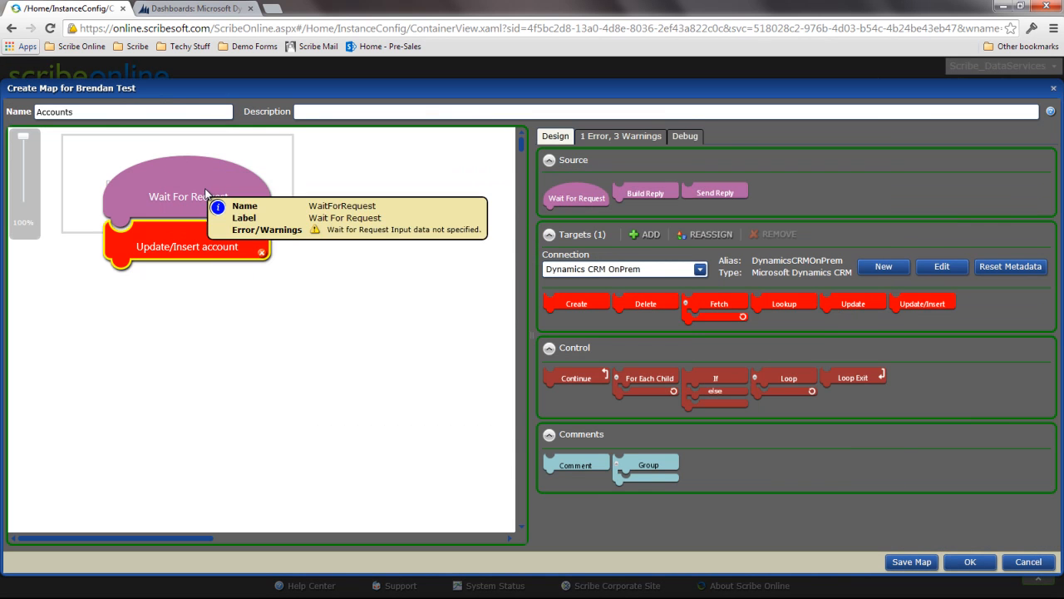
Define incoming request fields Name, City, State and Zip on Wait For Request
double_click(188, 196)
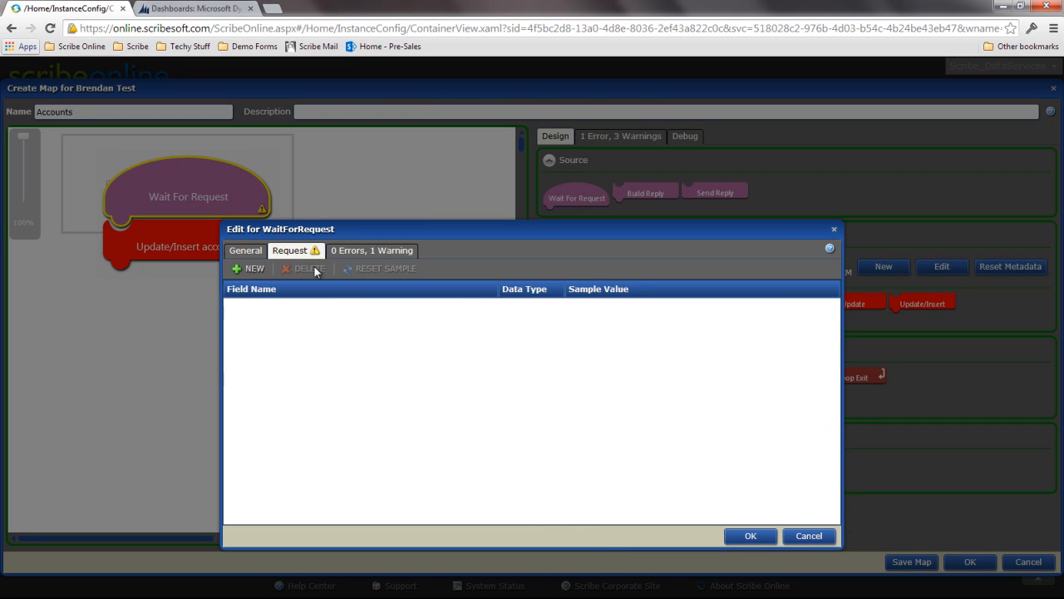
click(249, 268)
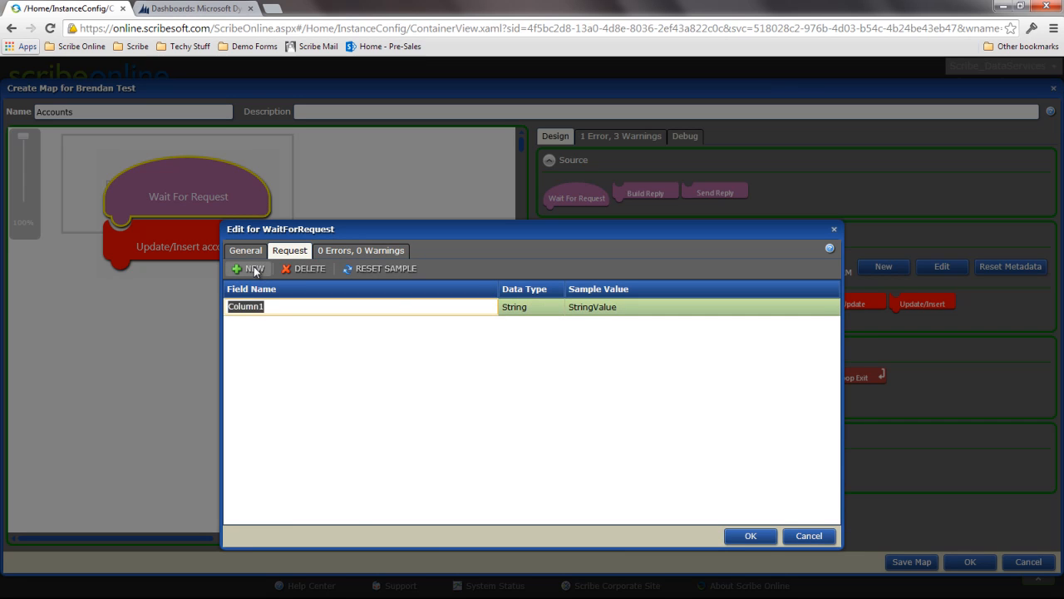
click(249, 268)
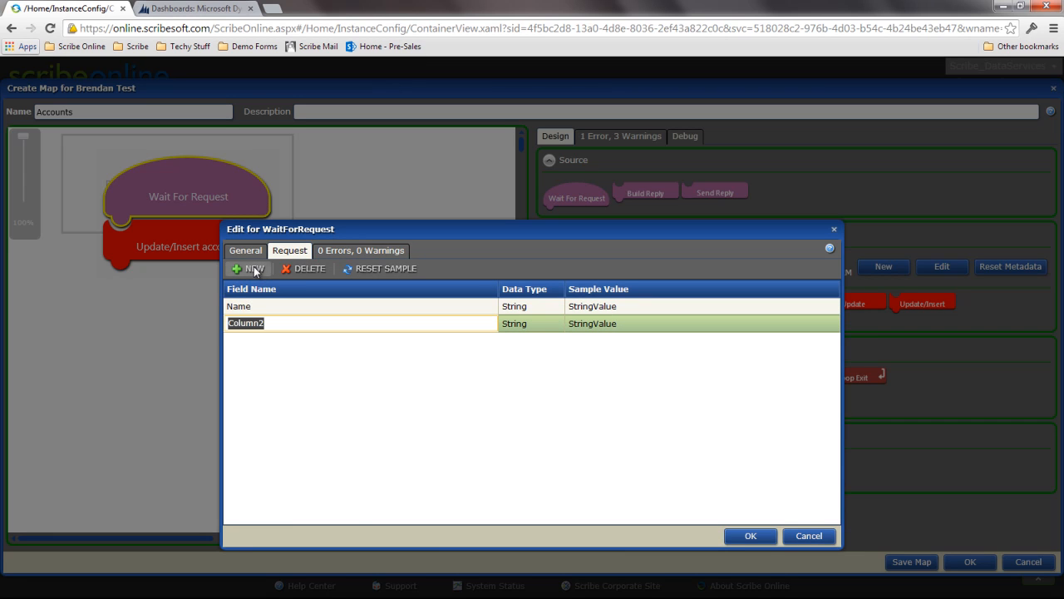
text(City)
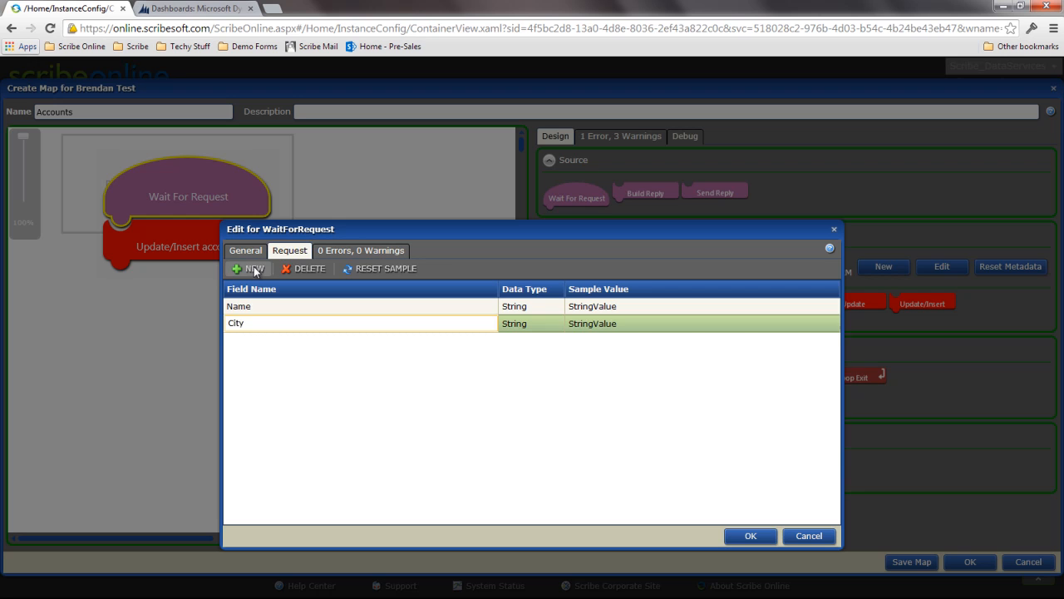
click(250, 268)
text(Zip)
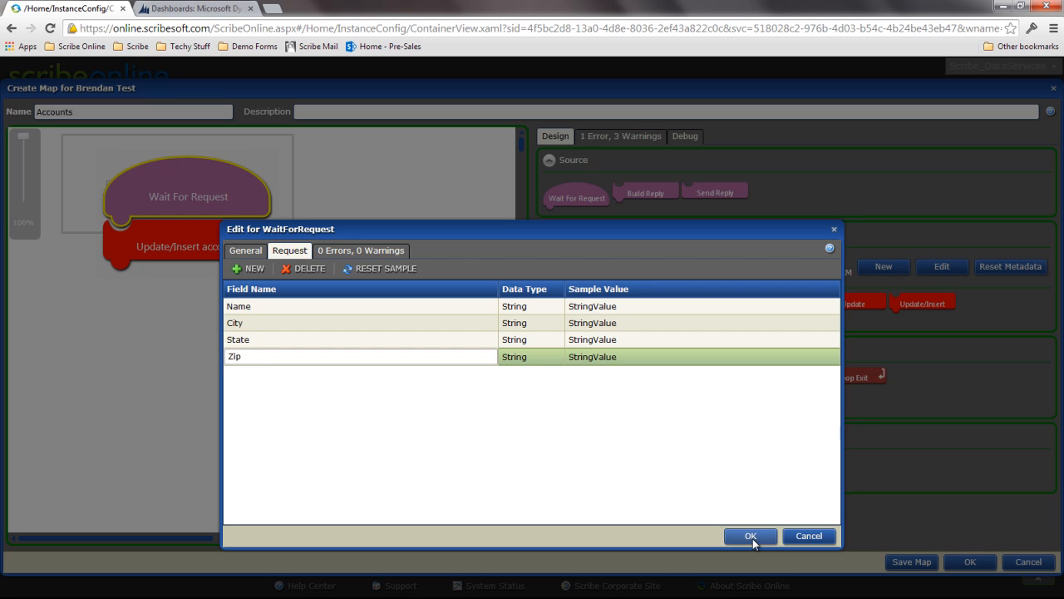
click(750, 535)
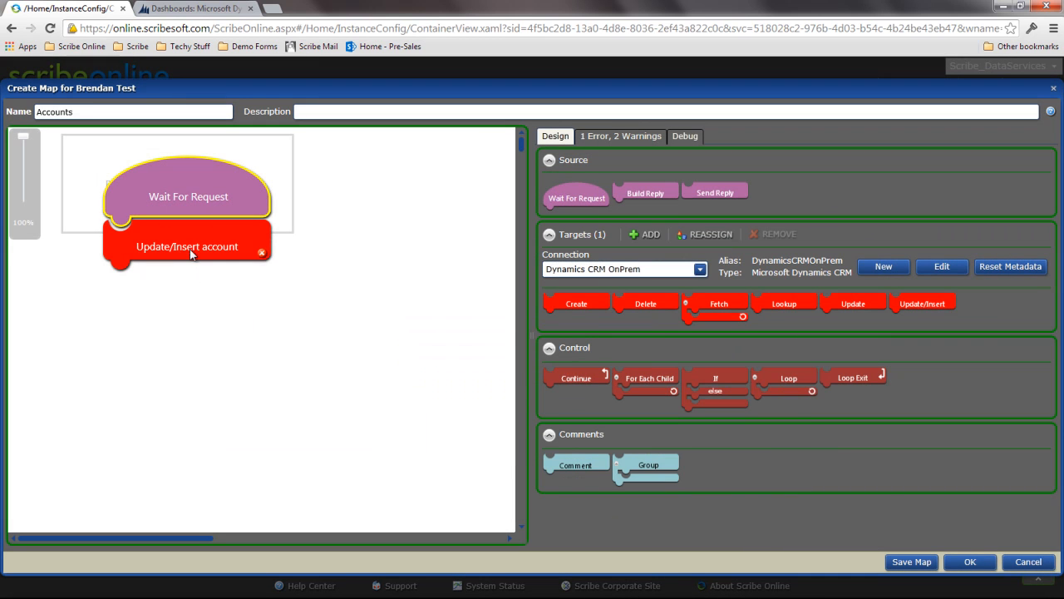
Add a matching criterion on the account block using WaitForRequest.Name as the name value
double_click(186, 246)
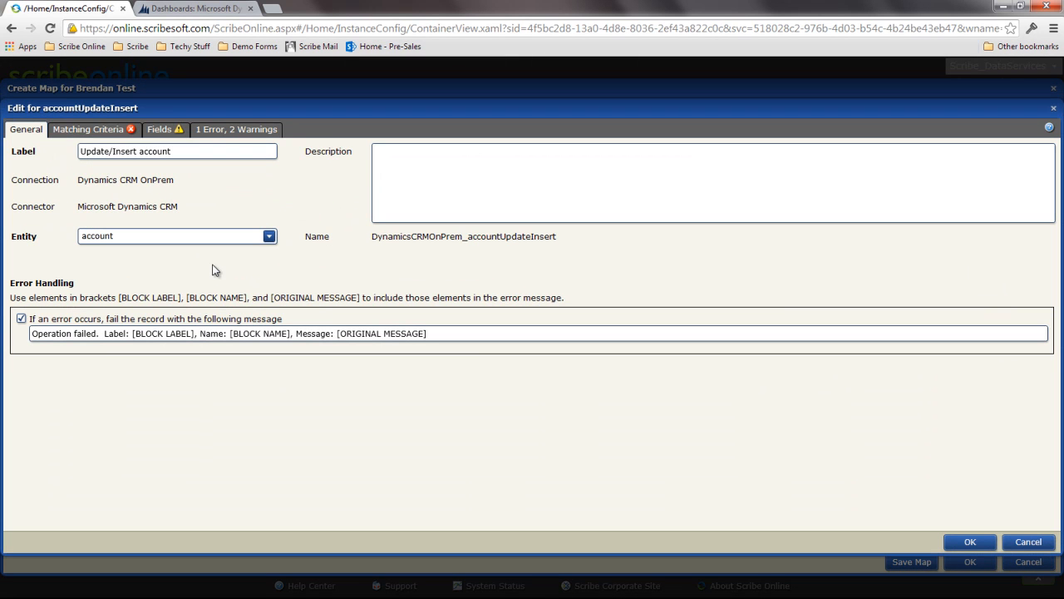
click(88, 130)
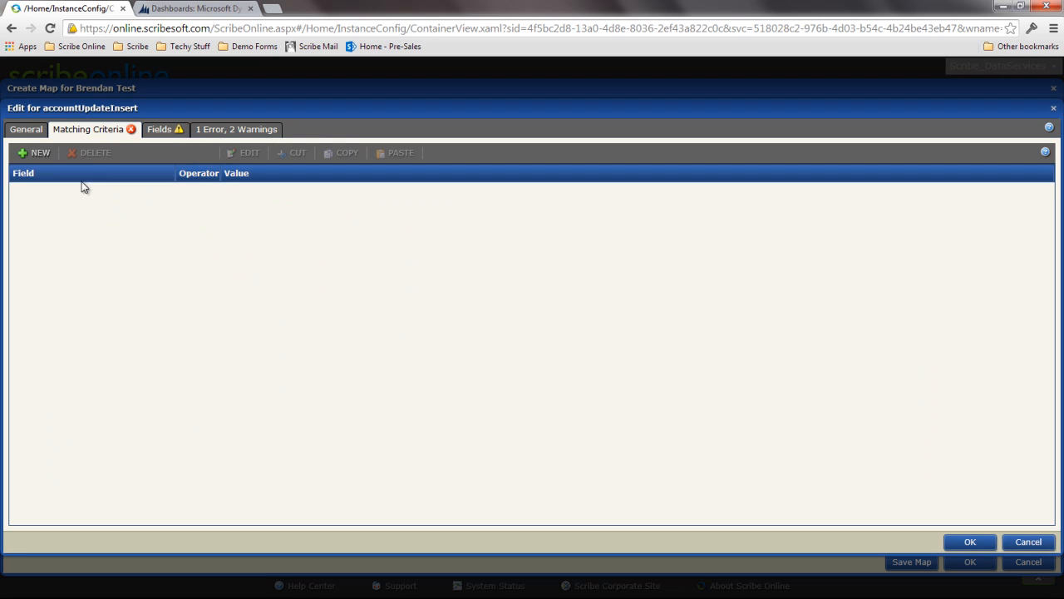
click(34, 153)
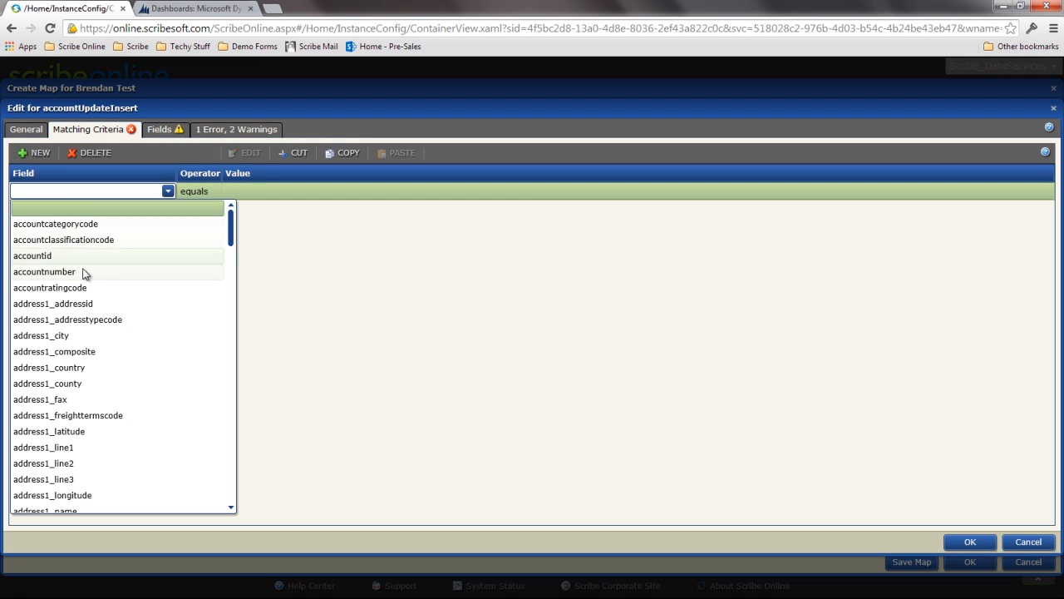
scroll(down, 3)
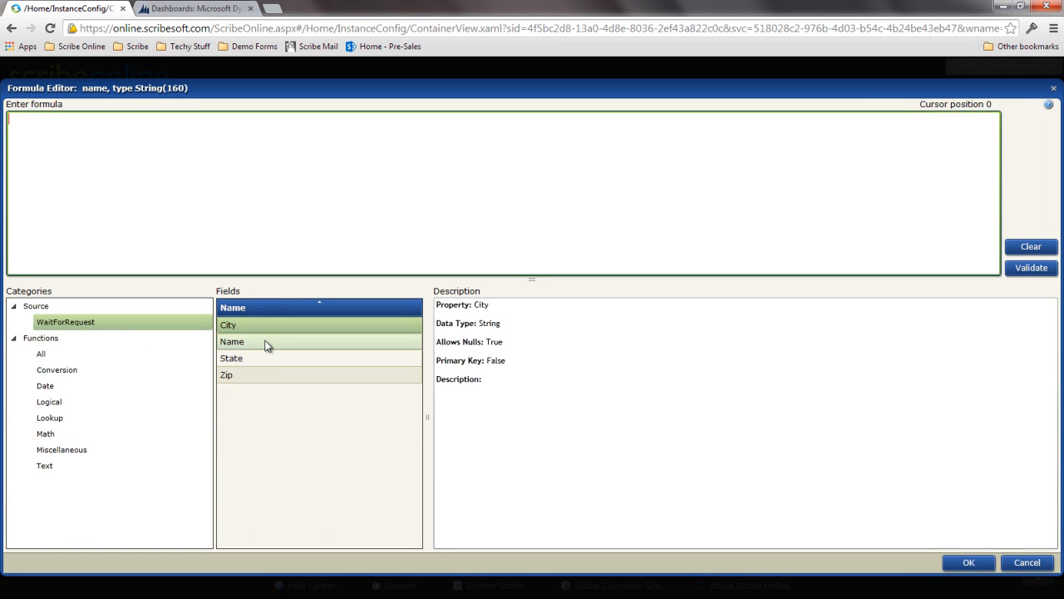
double_click(231, 340)
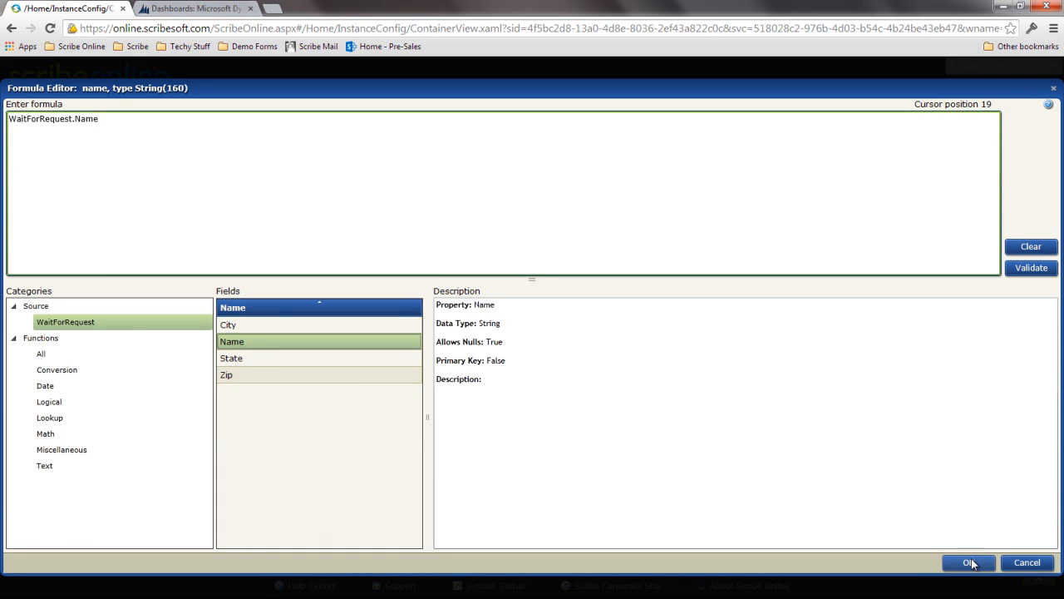
click(968, 562)
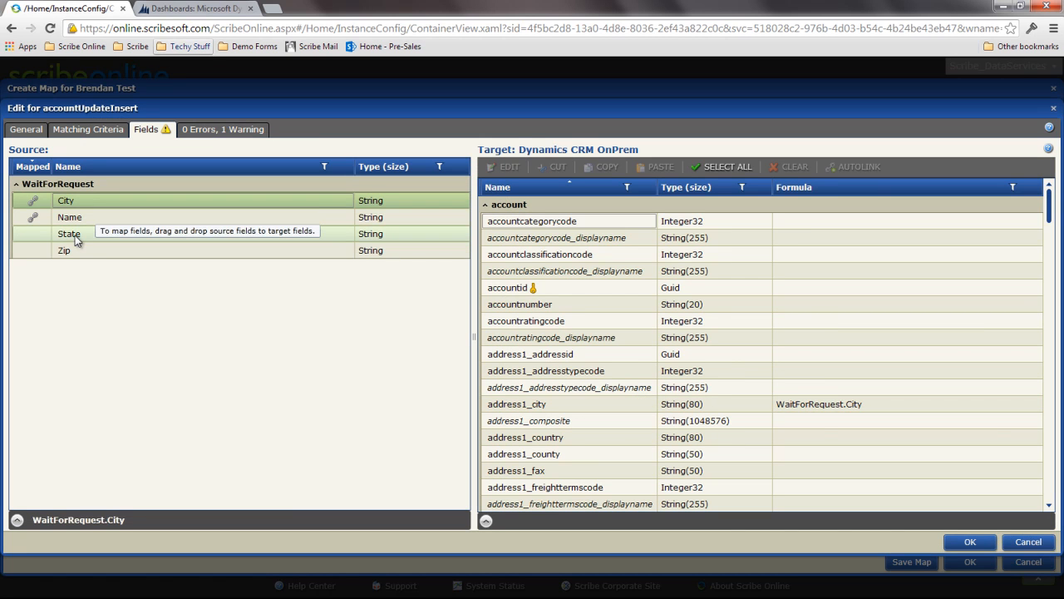
Map the request's Zip to address1_postalcode and State to its account field, then confirm the block
scroll(down, 3)
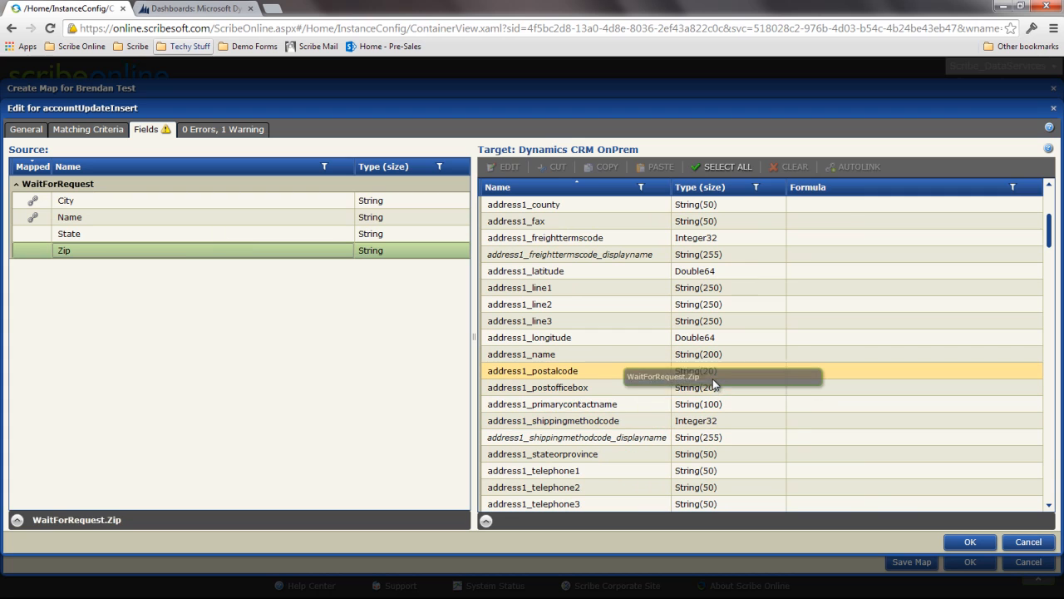
drag(63, 250, 832, 369)
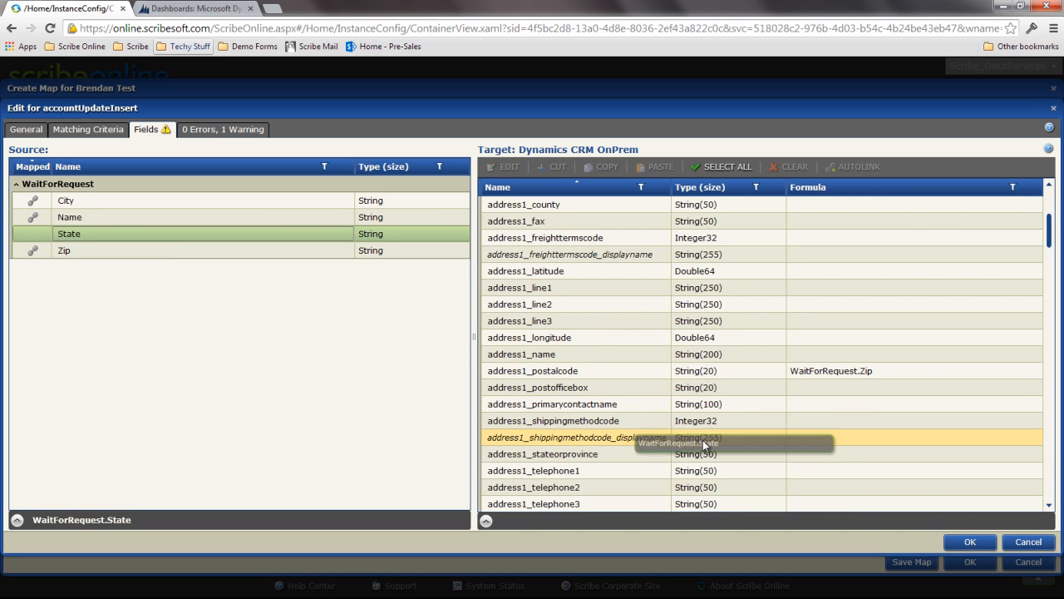
scroll(down, 3)
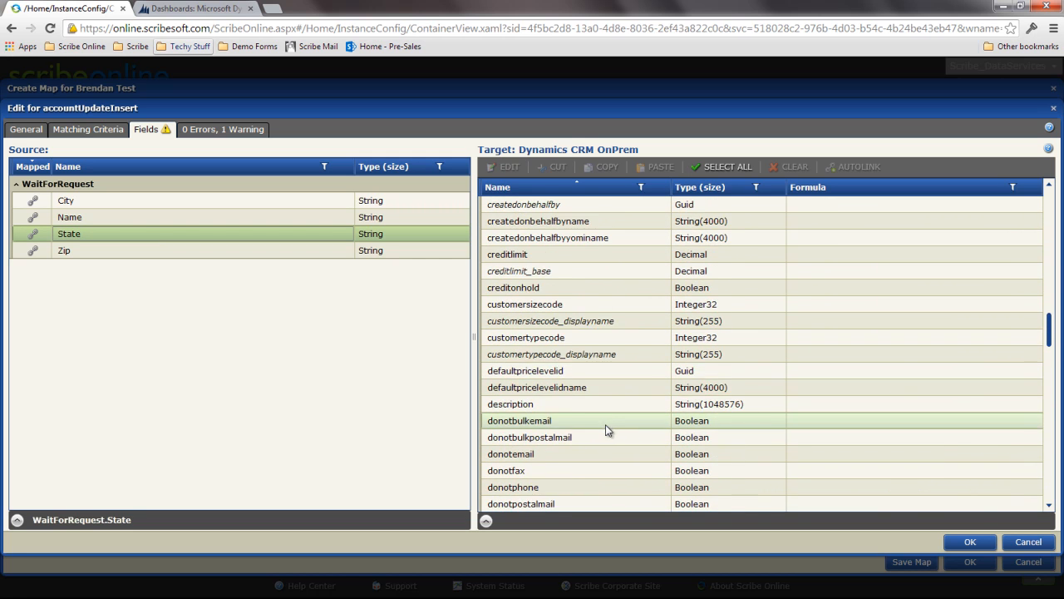
scroll(down, 3)
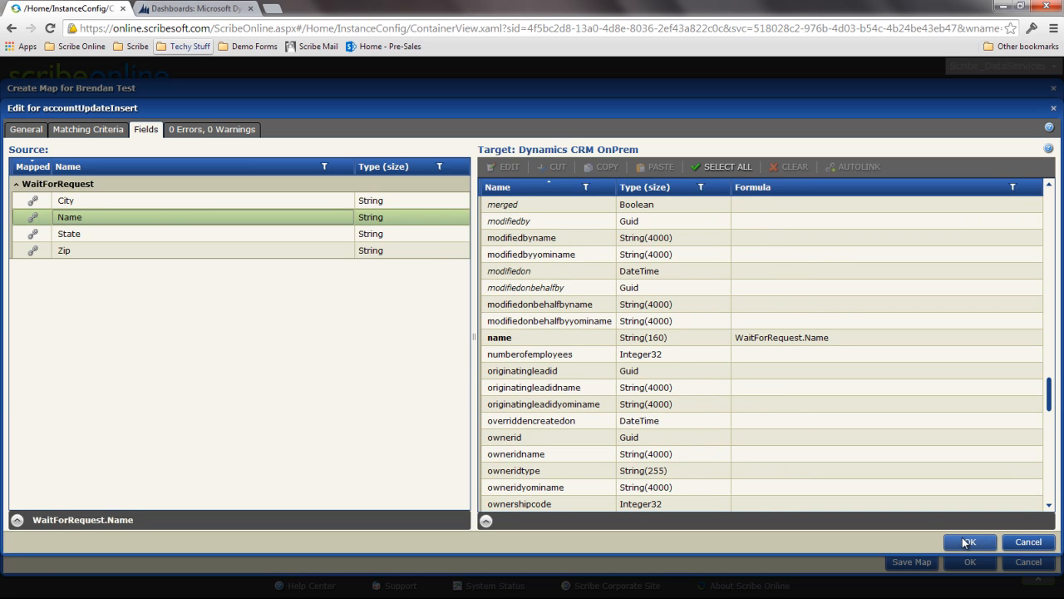
click(969, 542)
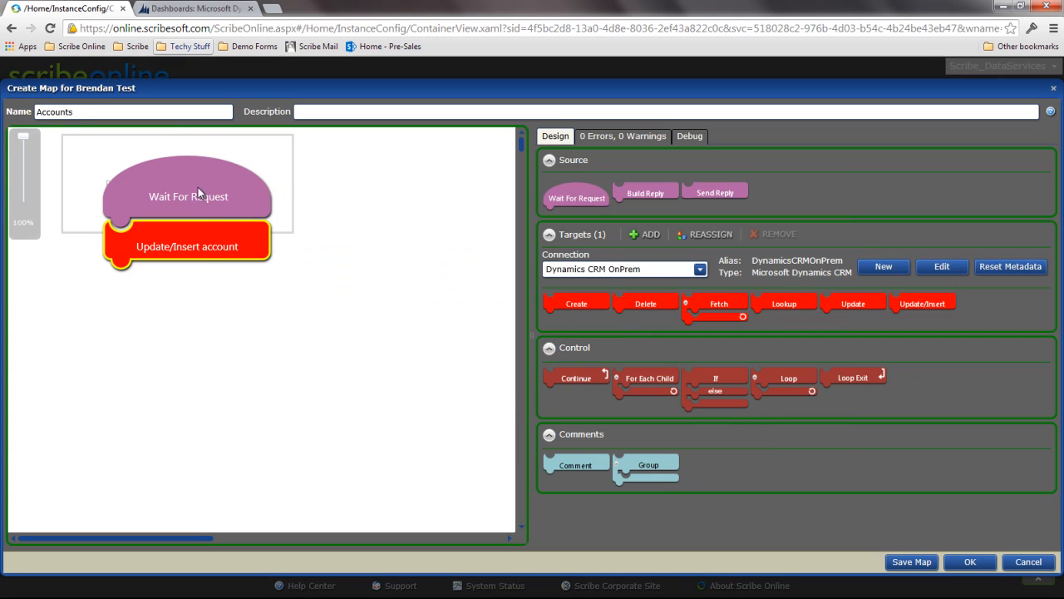
mouse_move(449, 362)
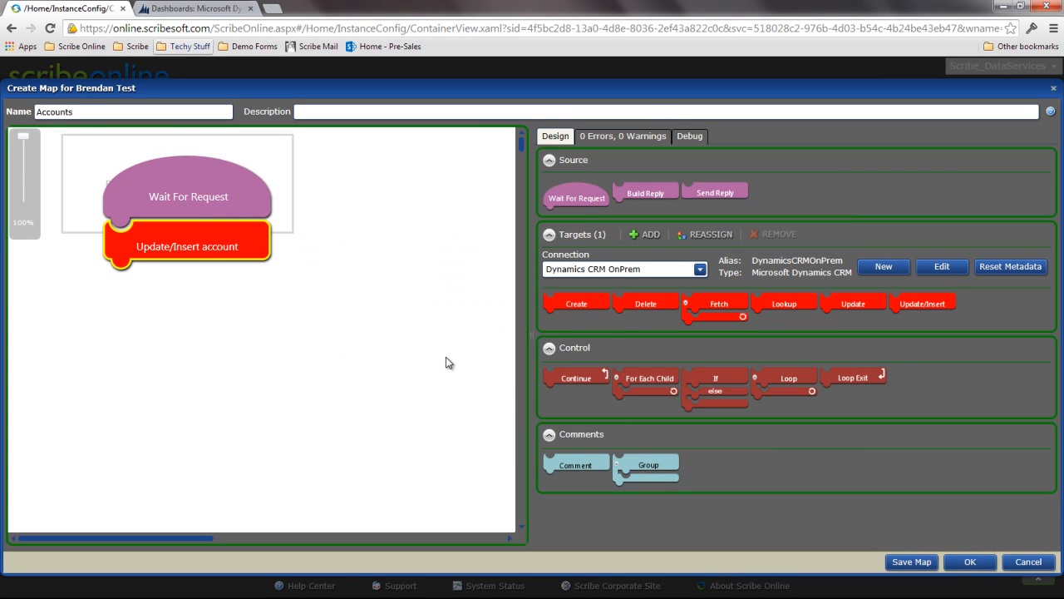
mouse_move(354, 292)
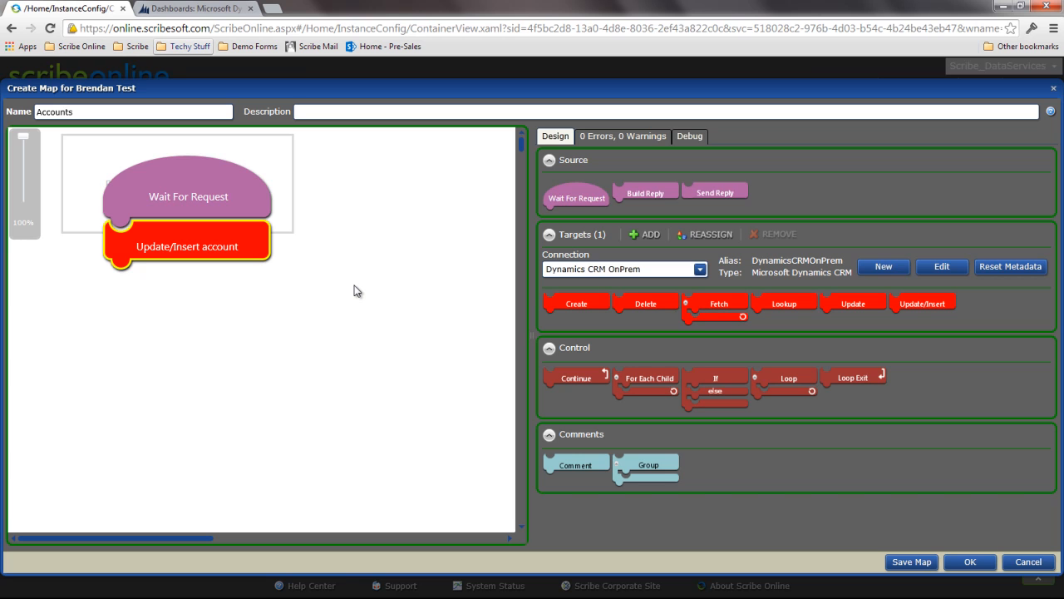
mouse_move(666, 198)
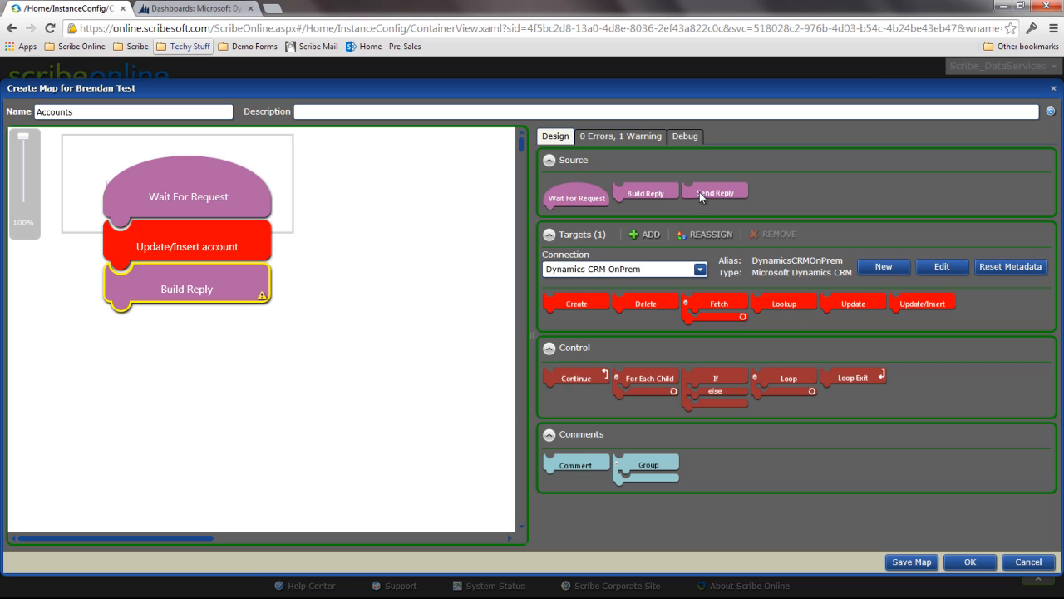
mouse_move(177, 289)
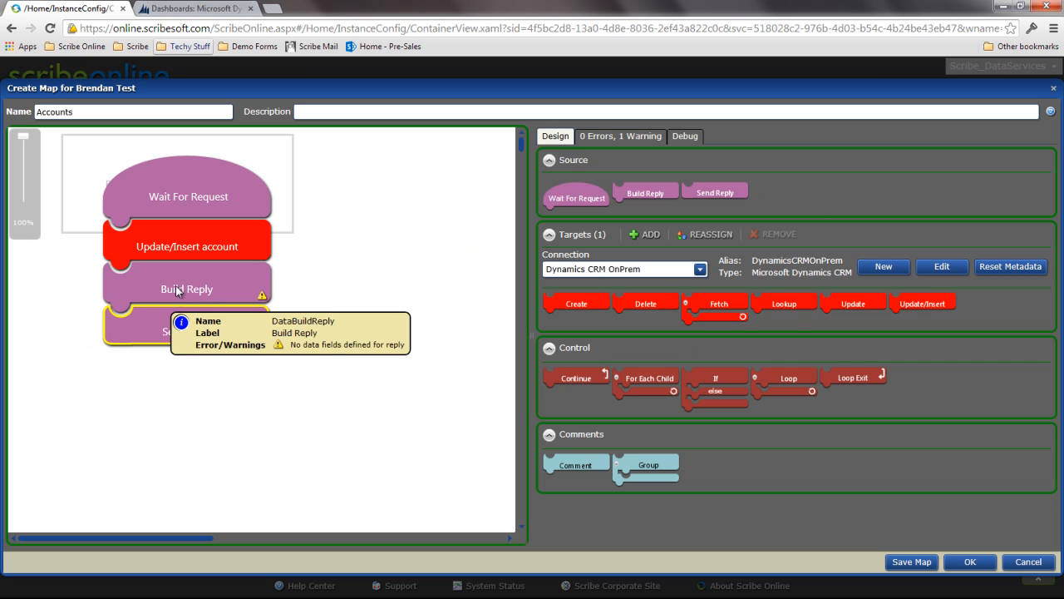
In Build Reply, map accountid and add a new reply field named Status
double_click(186, 290)
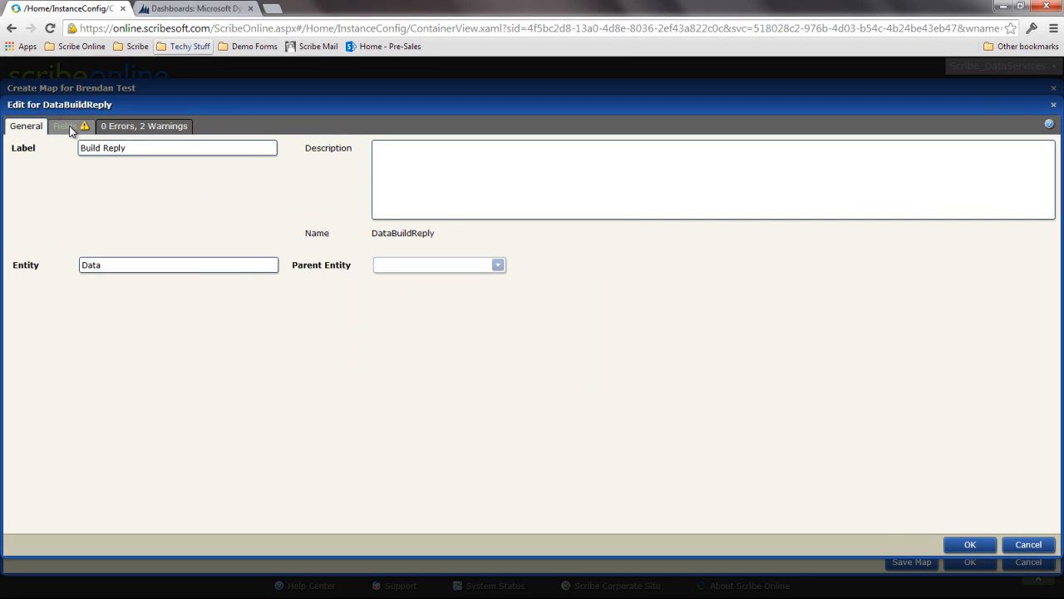
click(63, 127)
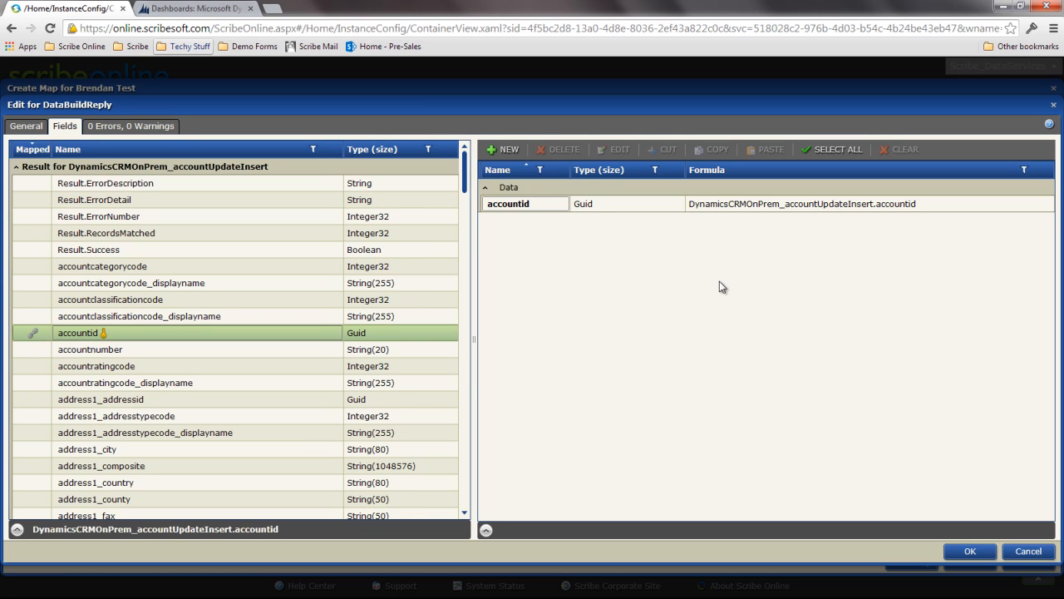
click(502, 150)
text(Sta)
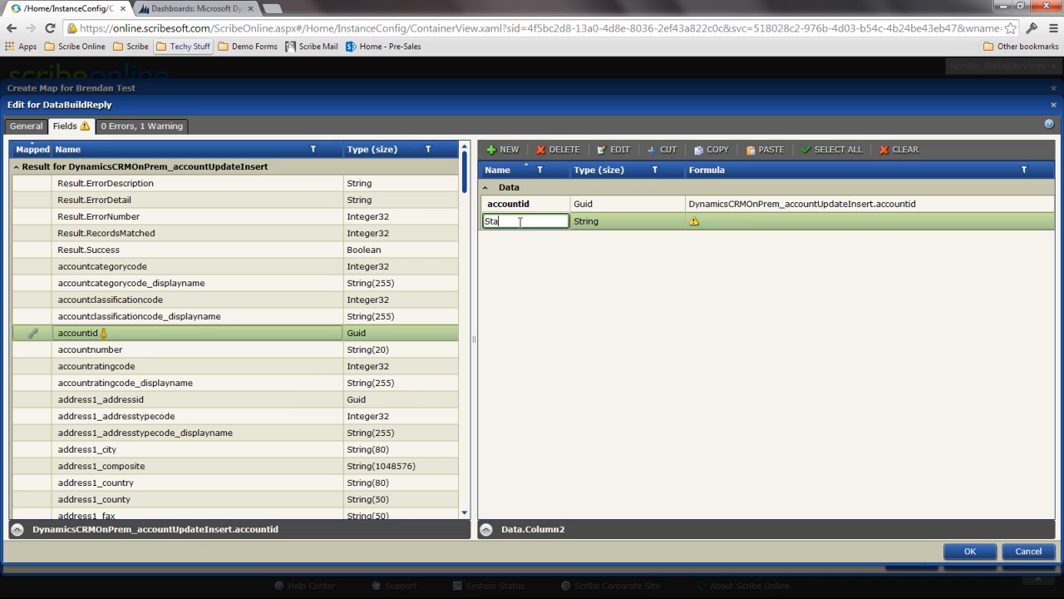
text(tus)
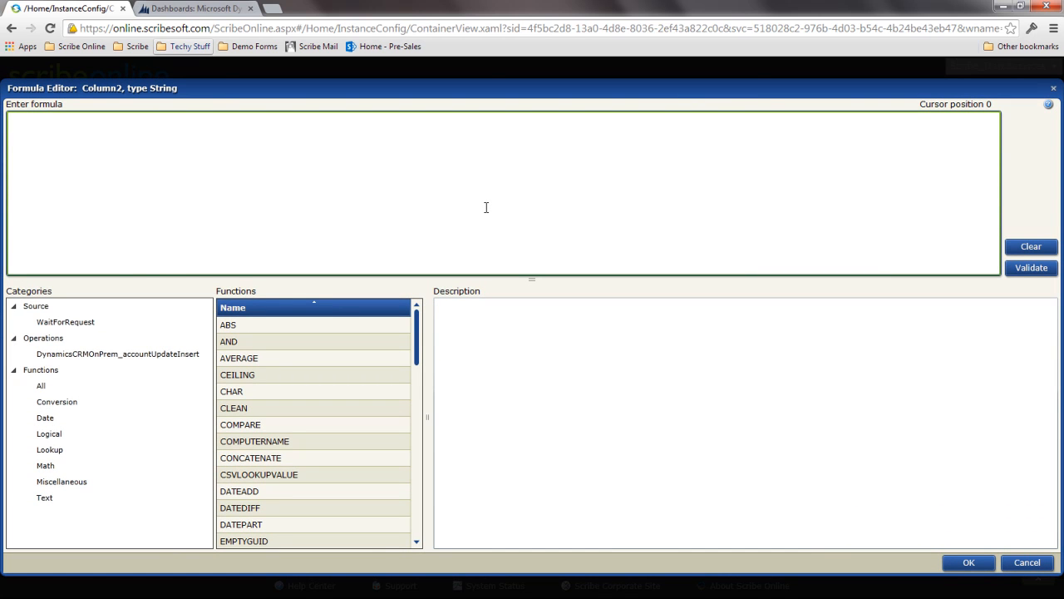
Insert the account UpdateInsert Result.ErrorDetail field into the Status formula
text(re)
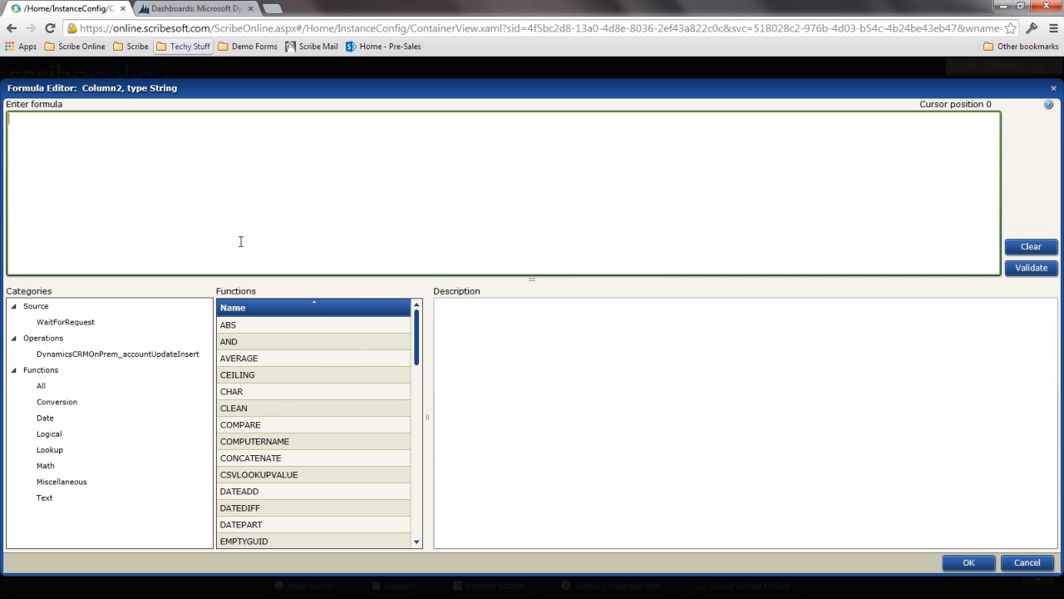
click(117, 352)
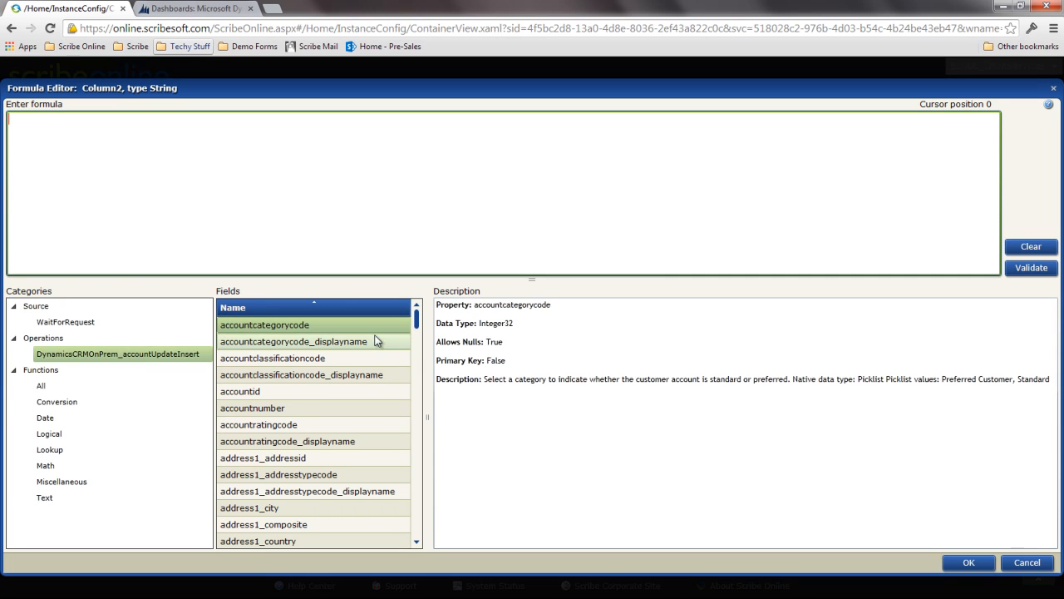
scroll(down, 3)
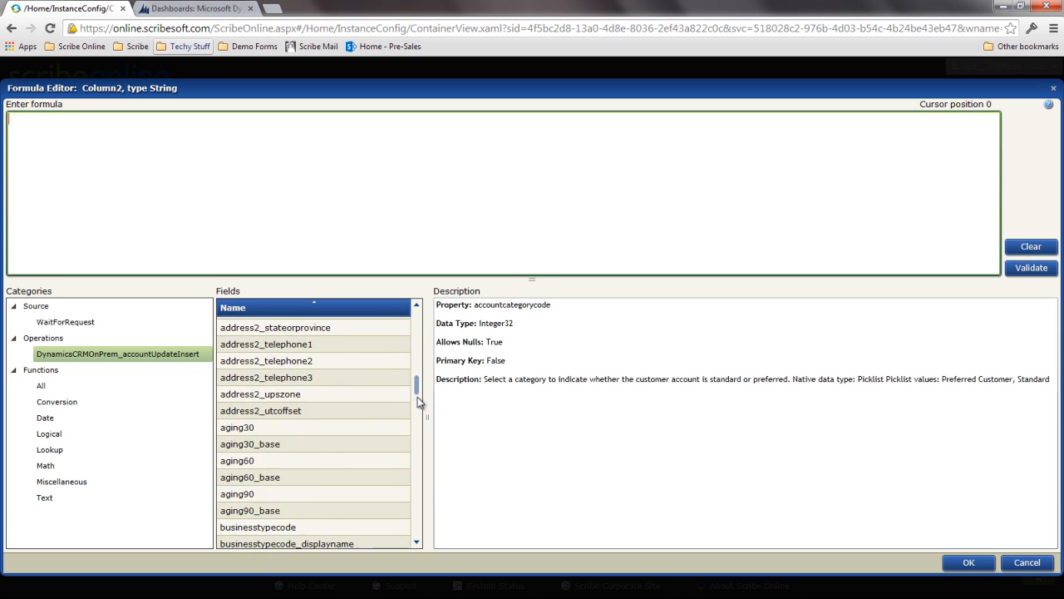
scroll(down, 3)
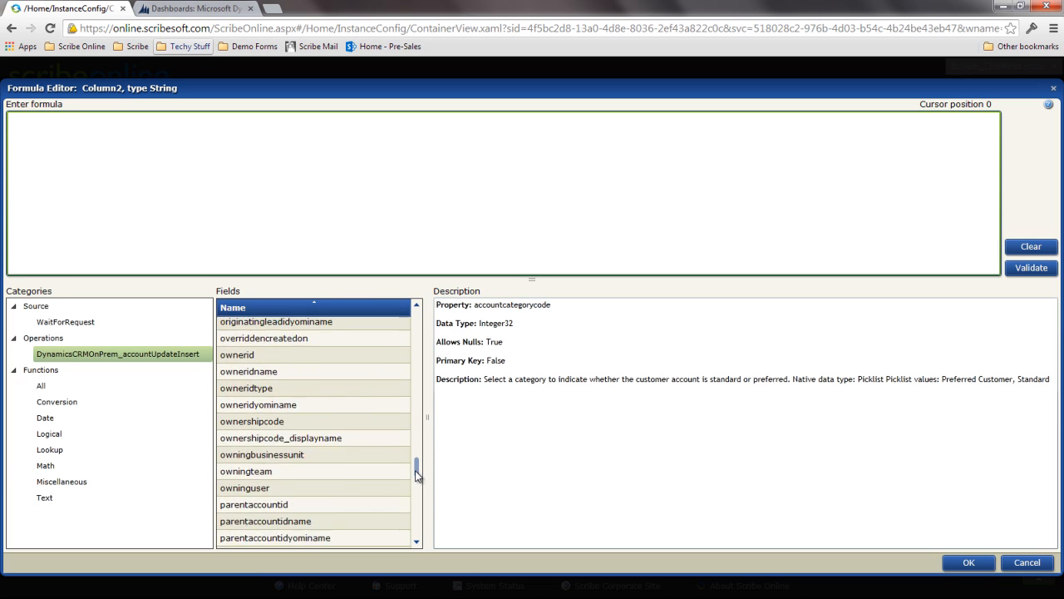
scroll(down, 3)
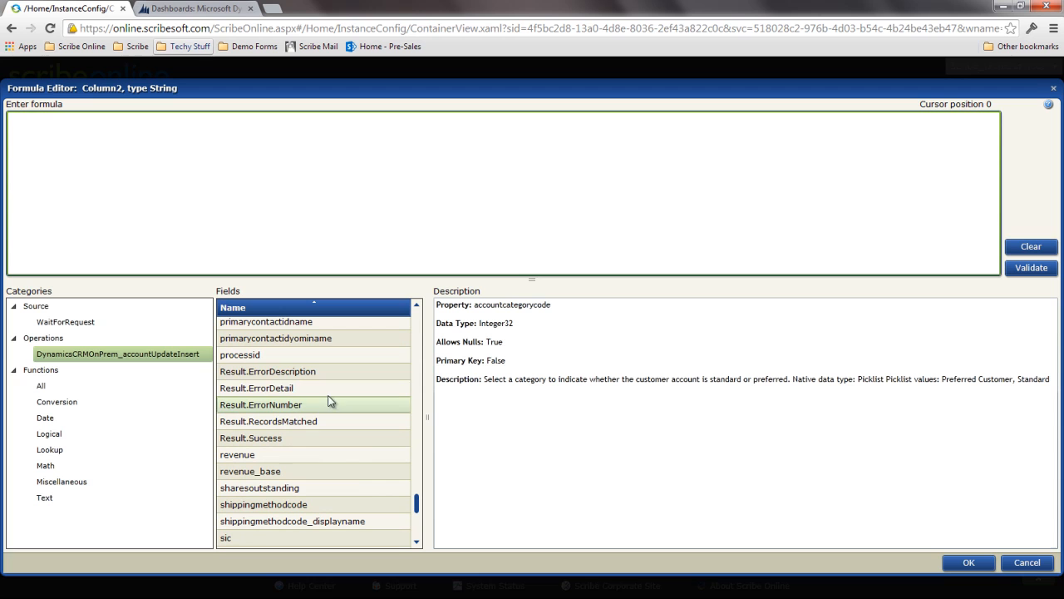
mouse_move(306, 389)
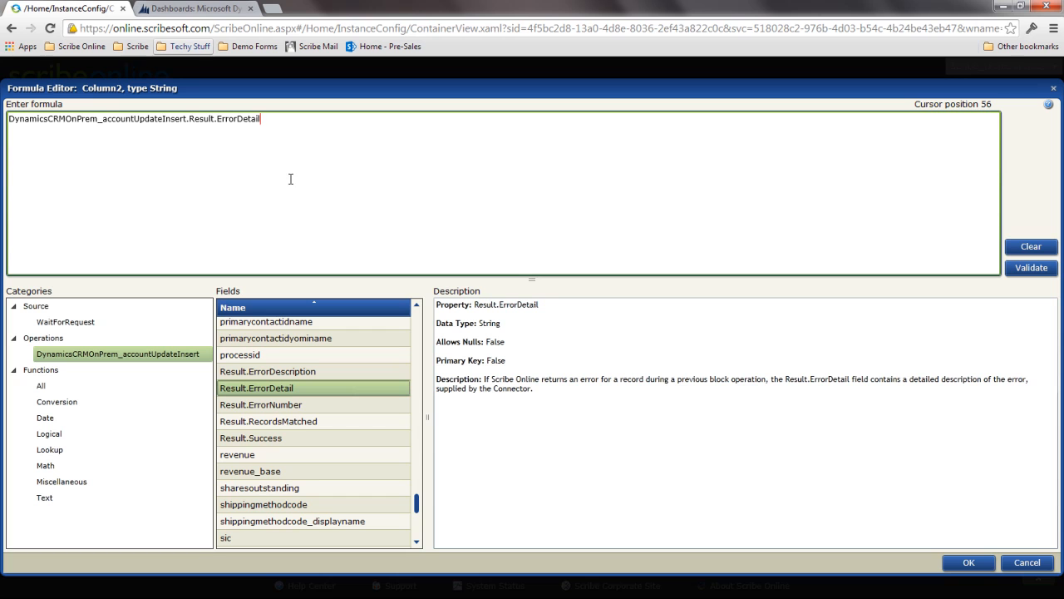
mouse_move(306, 159)
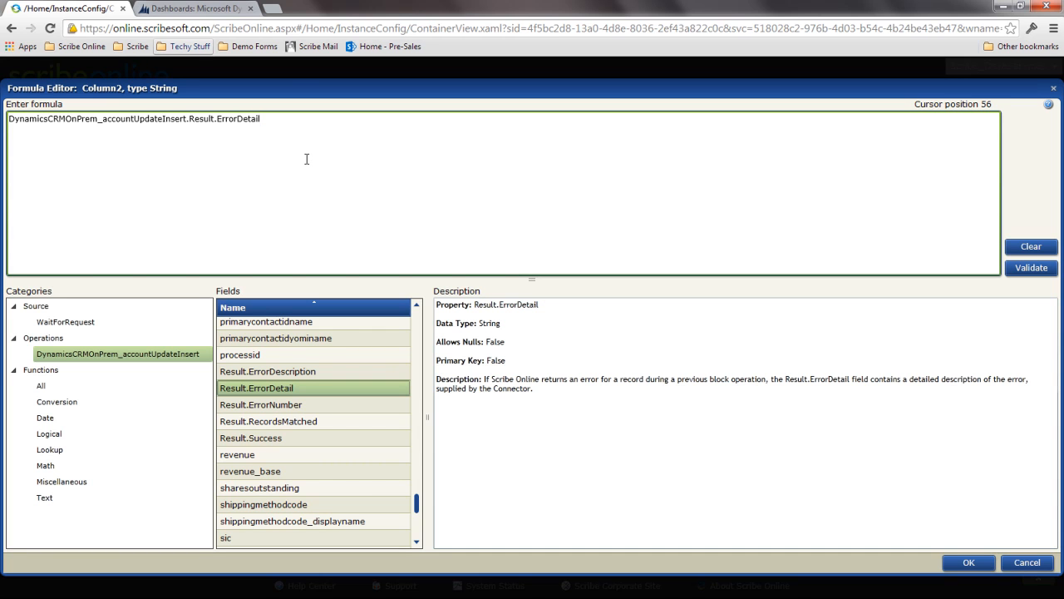
Wrap it as IFNULLUSE(...ErrorDetail, "Success!!") and confirm the Status formula
text(IF)
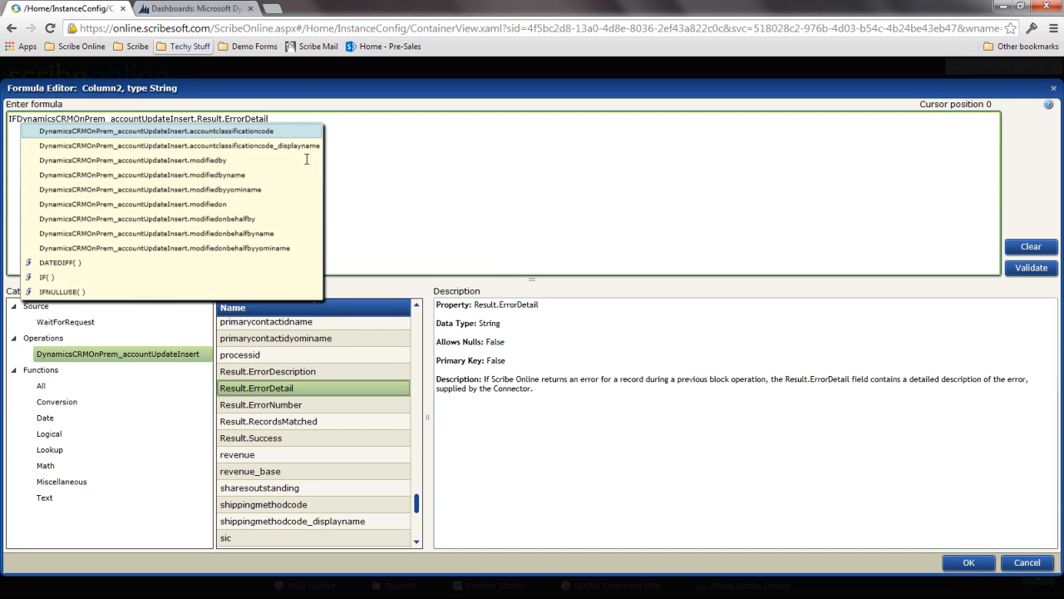
click(63, 291)
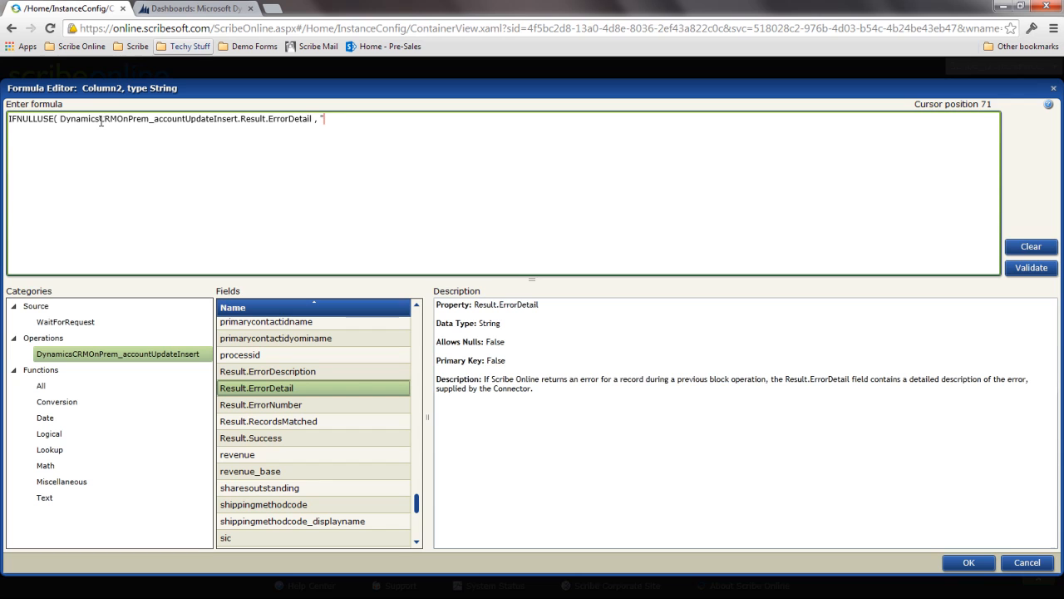
text(Success)
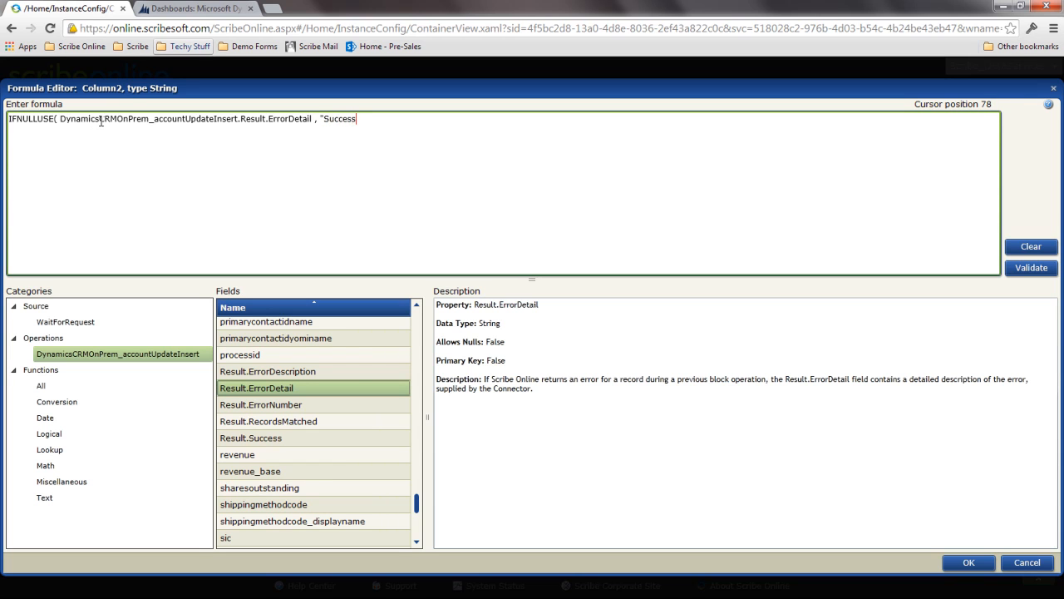
text(!!))
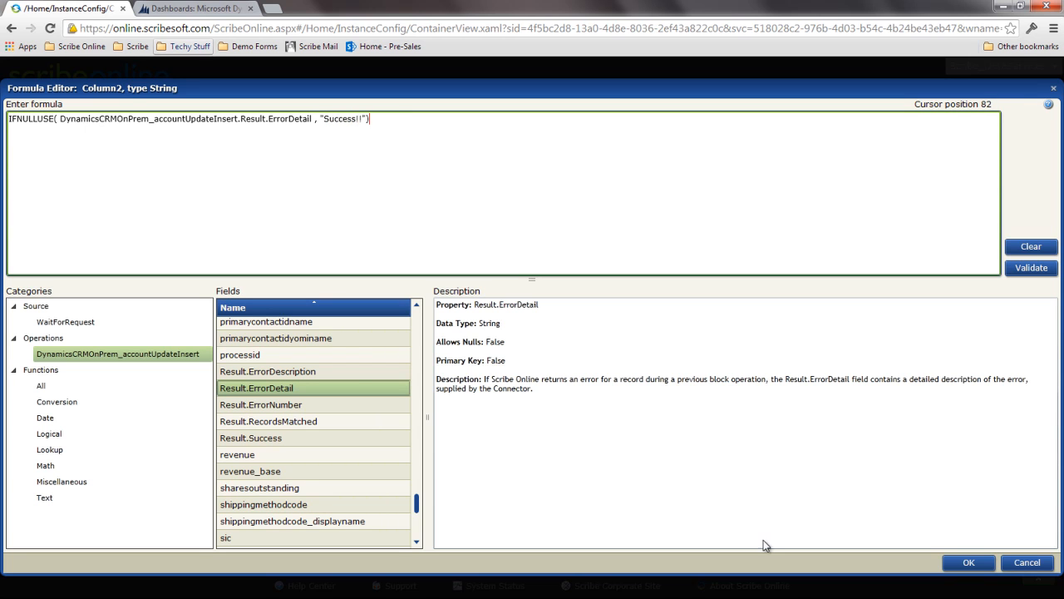
click(968, 562)
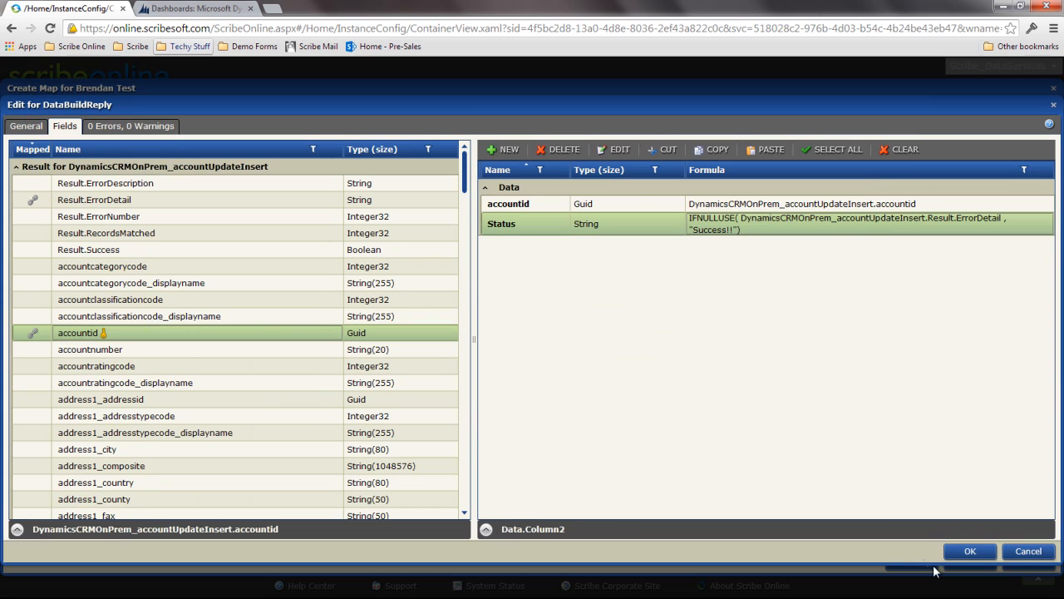
Confirm the Build Reply step and close the map editor, keeping the Accounts map
click(969, 551)
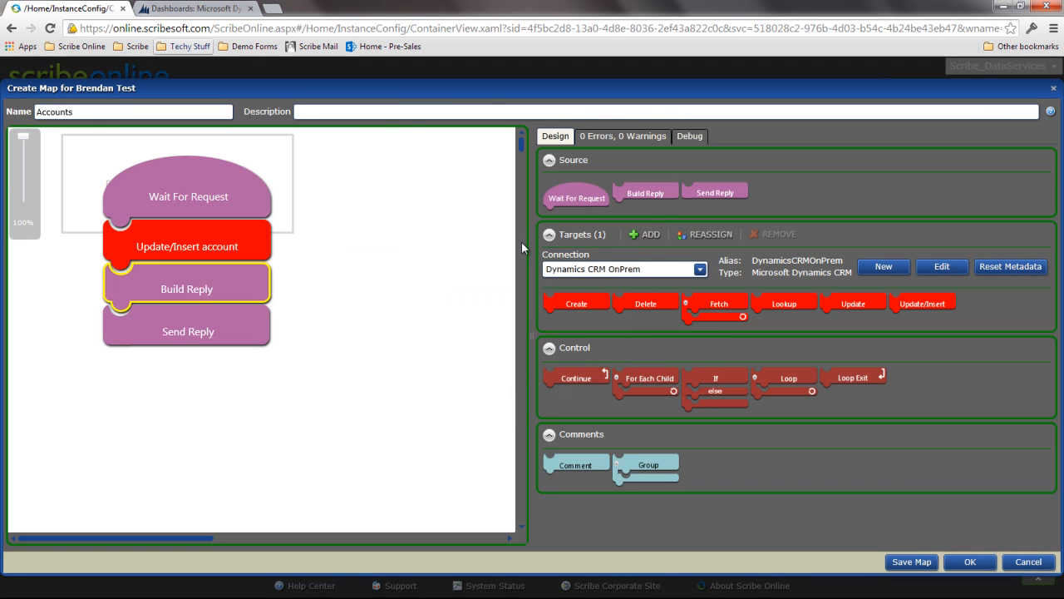
mouse_move(222, 296)
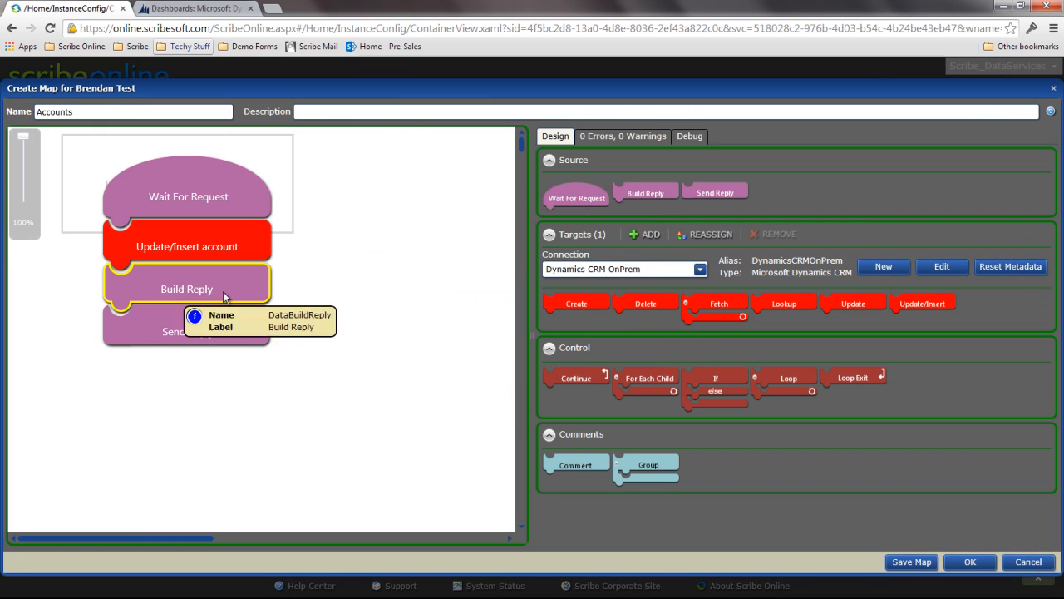
mouse_move(363, 389)
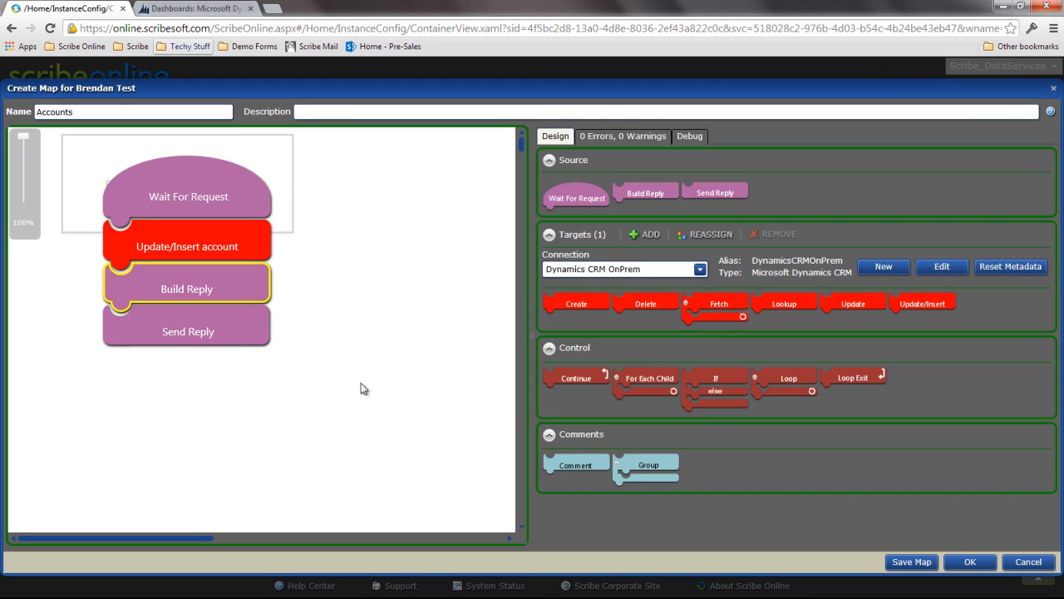
mouse_move(407, 386)
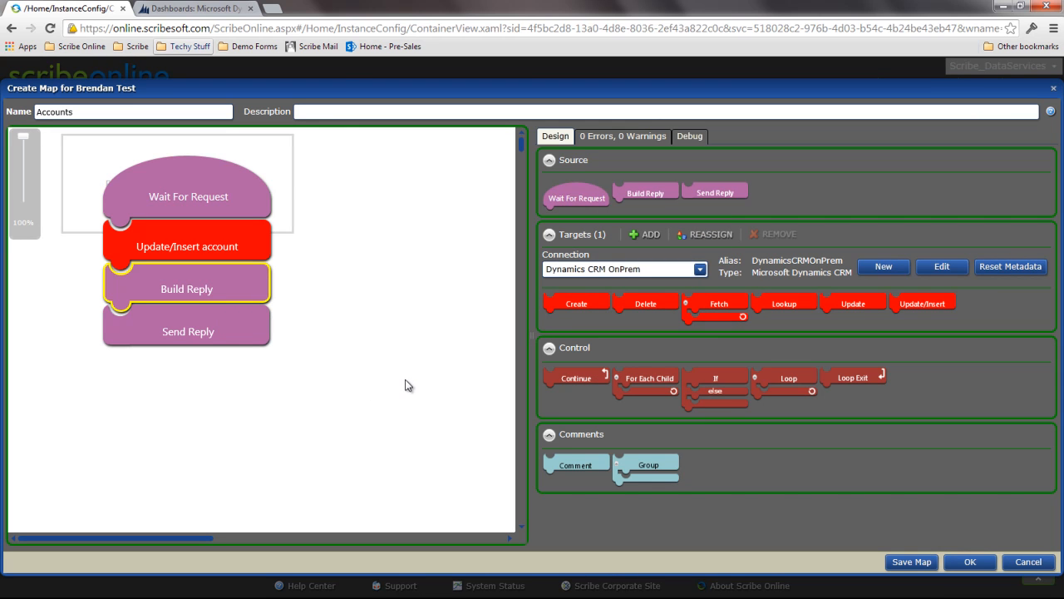
mouse_move(579, 254)
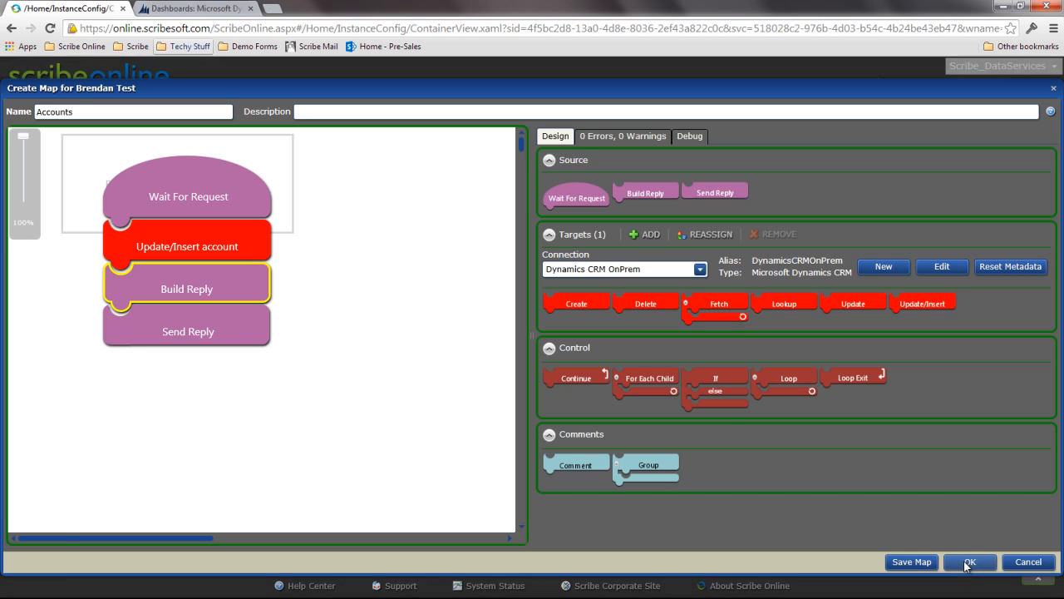
click(969, 563)
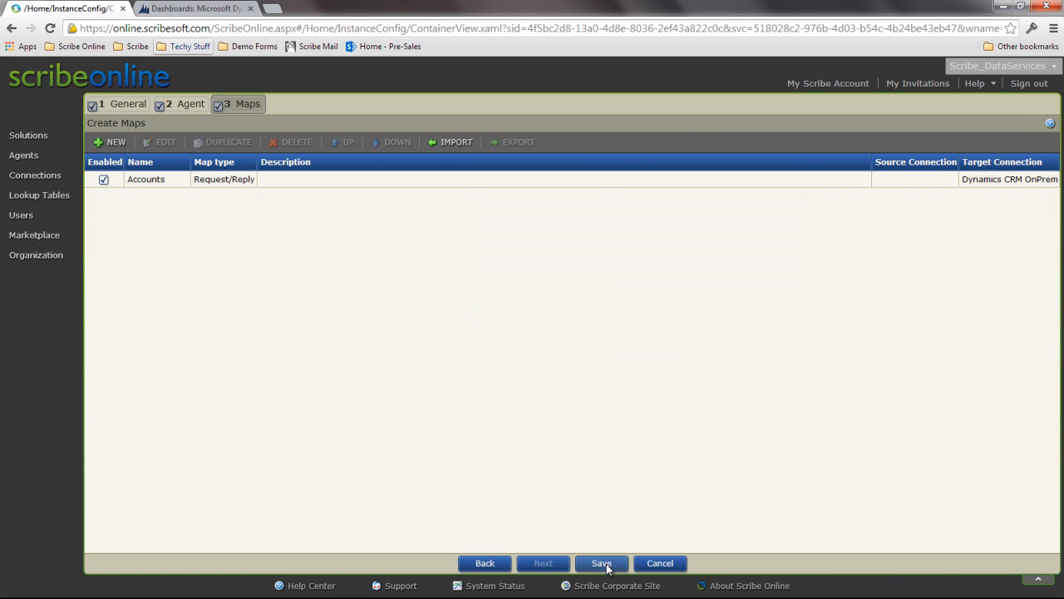
Save the Brendan Test solution with its Accounts map and return to its Maps step
click(601, 562)
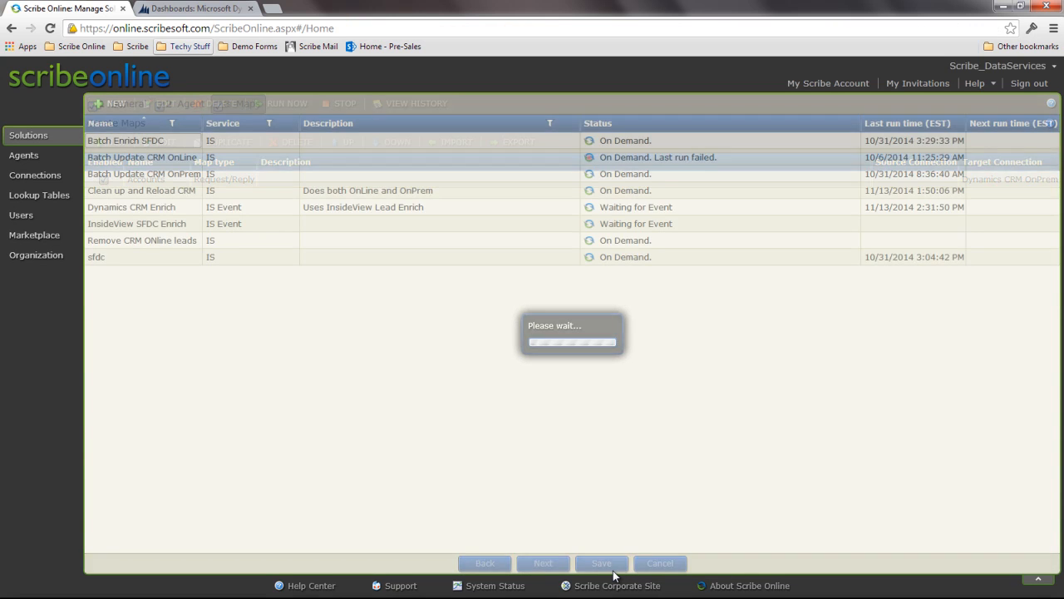
click(602, 562)
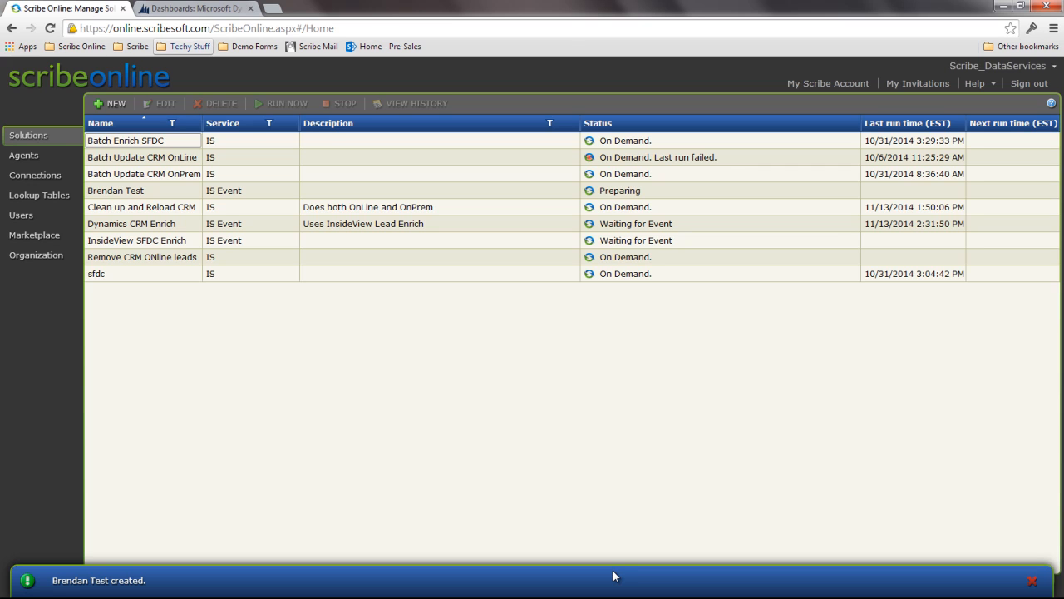
click(1031, 580)
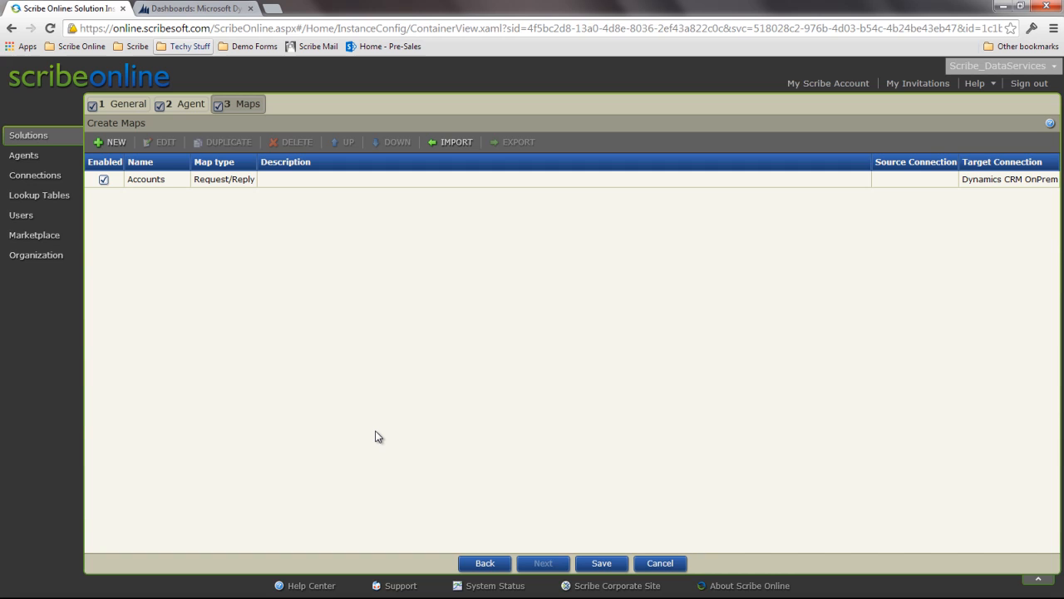
mouse_move(251, 439)
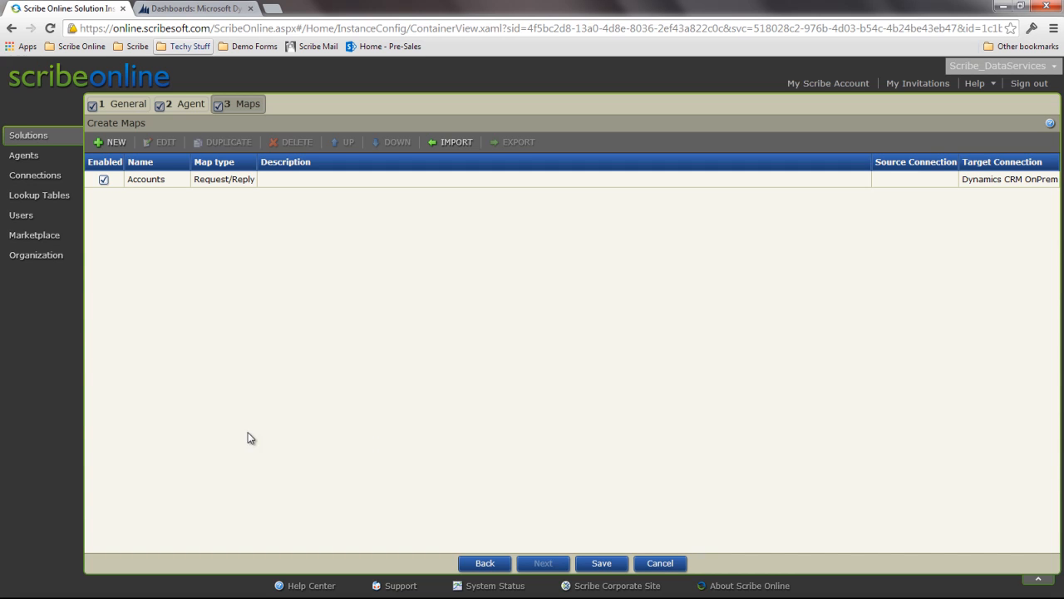
mouse_move(219, 286)
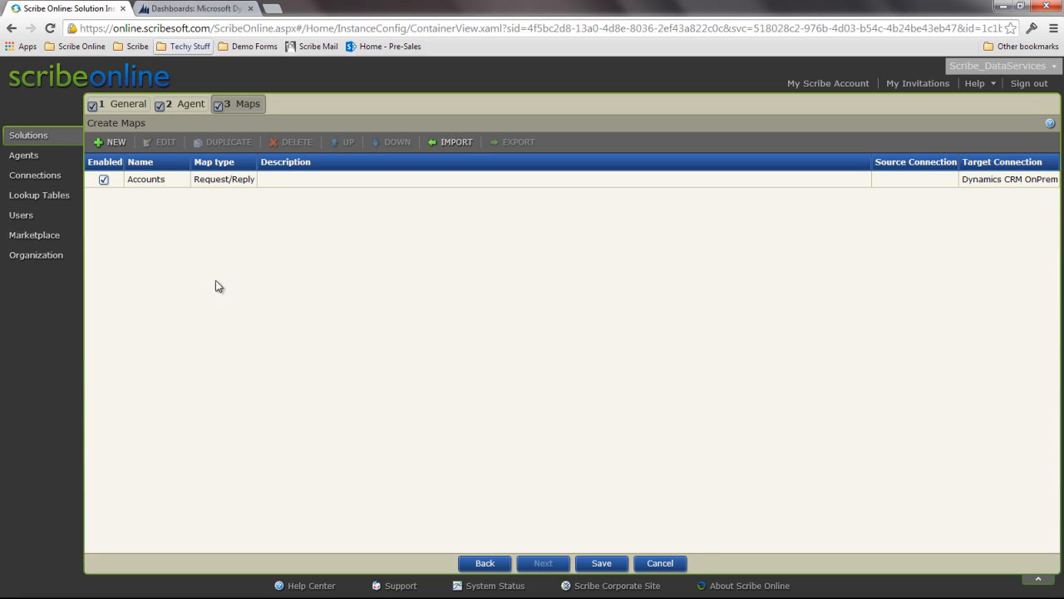
mouse_move(264, 322)
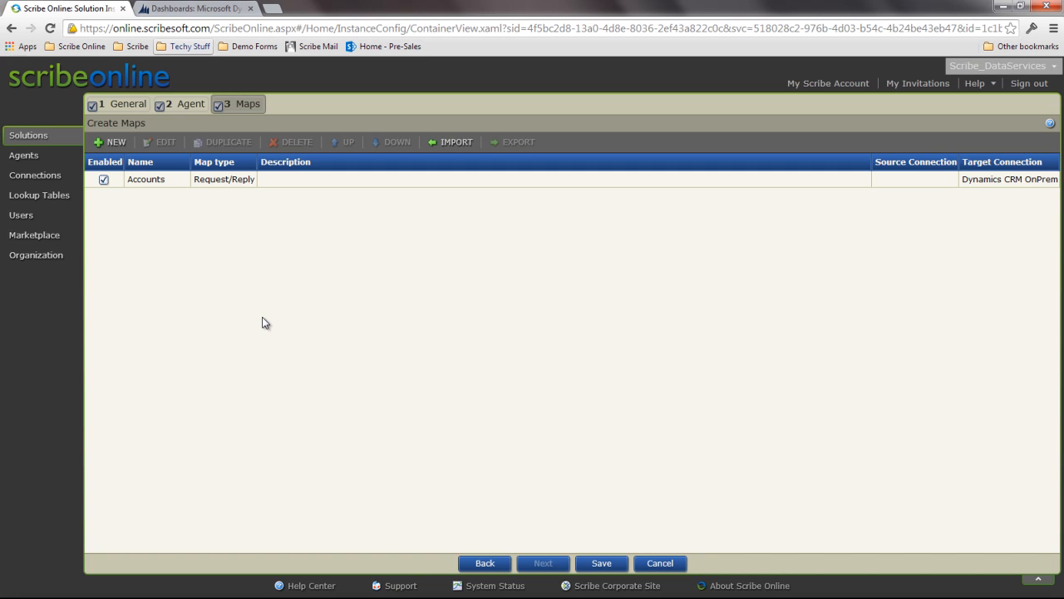
mouse_move(439, 529)
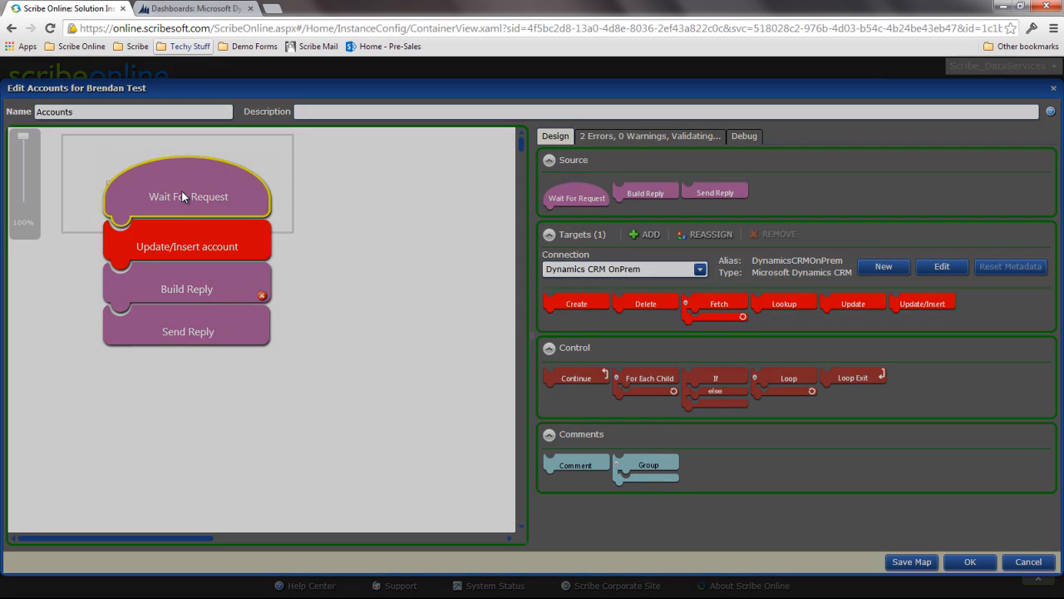
Copy the Endpoint URL from the Wait For Request step settings
double_click(188, 196)
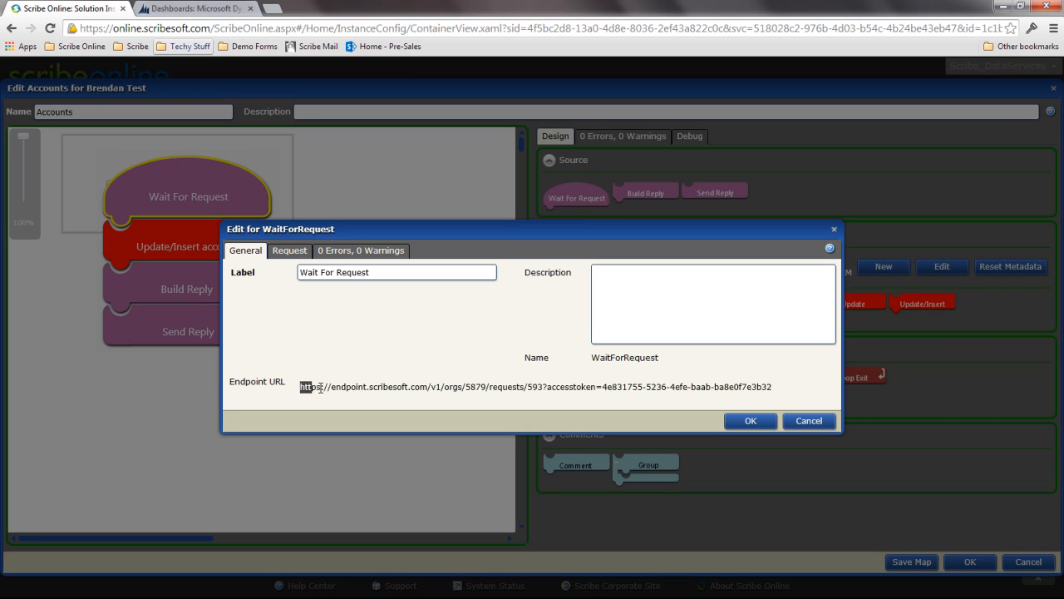
triple_click(532, 386)
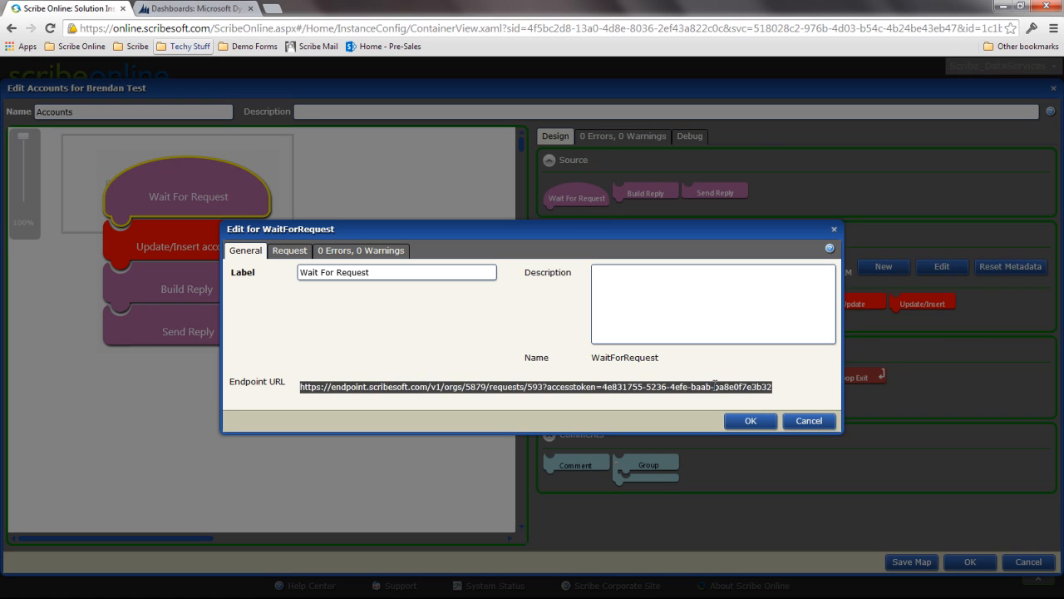
click(748, 419)
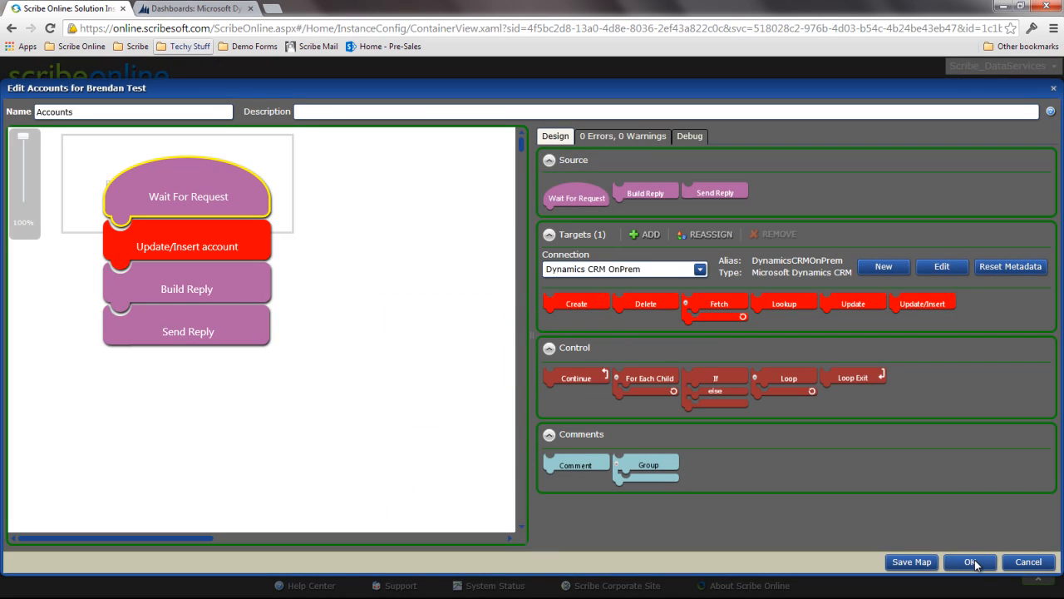
Close the map editor, save Brendan Test, and go to the Organization settings
click(970, 562)
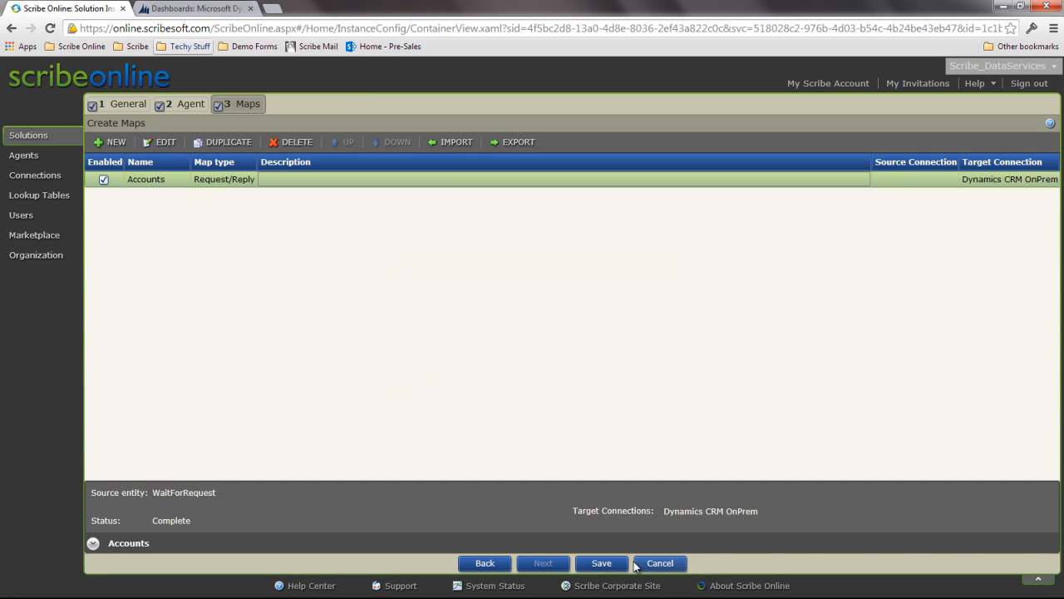
click(659, 562)
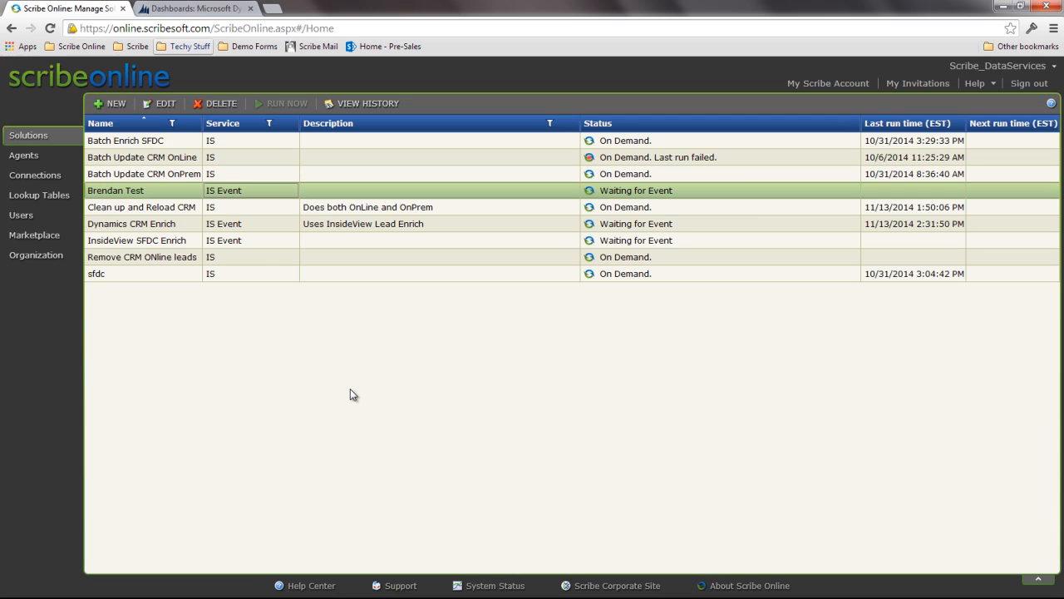
mouse_move(75, 269)
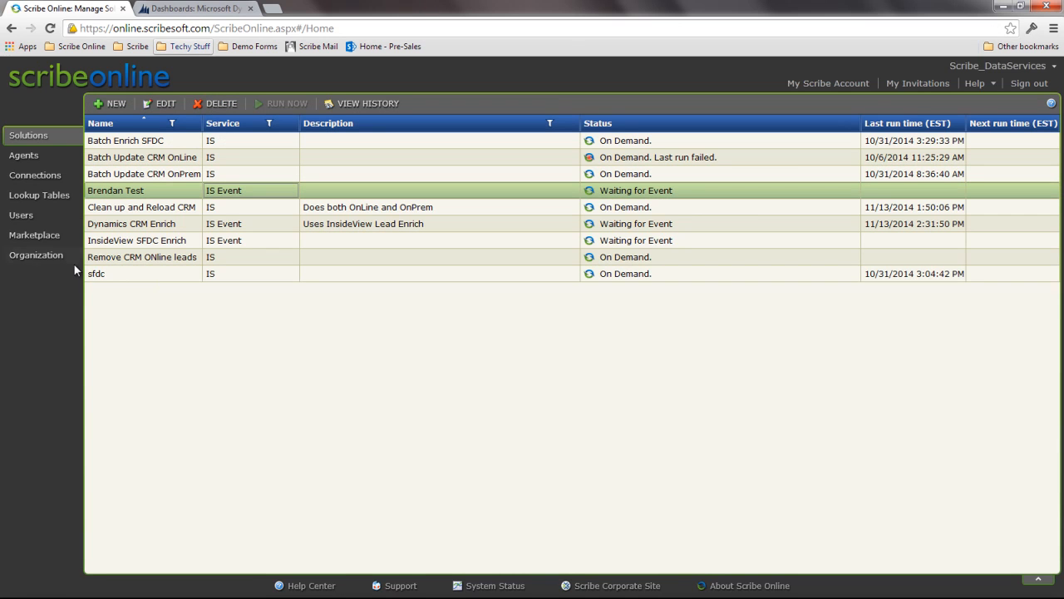
click(37, 255)
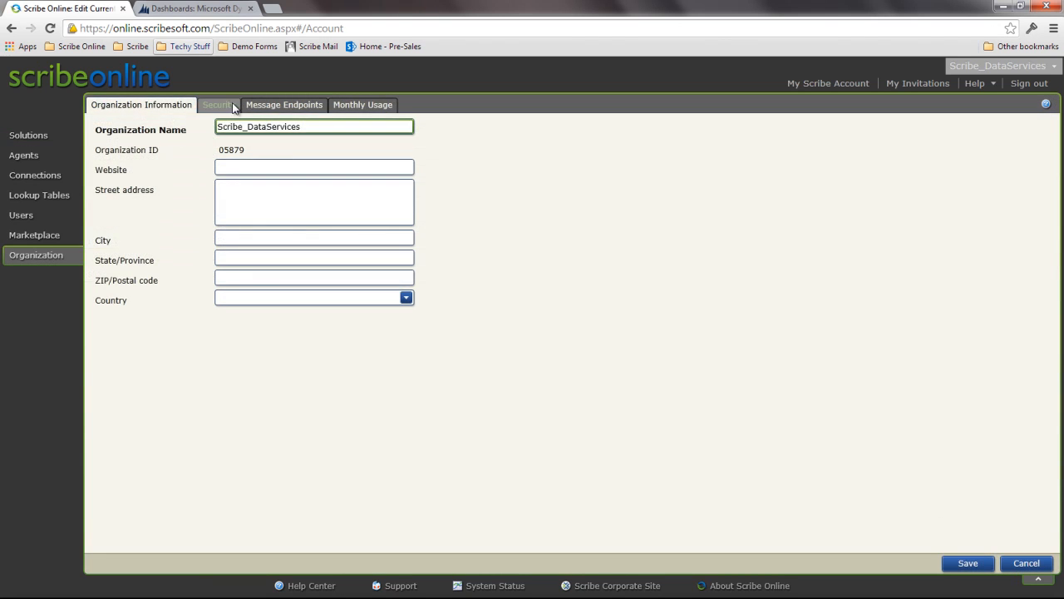
Review the Security rules and access tokens, then switch to the Postman window
click(219, 103)
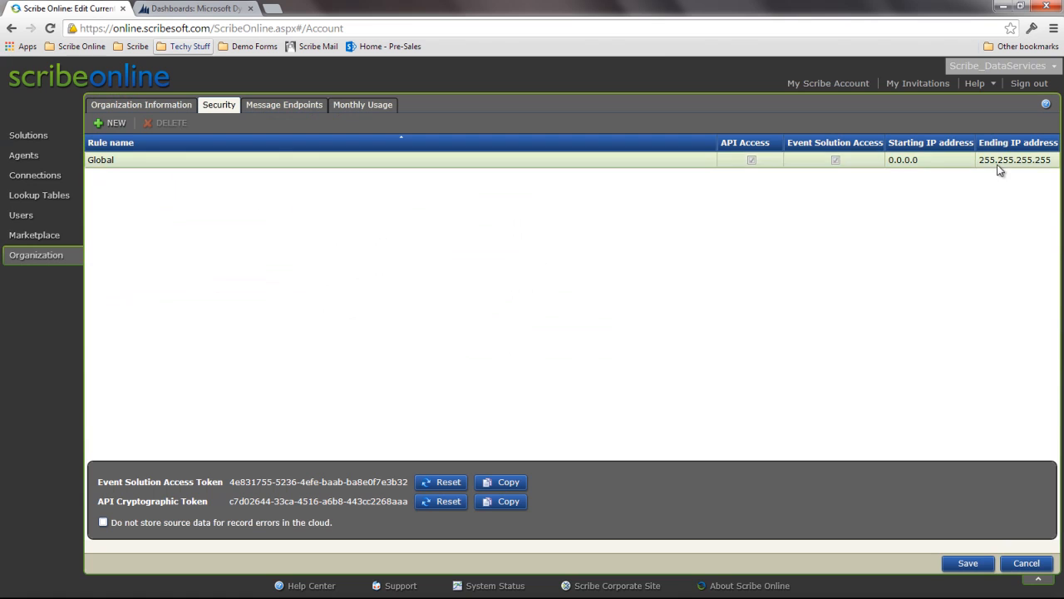
mouse_move(719, 406)
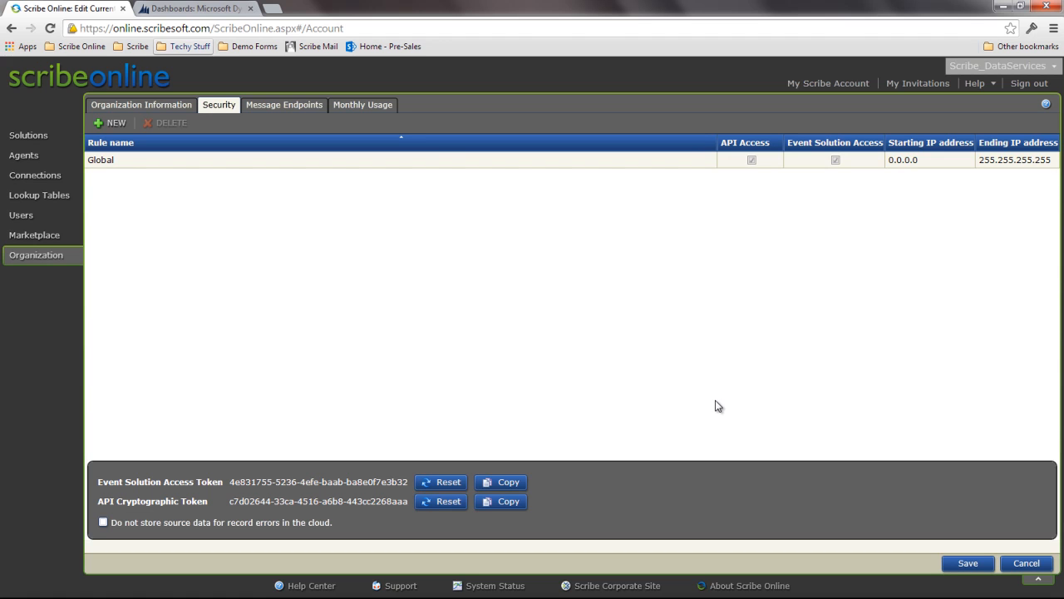
mouse_move(983, 241)
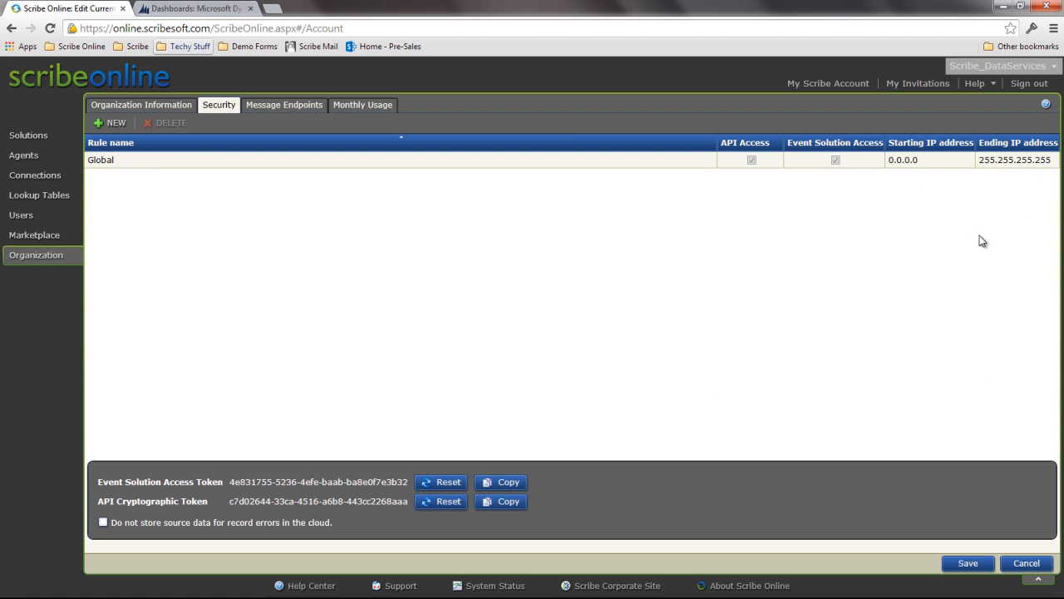
mouse_move(740, 396)
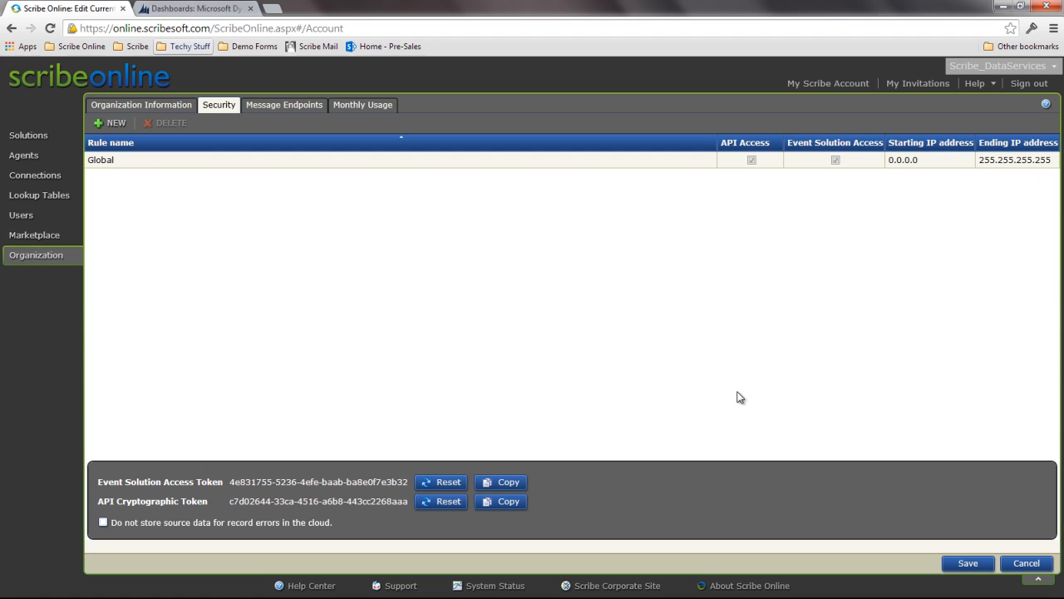
mouse_move(189, 502)
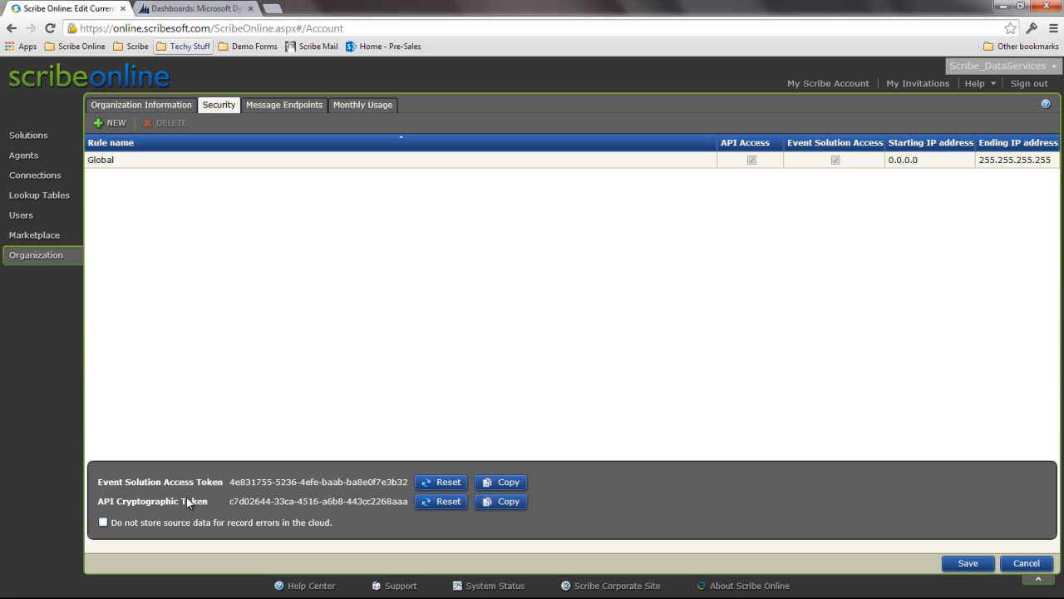
mouse_move(327, 476)
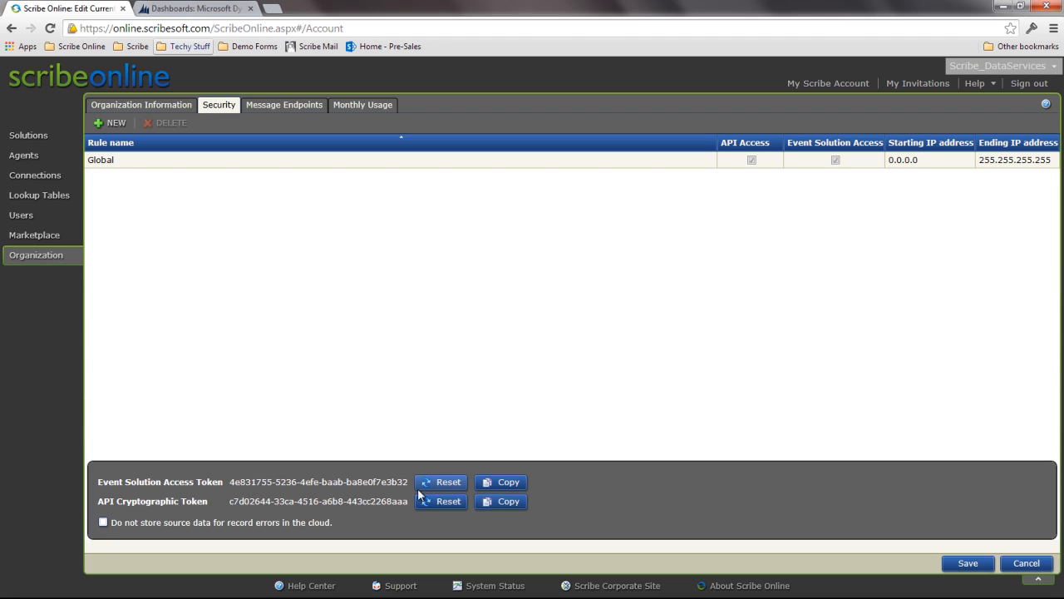
mouse_move(432, 413)
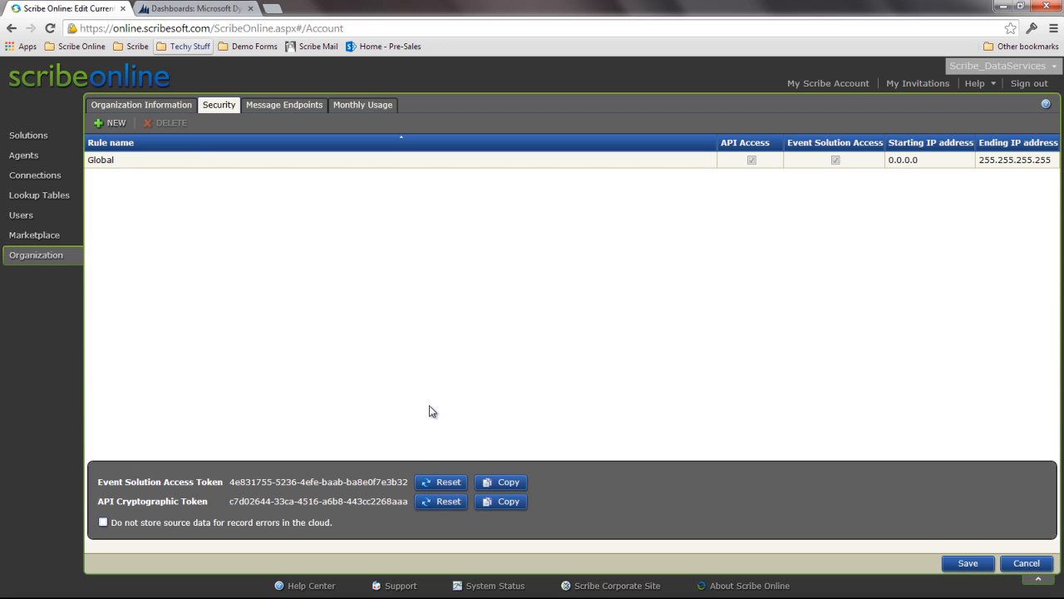
click(28, 135)
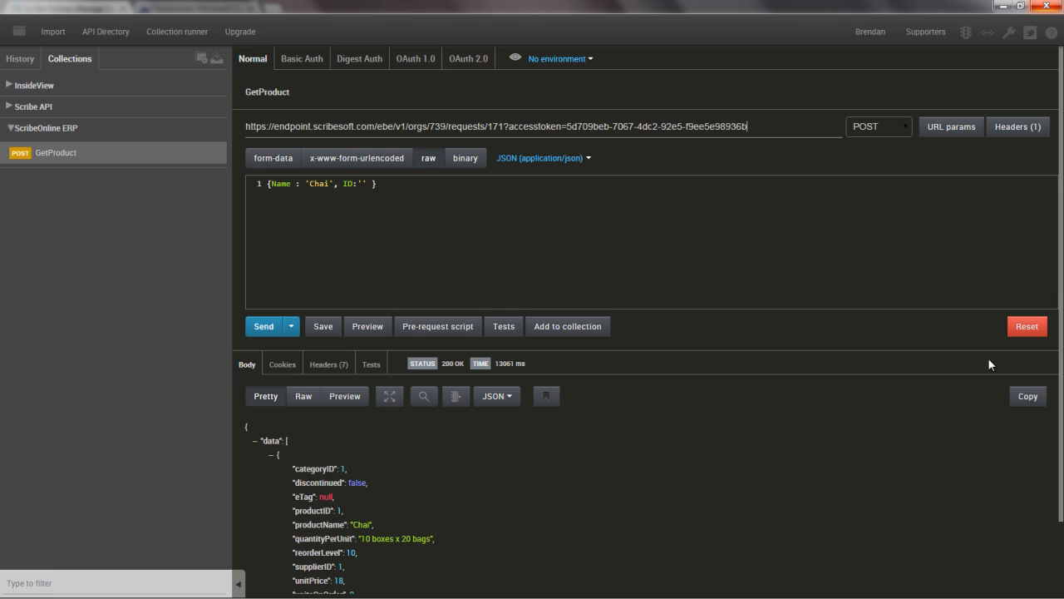
Start a new POST request with a raw JSON body type
click(1026, 324)
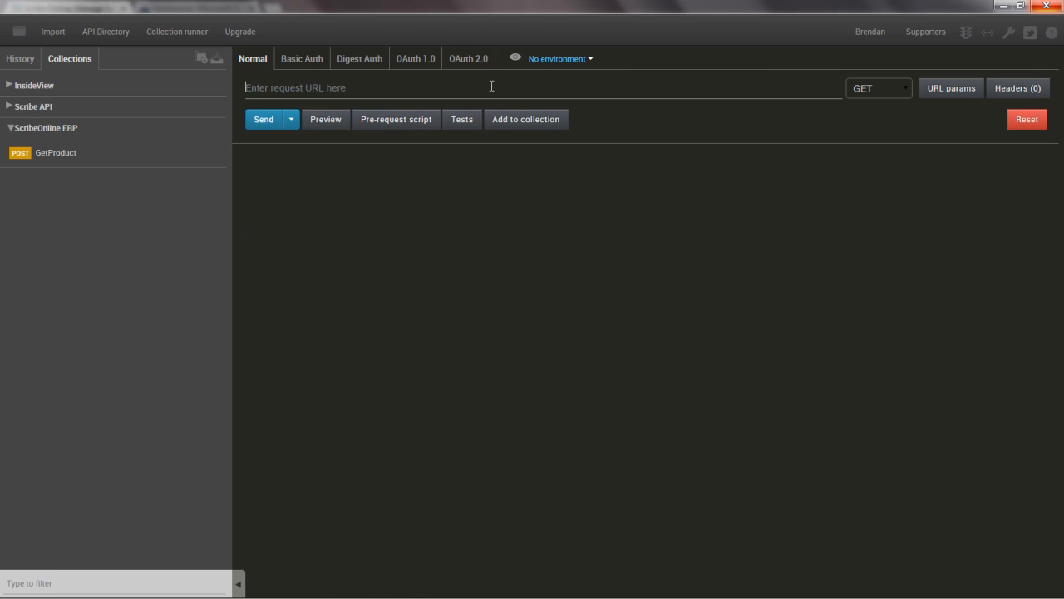
click(878, 87)
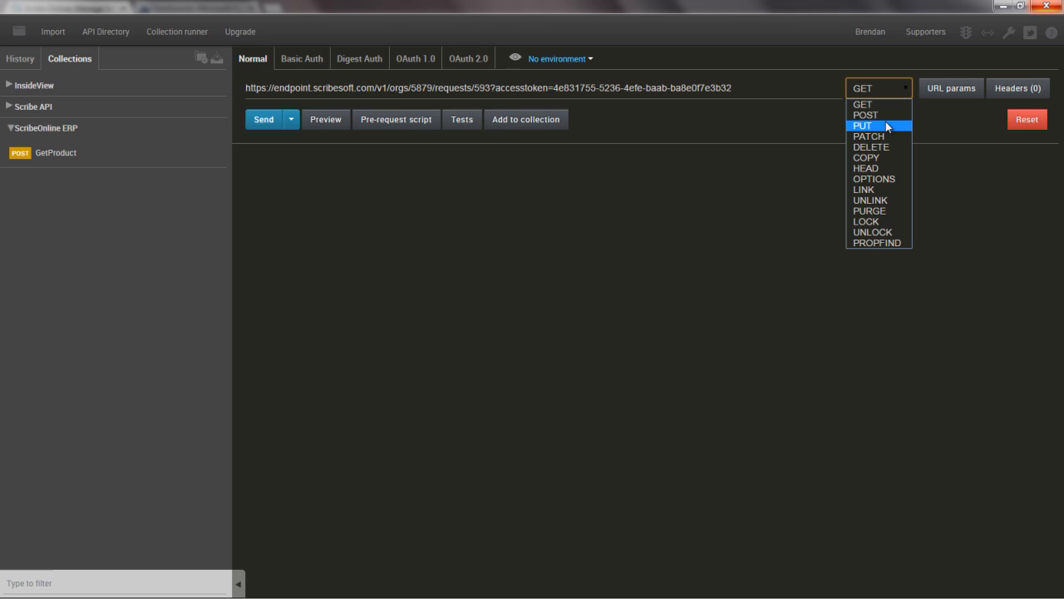
click(865, 115)
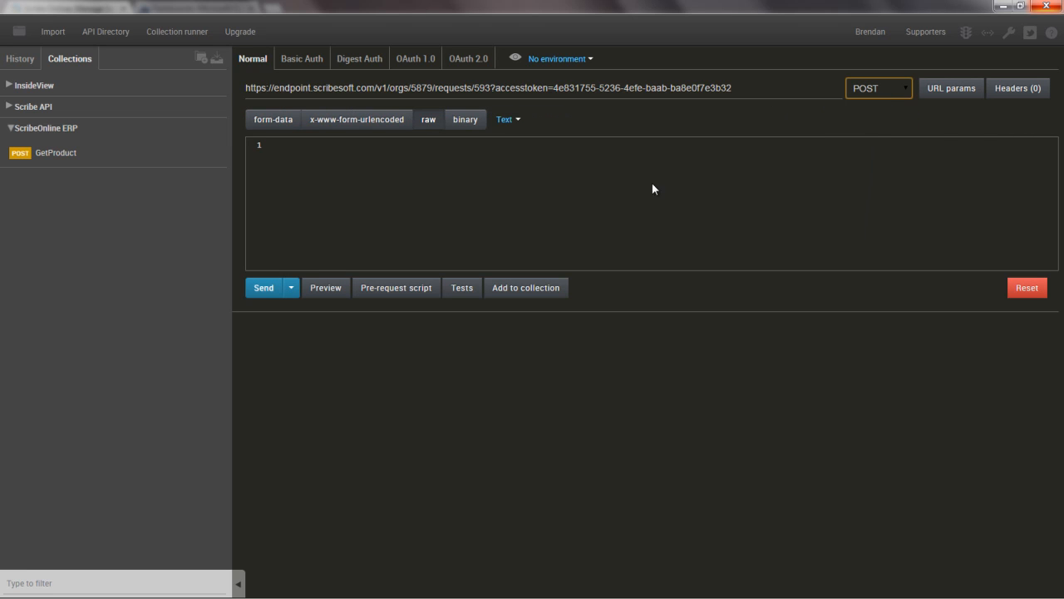
mouse_move(490, 210)
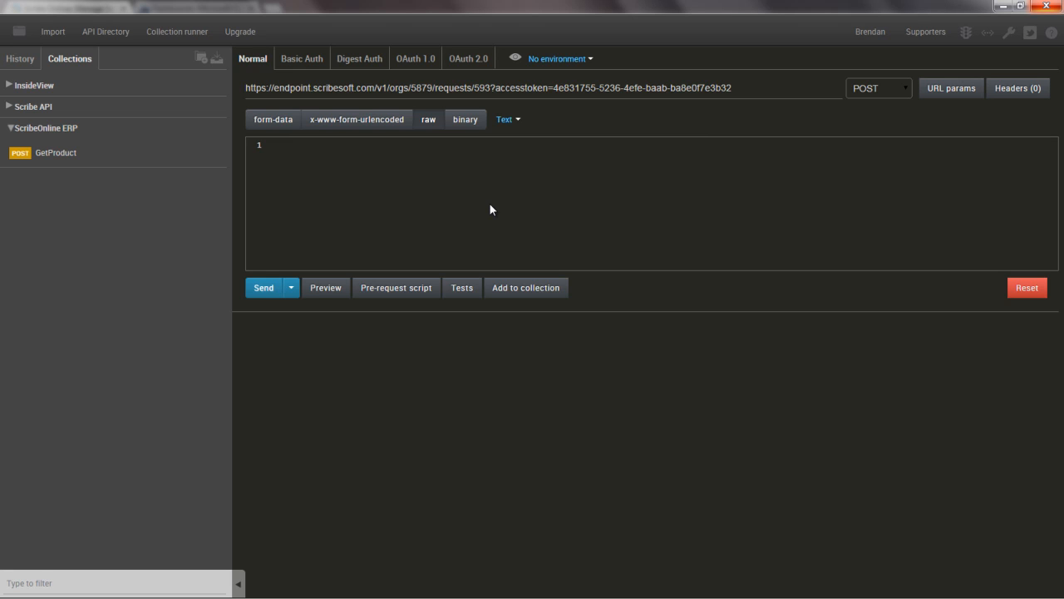
click(507, 120)
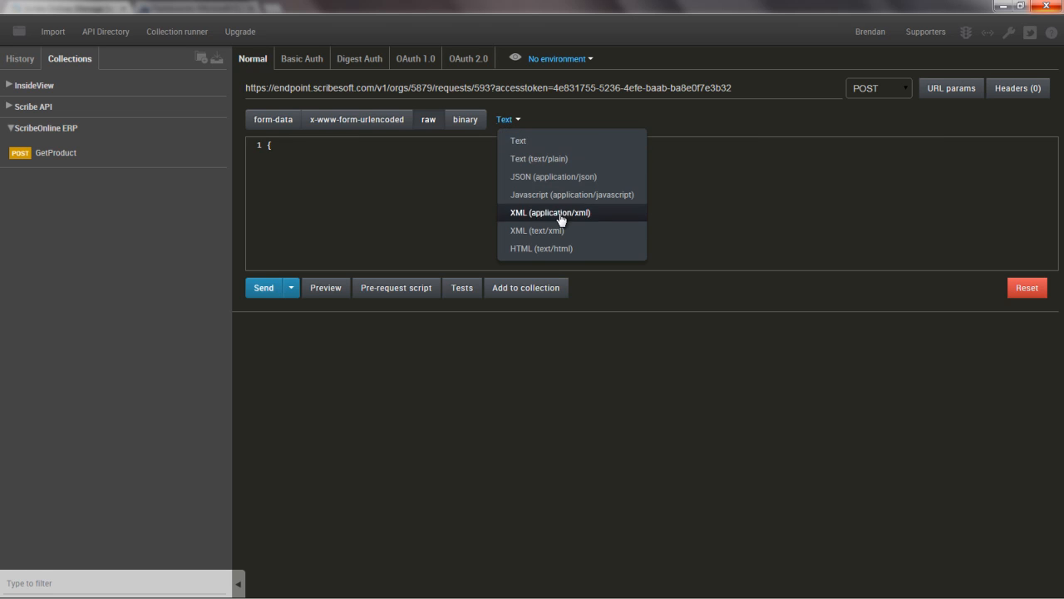
click(552, 176)
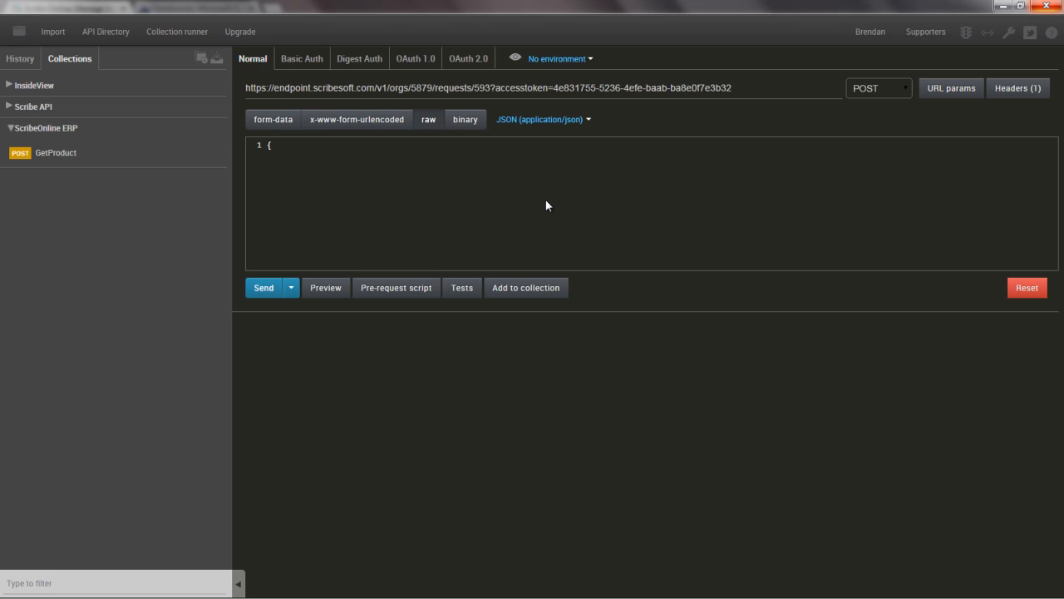
Enter JSON body Name "BrendanTestAccount101", City "Manchester" and send the request
text(Name)
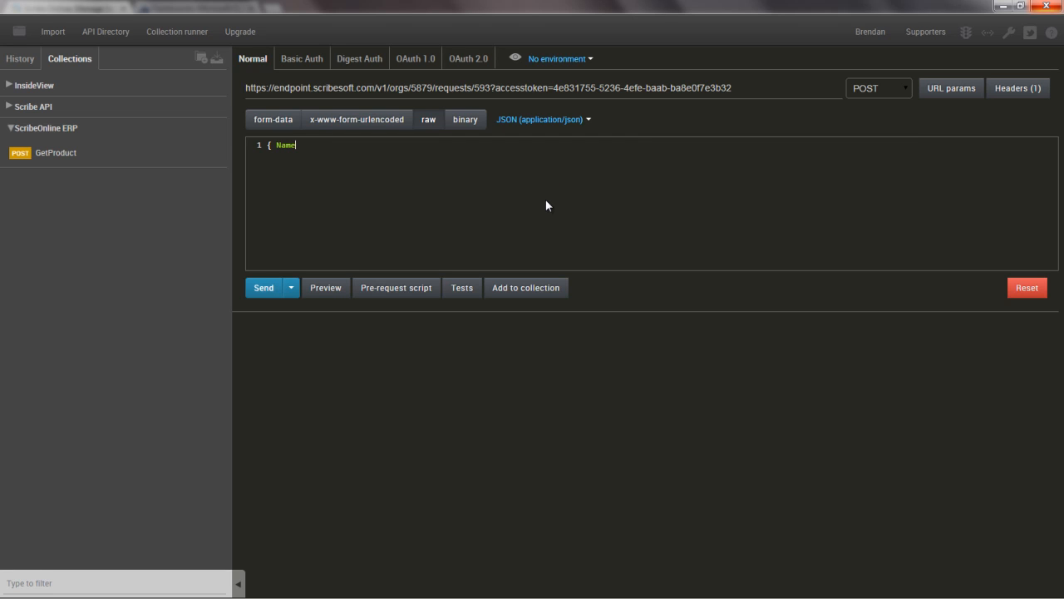
text(: ')
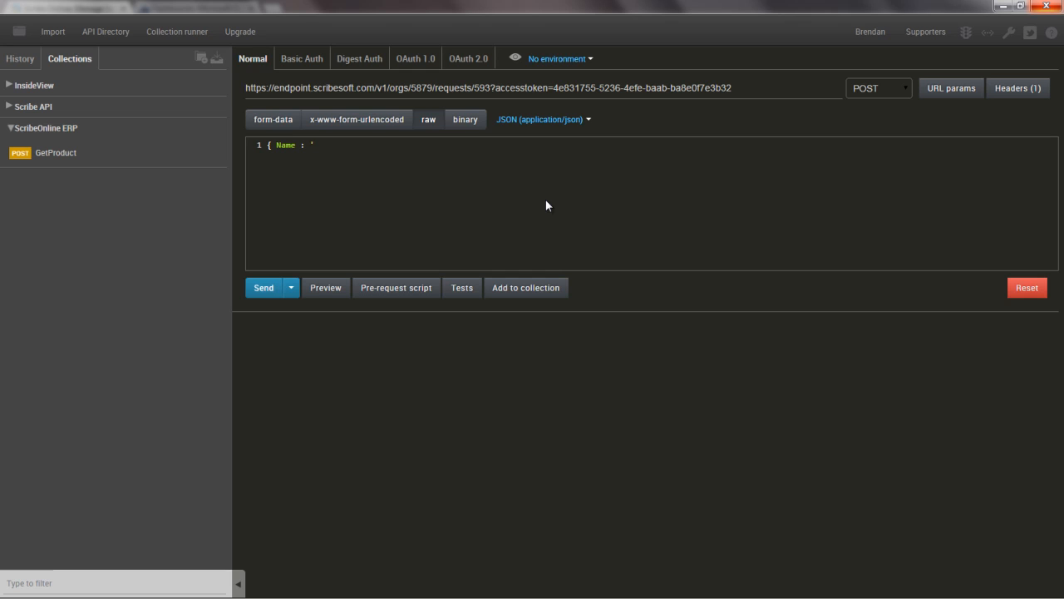
text("B)
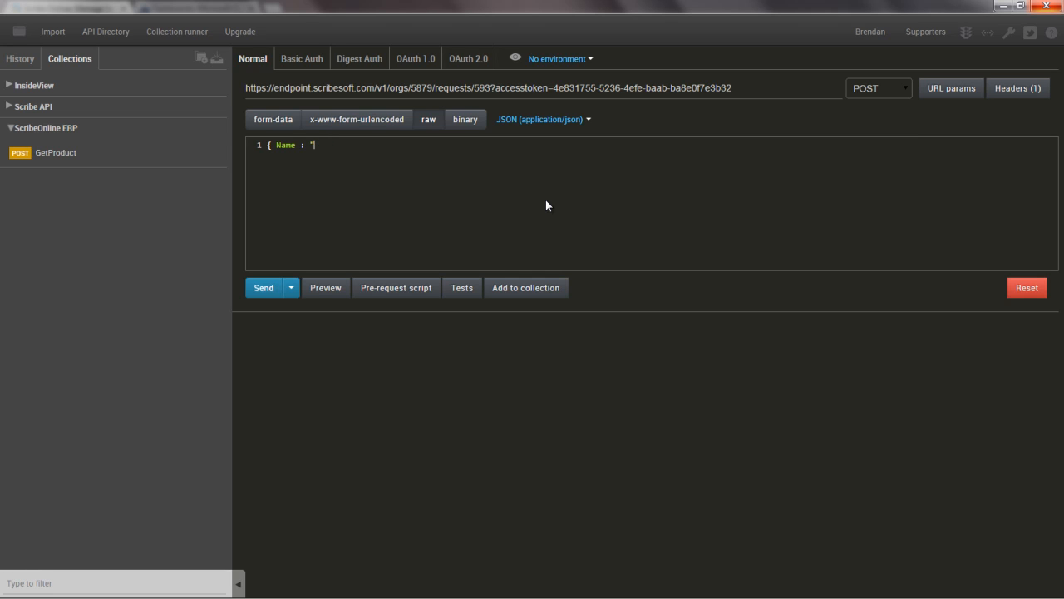
text(BrendanTestAccount100)
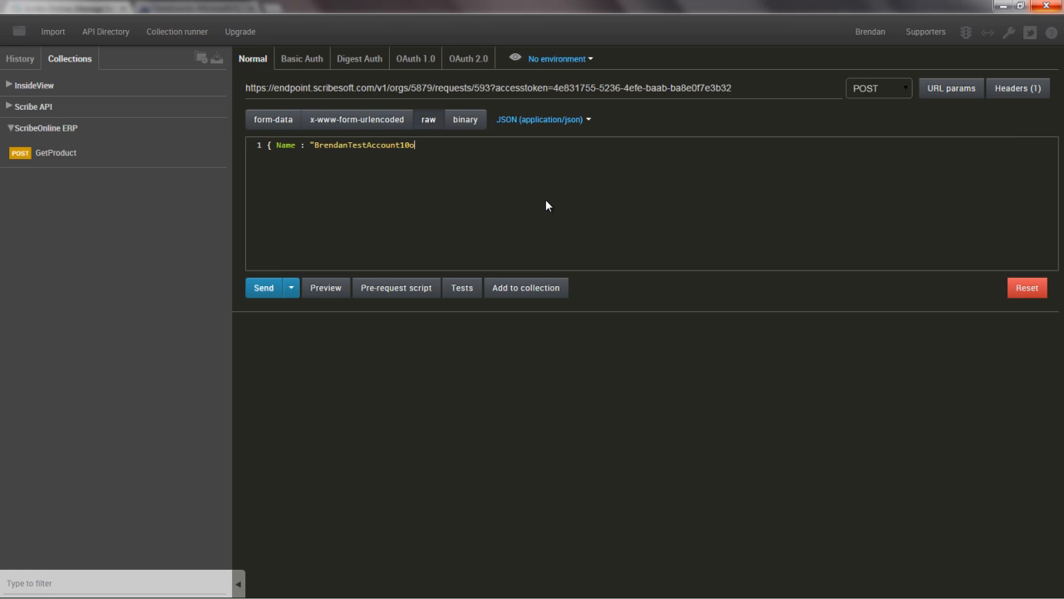
text(1")
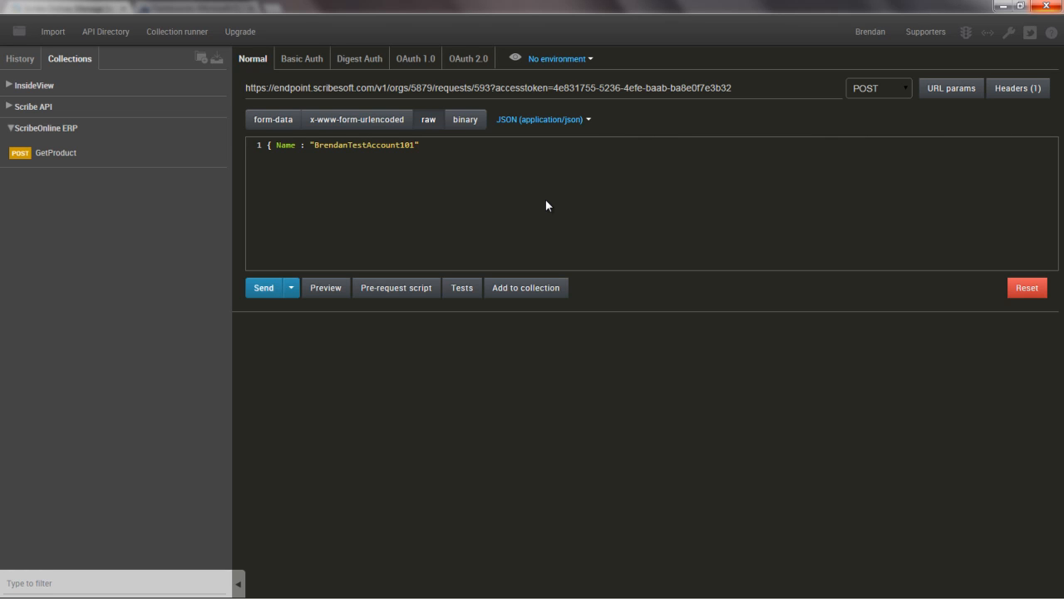
text(, City)
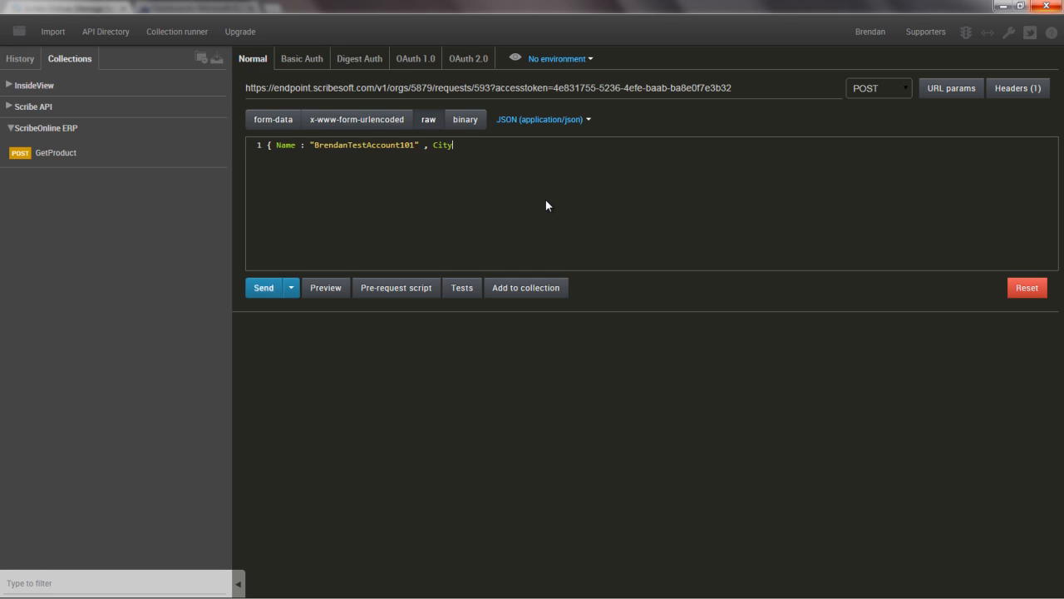
text(: ")
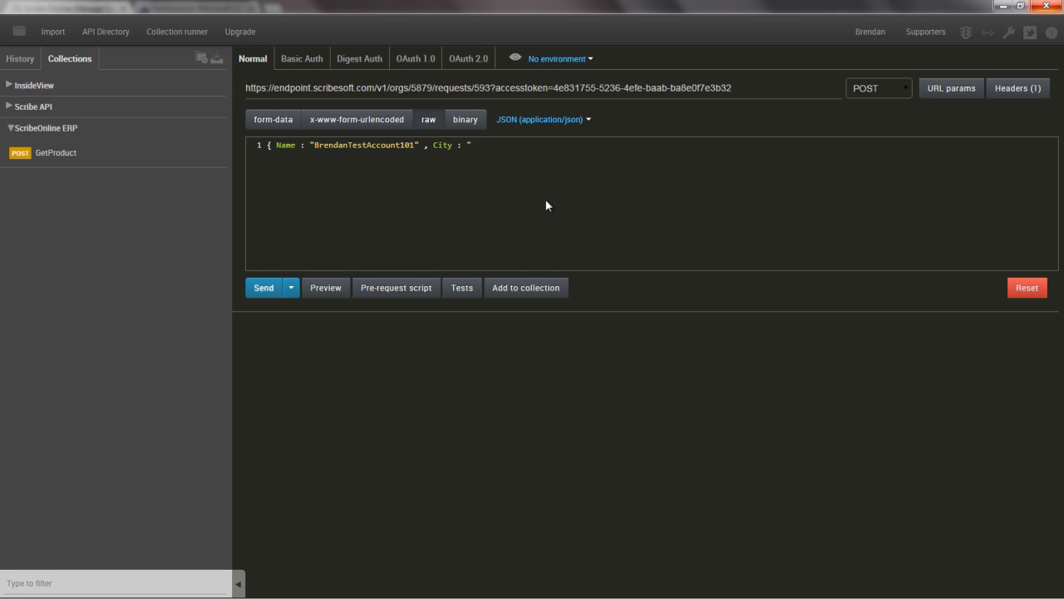
text(Manchester" })
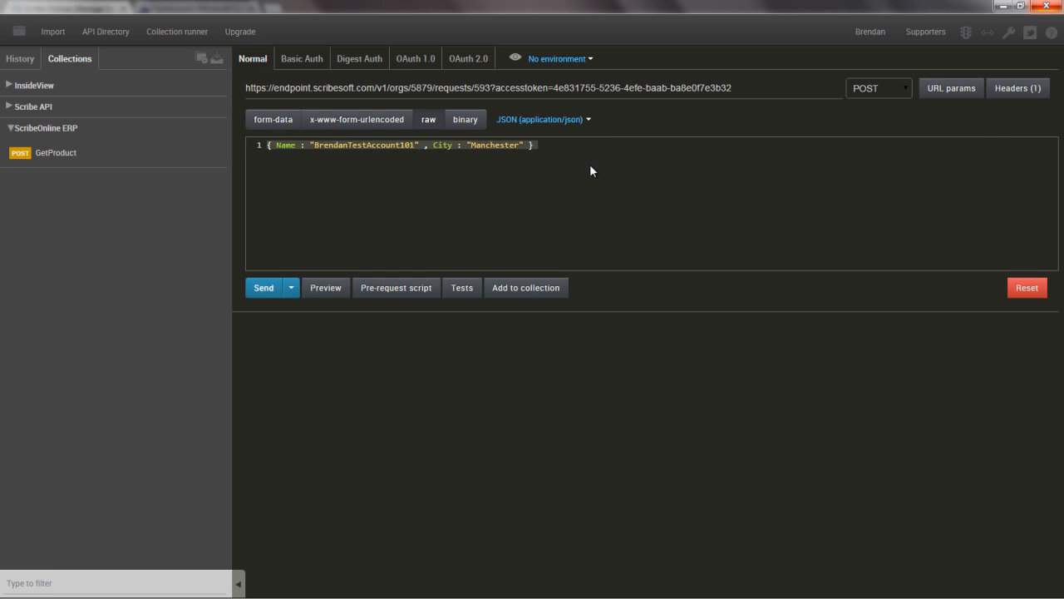
click(535, 145)
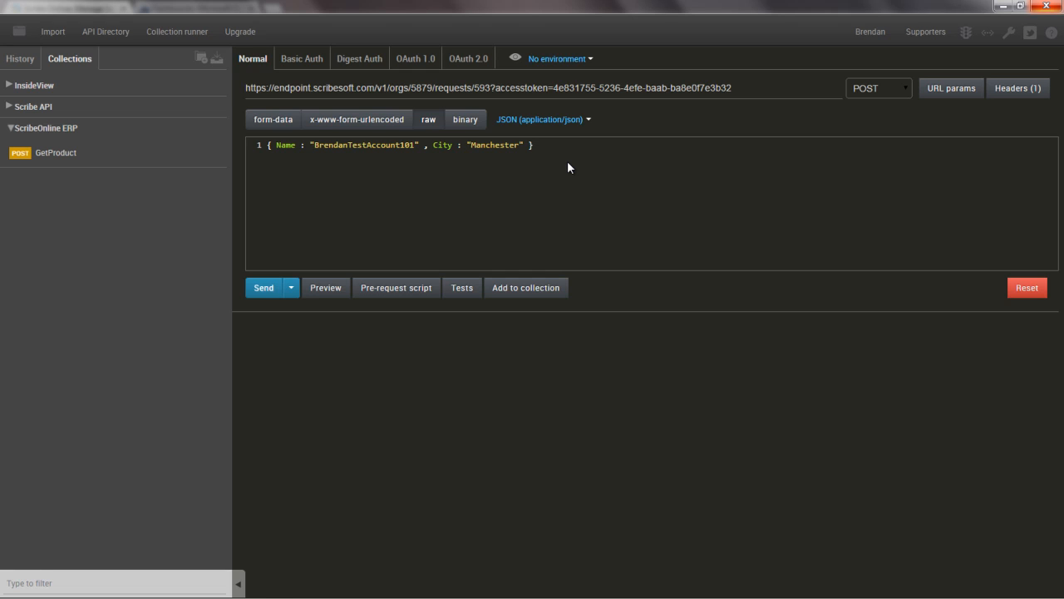
click(536, 144)
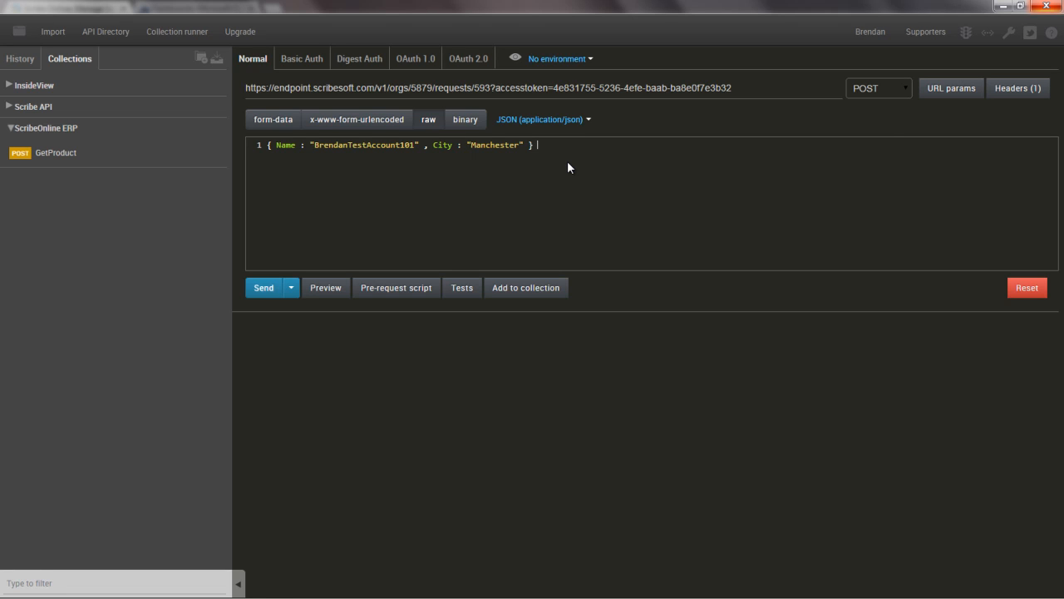
click(262, 286)
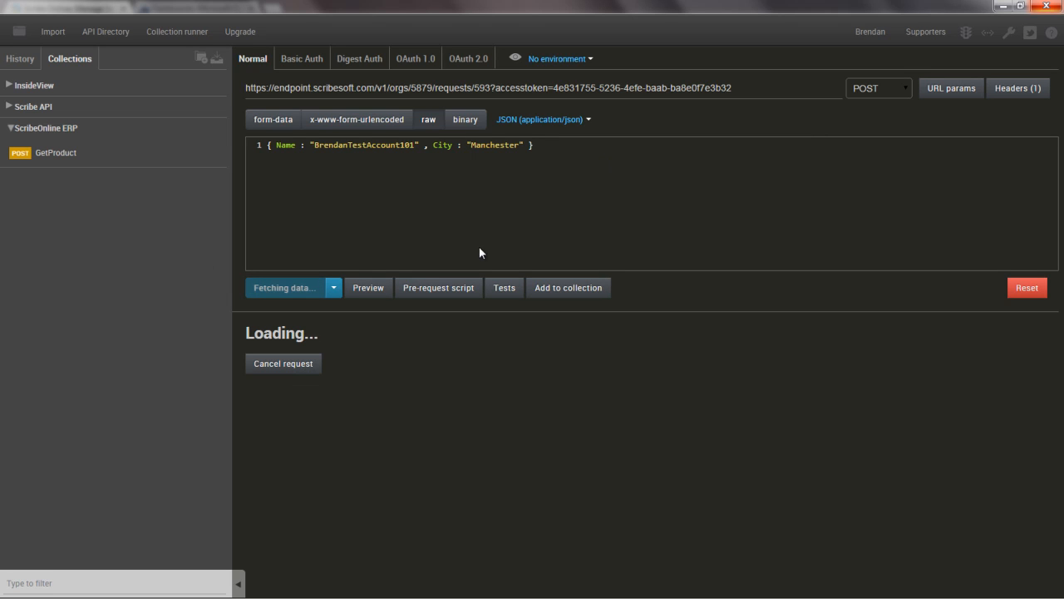
mouse_move(772, 206)
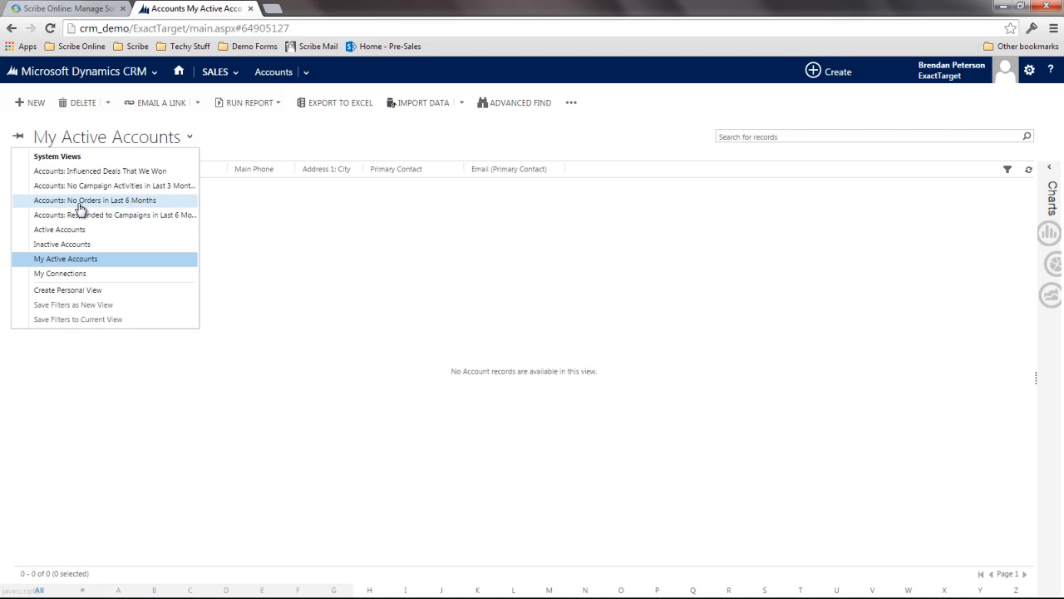
Show Active Accounts to find BrendanTestAccount101, then return to the Scribe Online solutions list
click(62, 229)
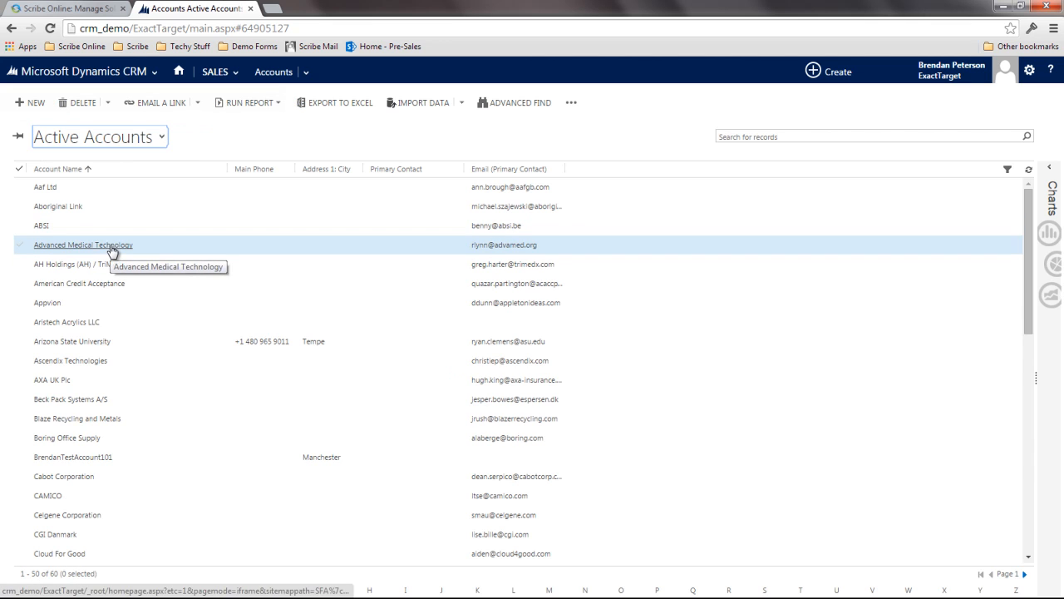
mouse_move(97, 366)
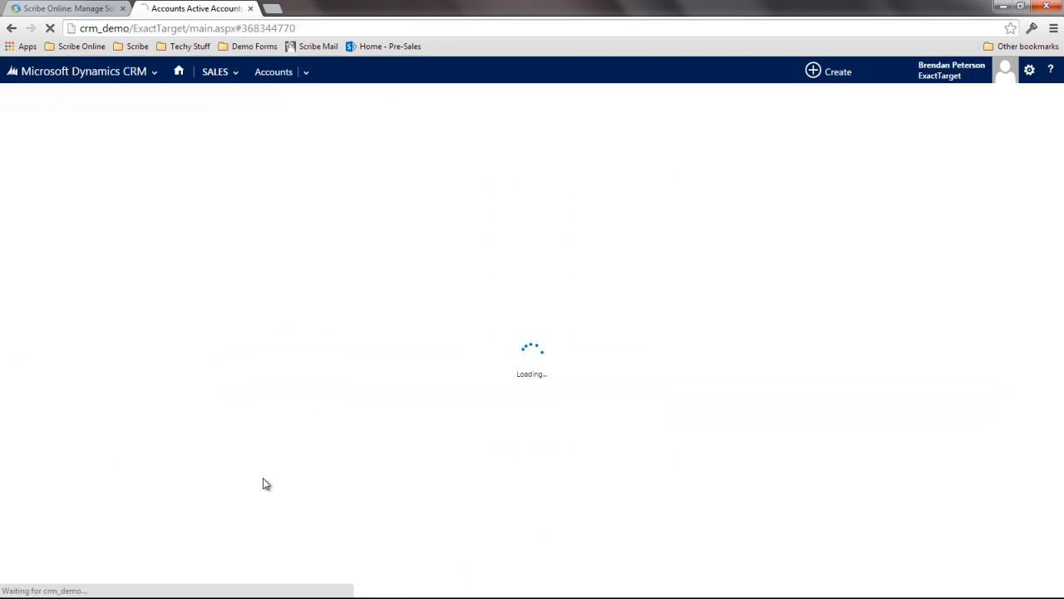
mouse_move(447, 308)
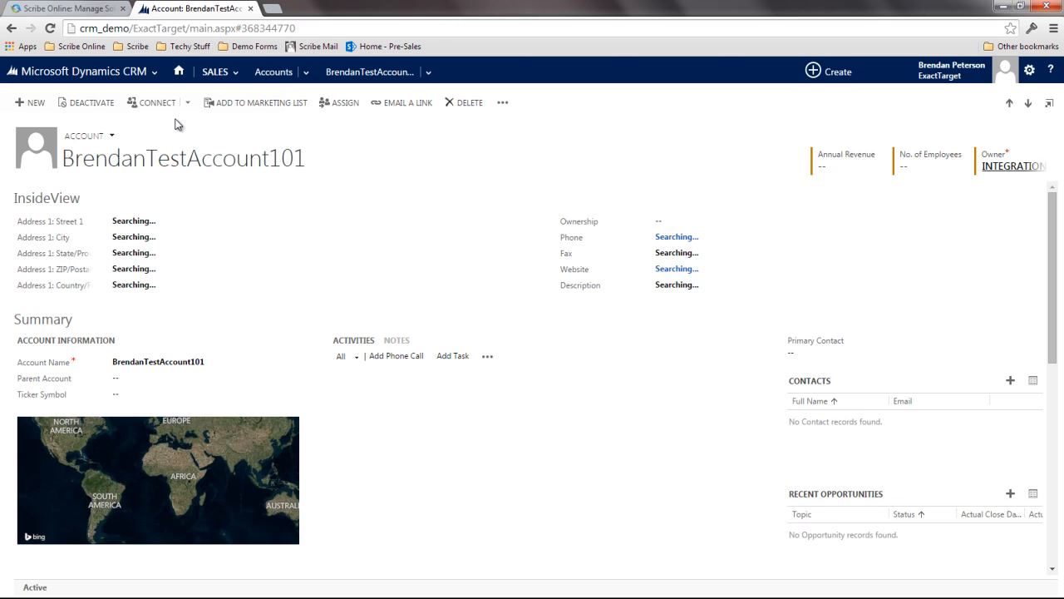
click(67, 8)
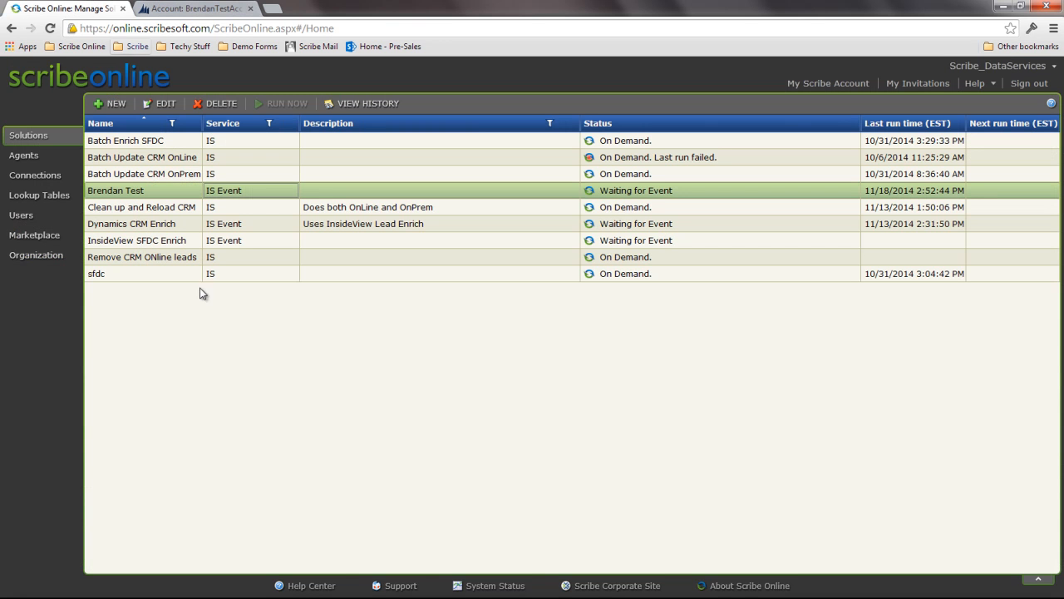
mouse_move(393, 301)
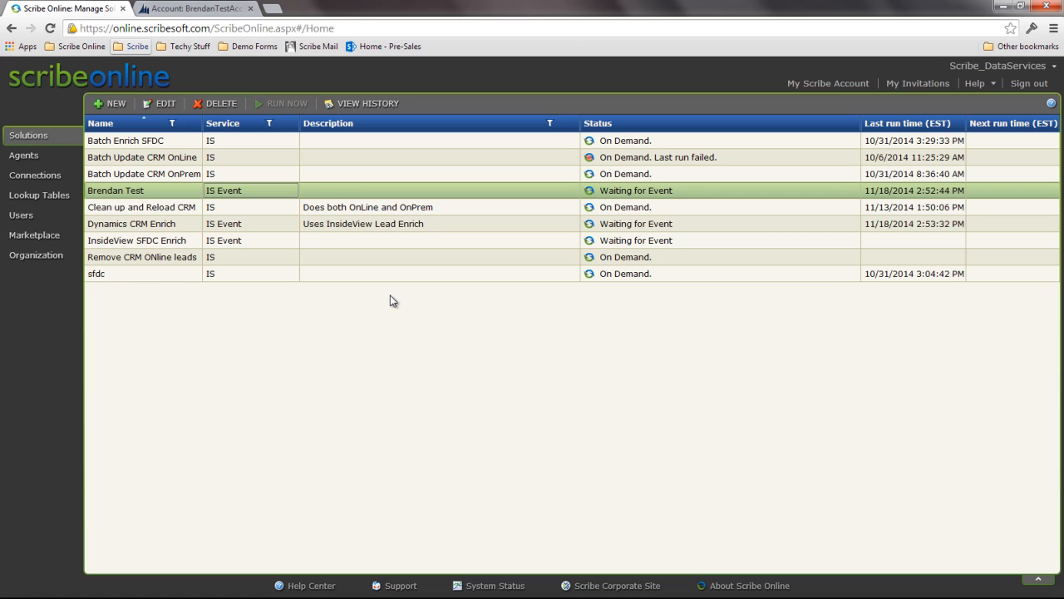
Open Brendan Test's Accounts map in the designer
double_click(116, 189)
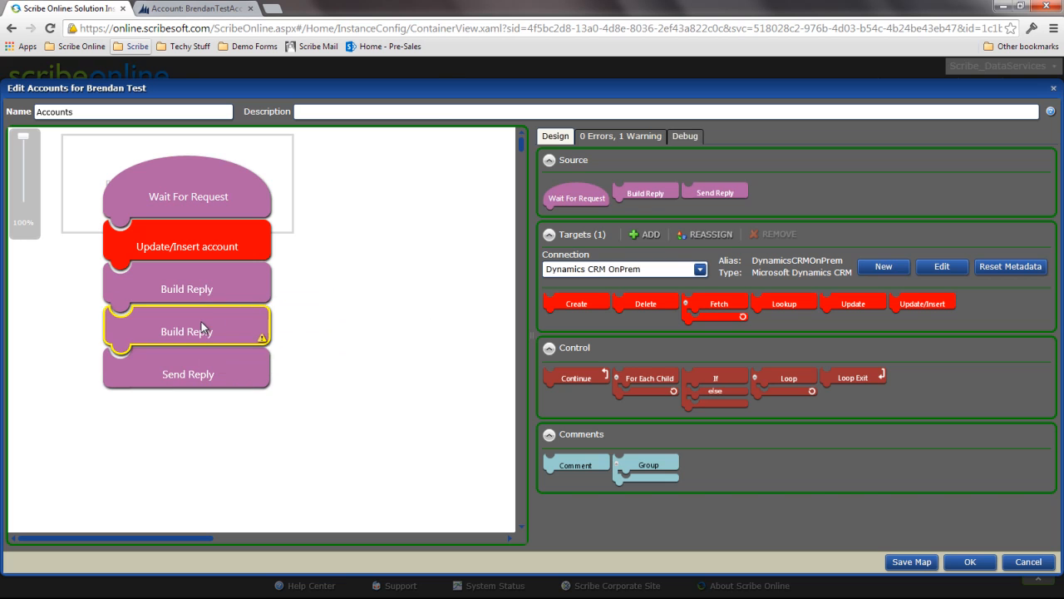
Set DataBuildReply as the second Build Reply block's parent entity and confirm
double_click(186, 331)
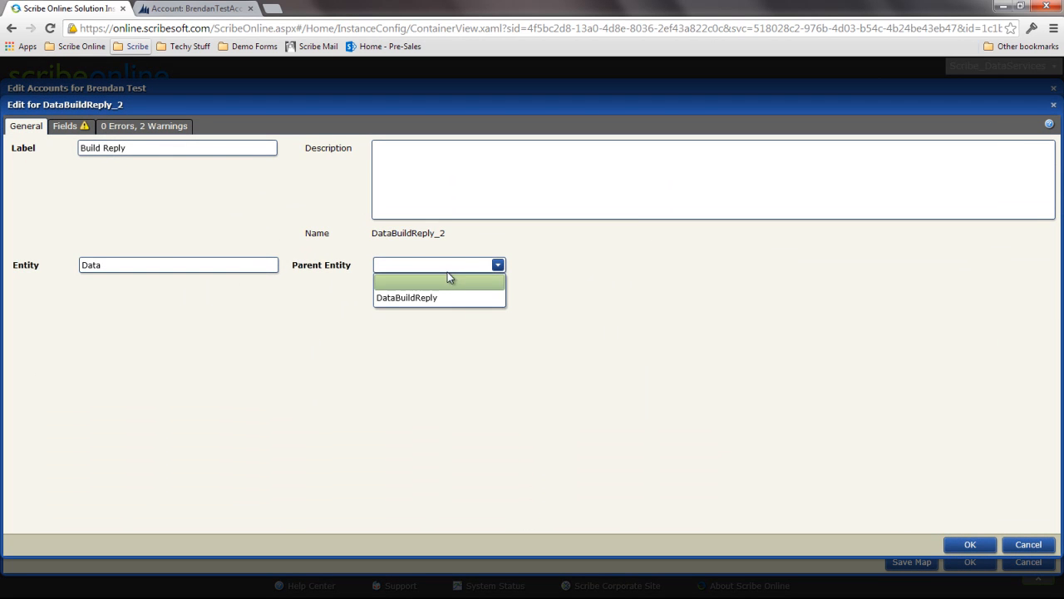
click(405, 296)
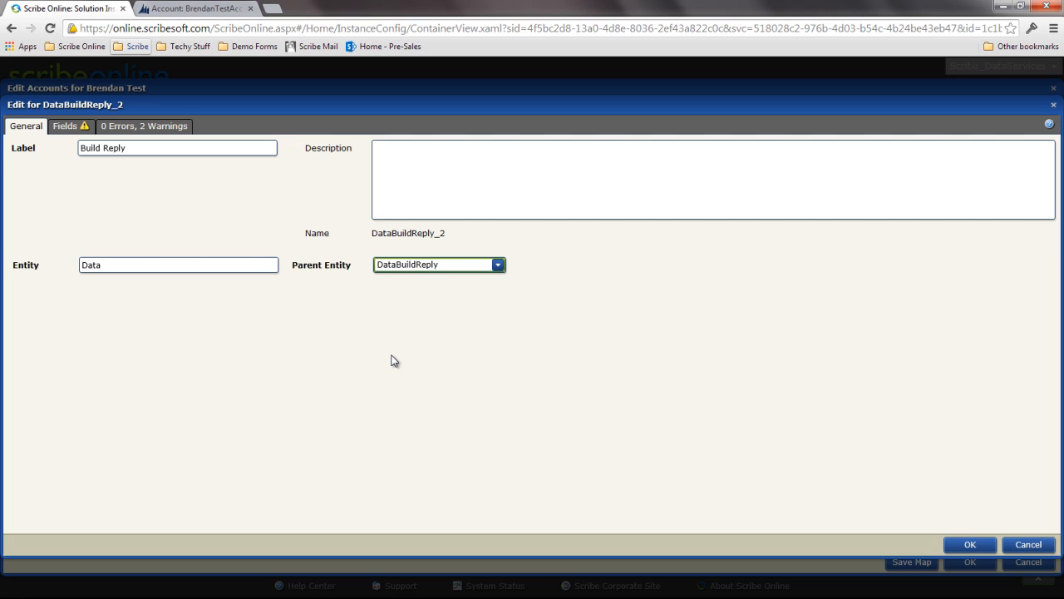
mouse_move(962, 572)
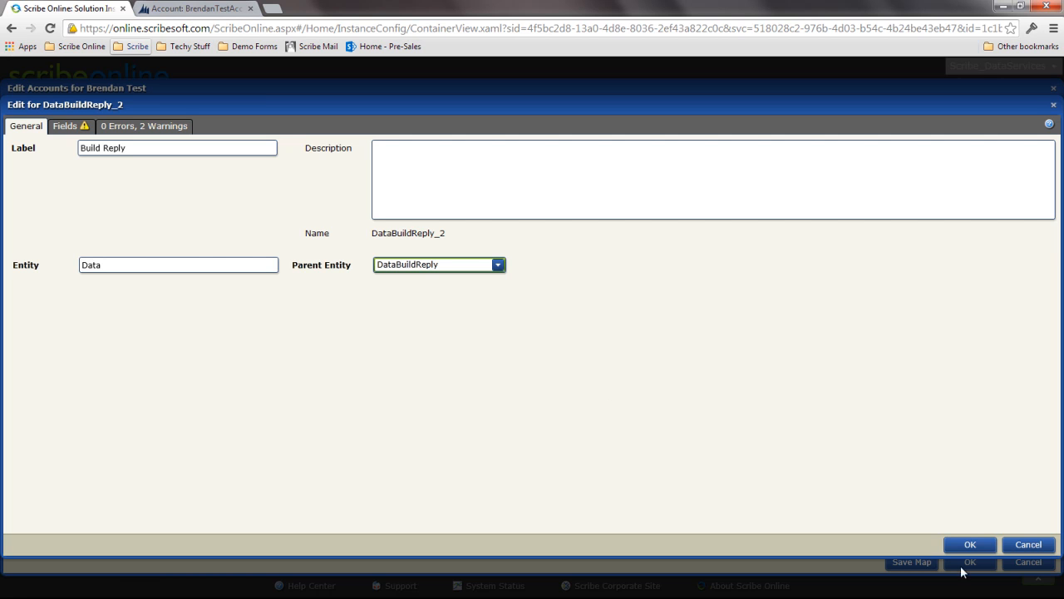
click(969, 543)
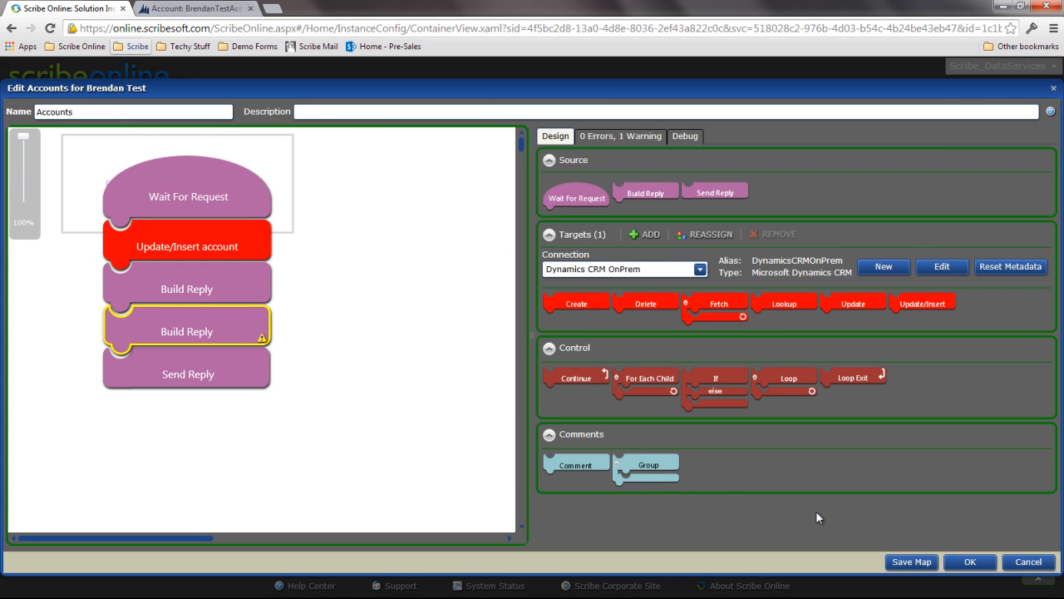
mouse_move(795, 521)
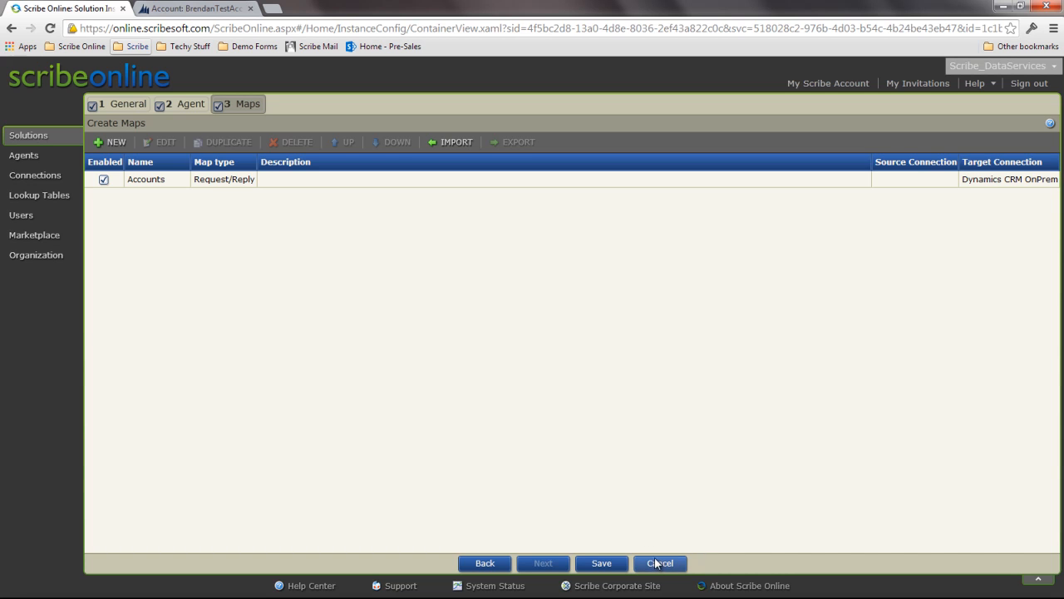
mouse_move(608, 491)
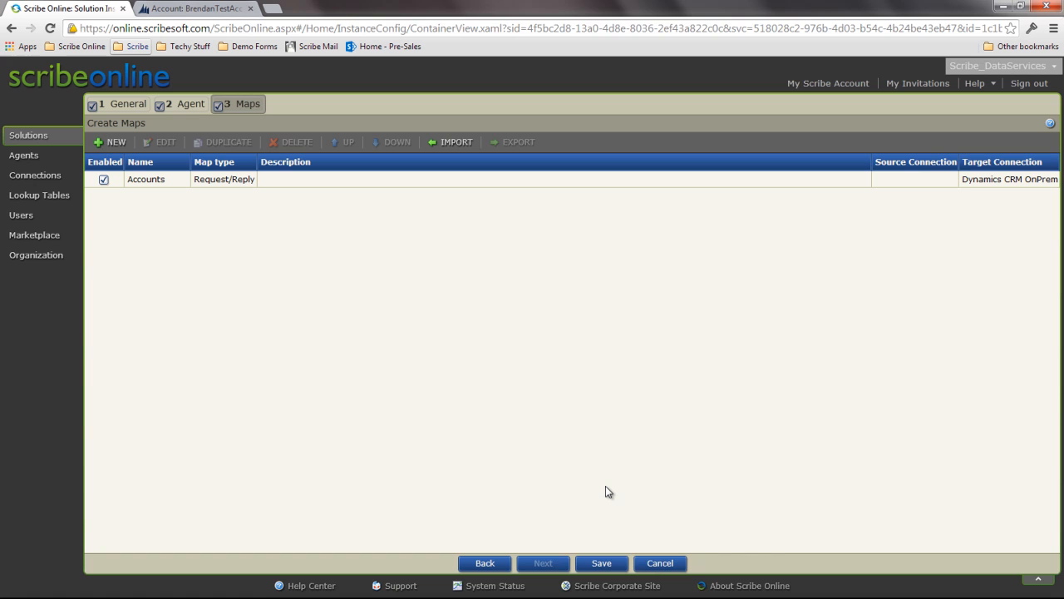
mouse_move(595, 496)
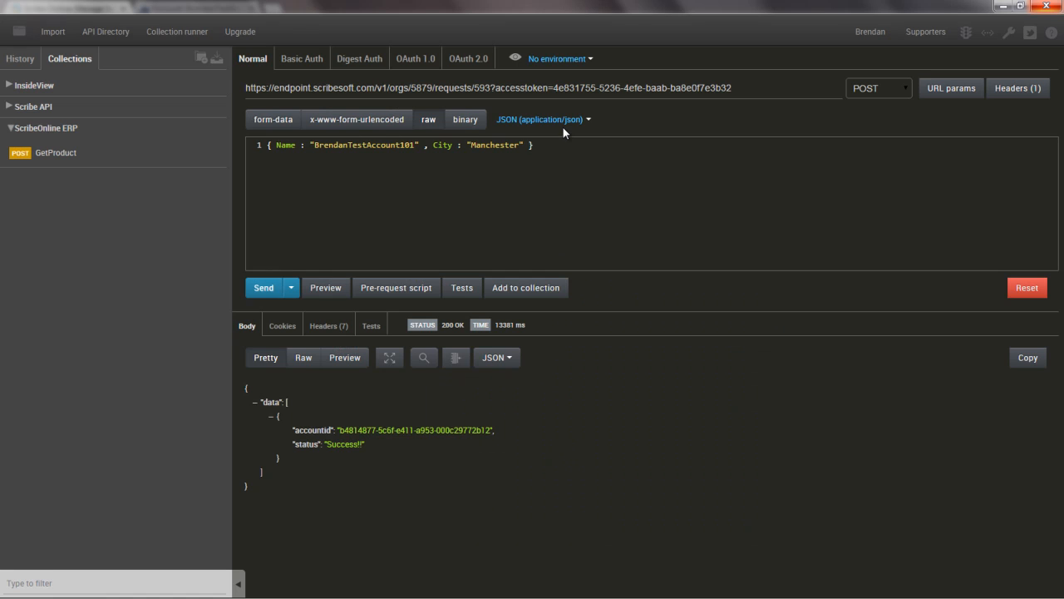
Append Zip "03014" to the JSON body and send the request again
text(, z)
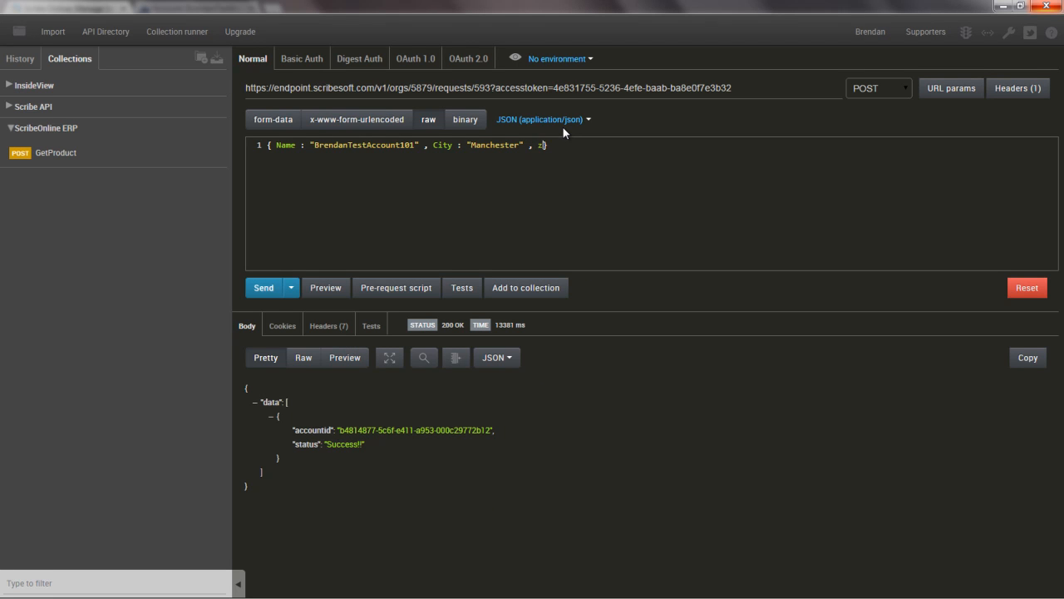
text(Zip : ")
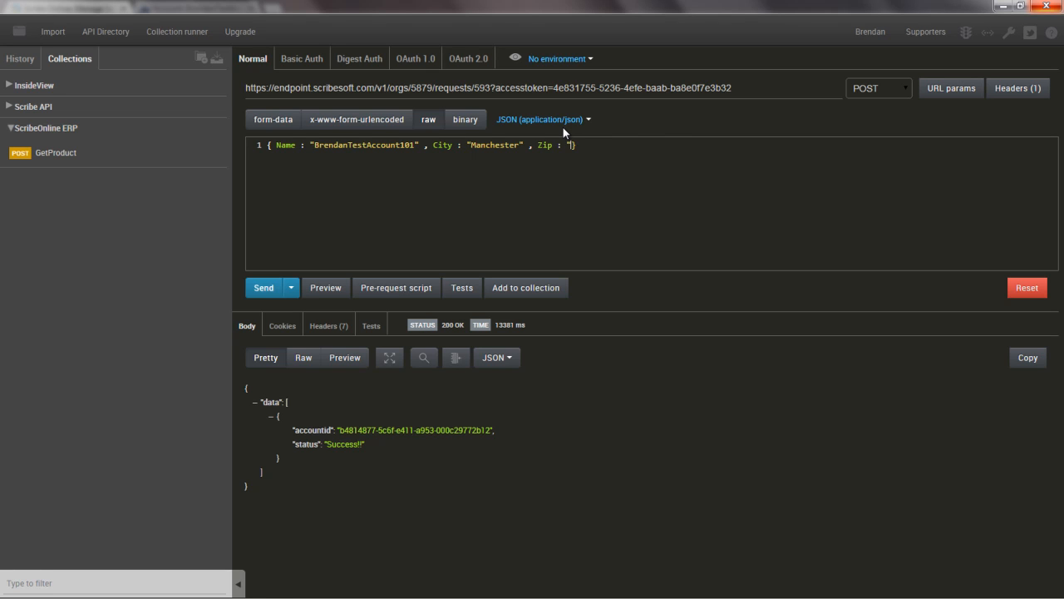
text(030)
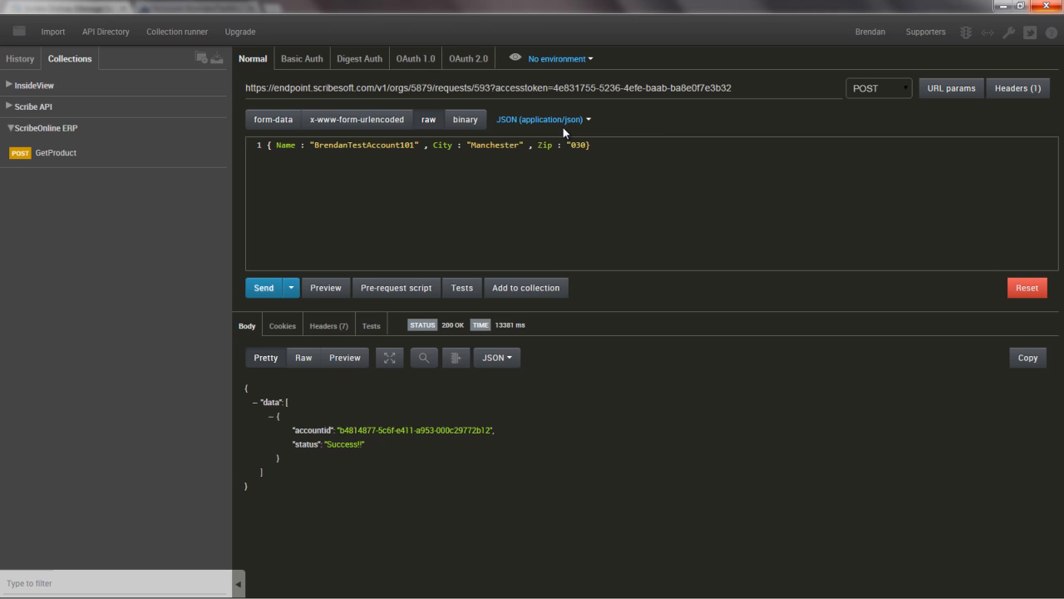
text(14)
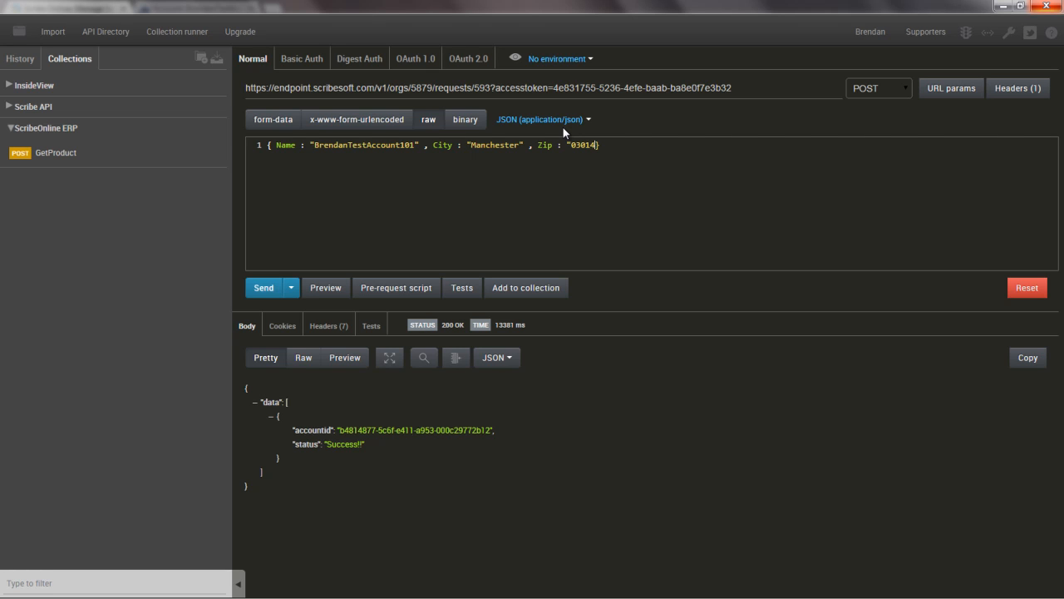
click(263, 286)
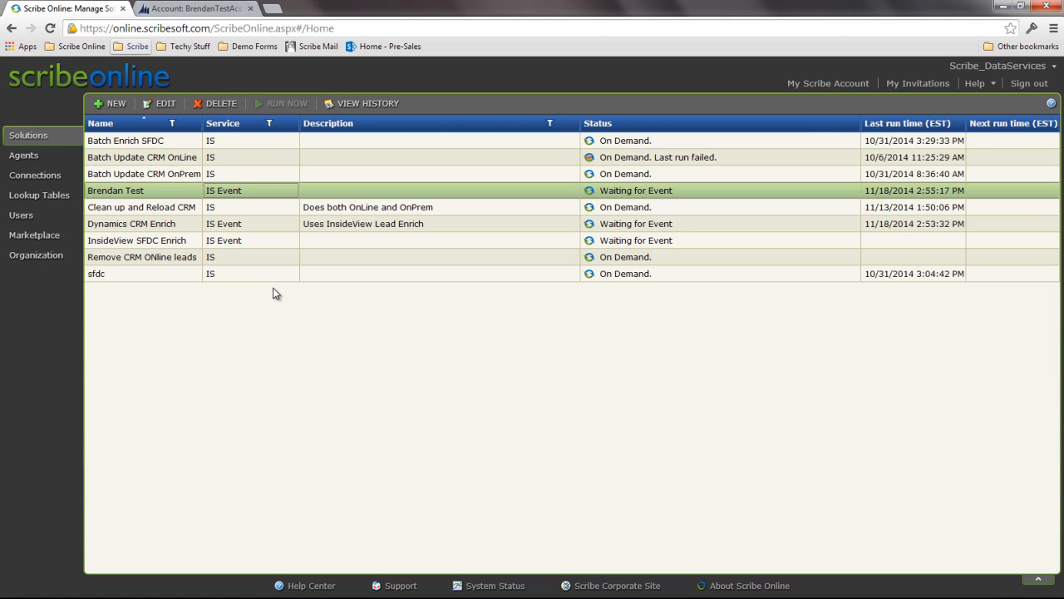
click(197, 8)
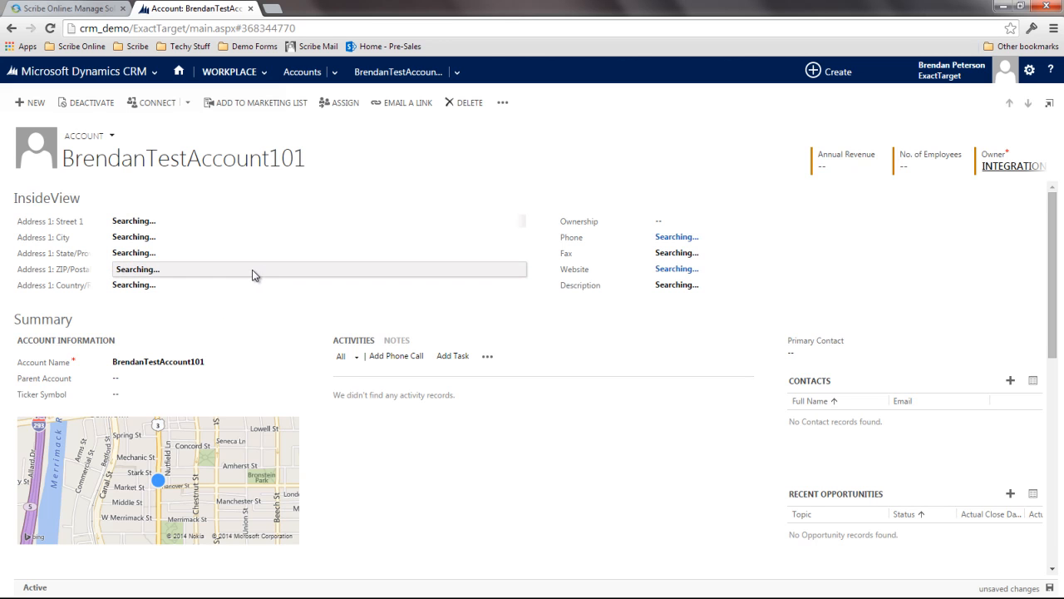
click(64, 8)
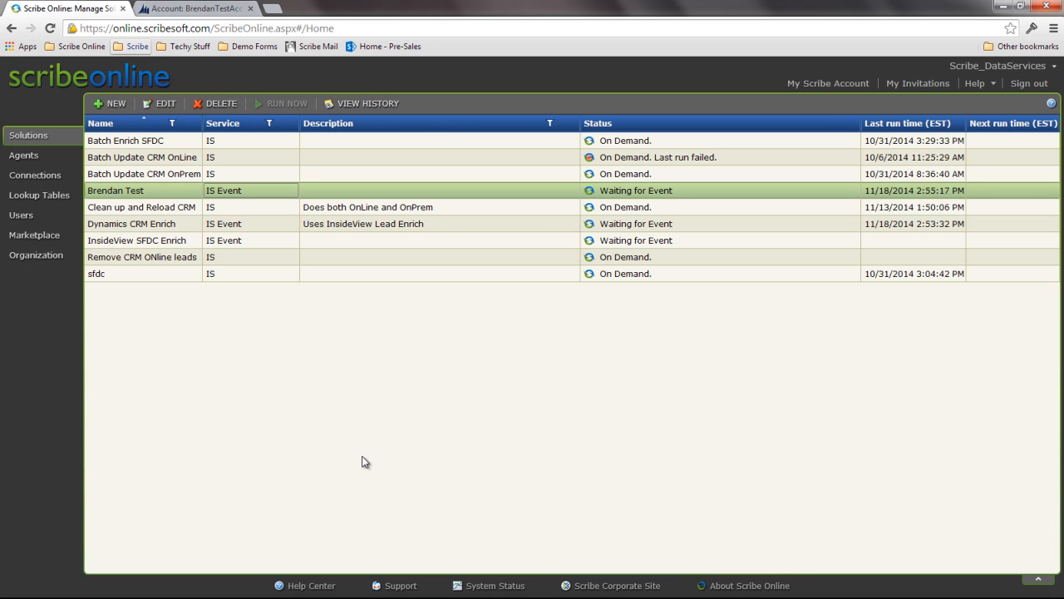